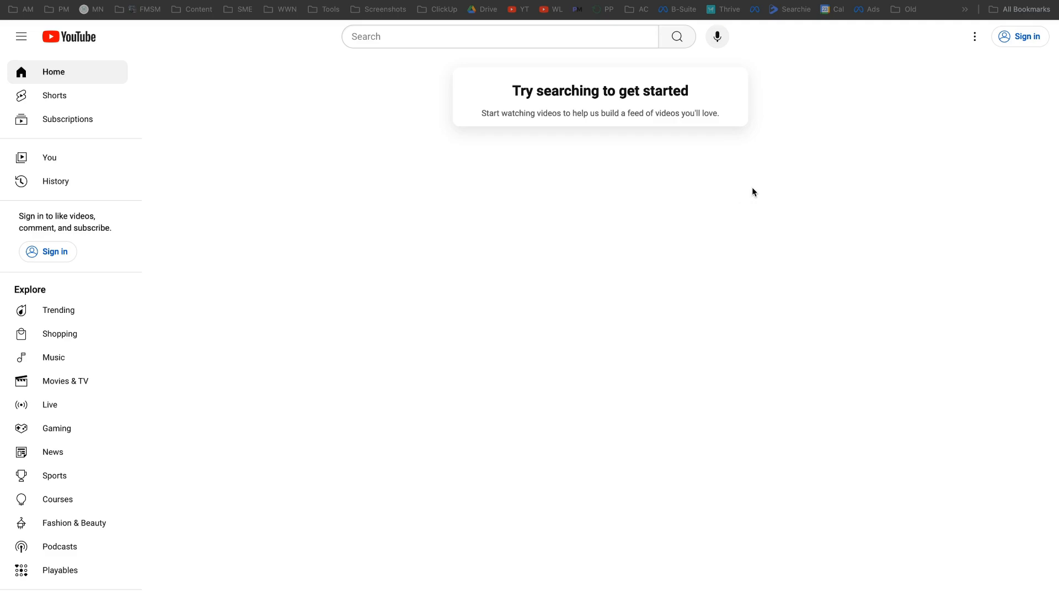
{"action": "mouse_move", "coordinate": [261, 289]}
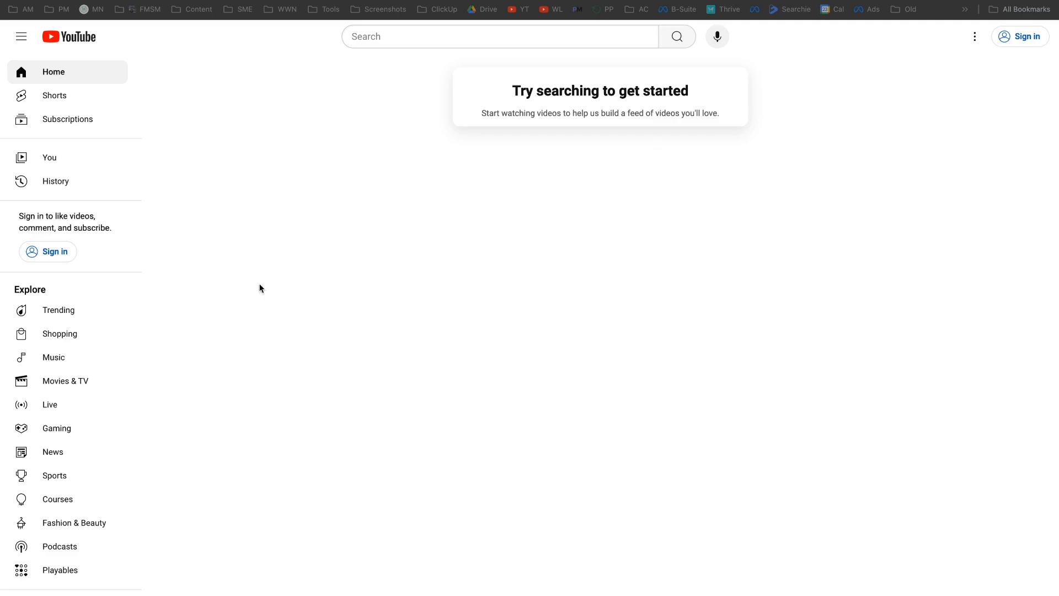
{"action": "mouse_move", "coordinate": [609, 307]}
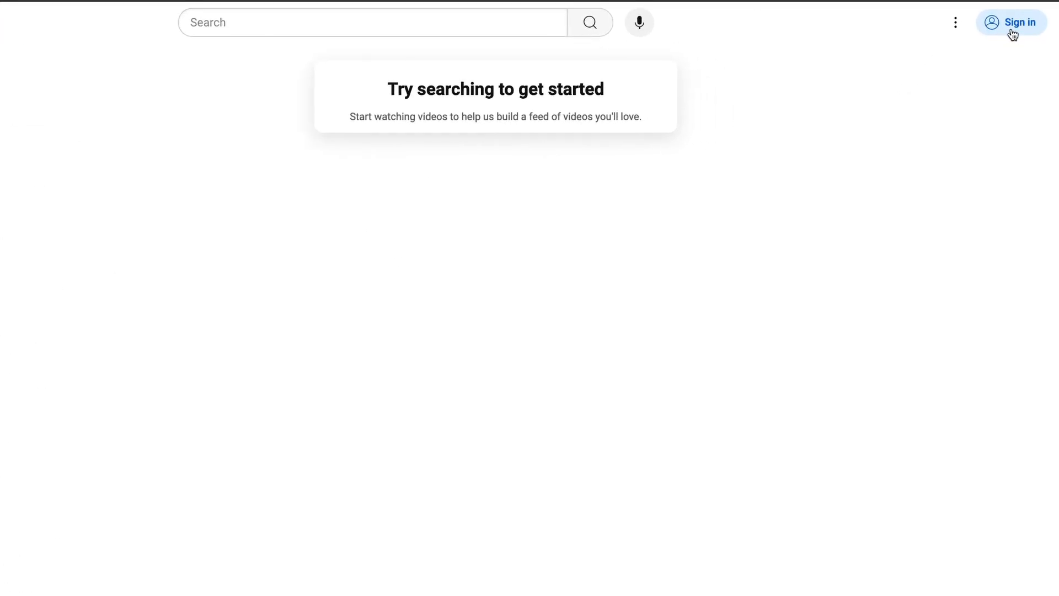
- Use YouTube's top-right Sign in button to reach the Google sign-in page
{"action": "left_click", "coordinate": [1011, 22]}
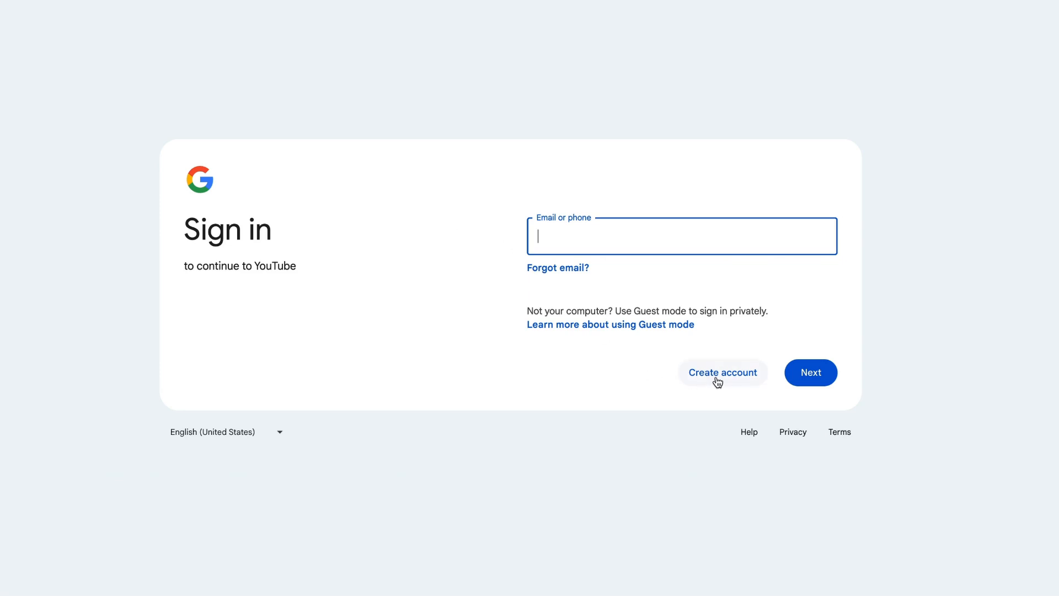
- Start Create account and choose For my personal use
{"action": "left_click", "coordinate": [722, 372]}
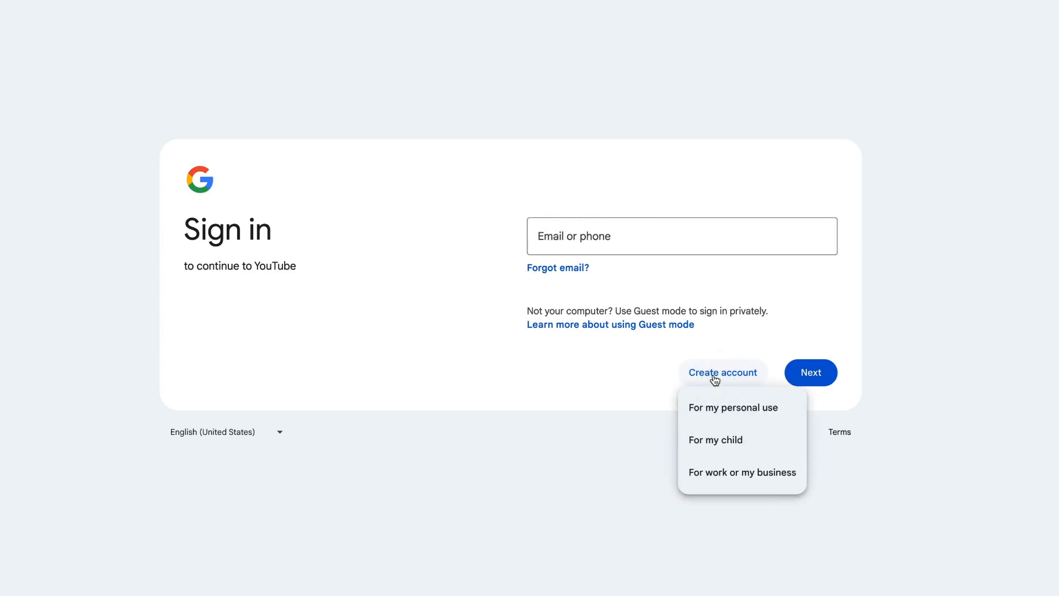
{"action": "mouse_move", "coordinate": [733, 412]}
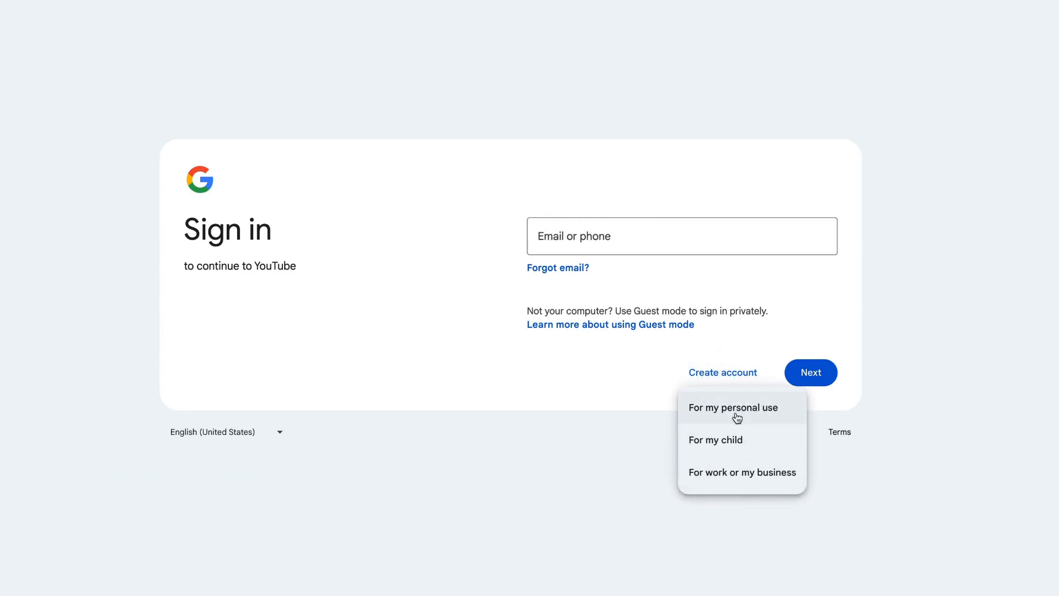
{"action": "left_click", "coordinate": [733, 407]}
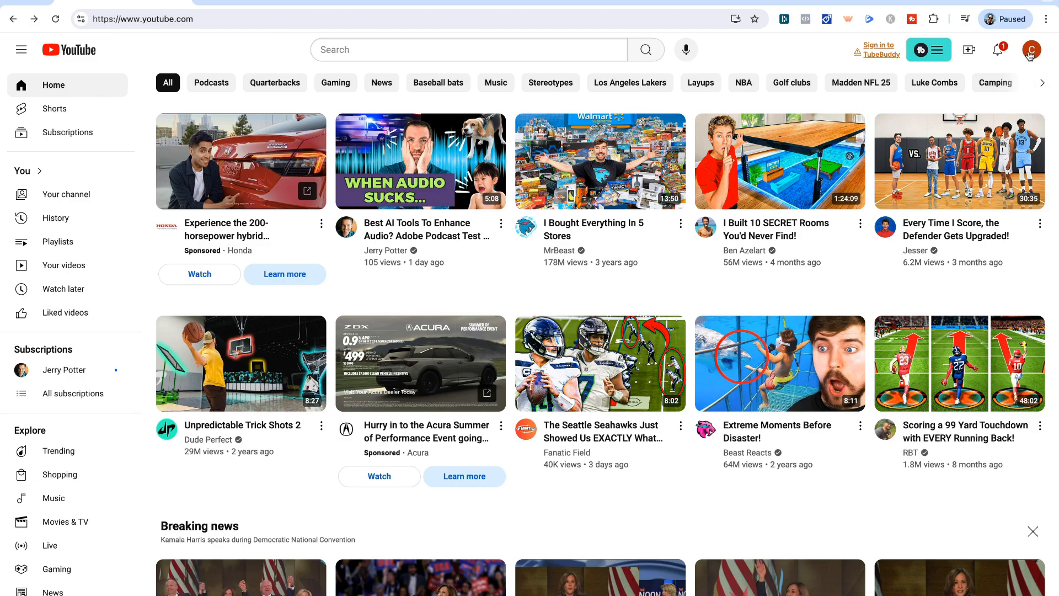
- Reach the All channels page through the avatar menu's Switch account option
{"action": "left_click", "coordinate": [1031, 49]}
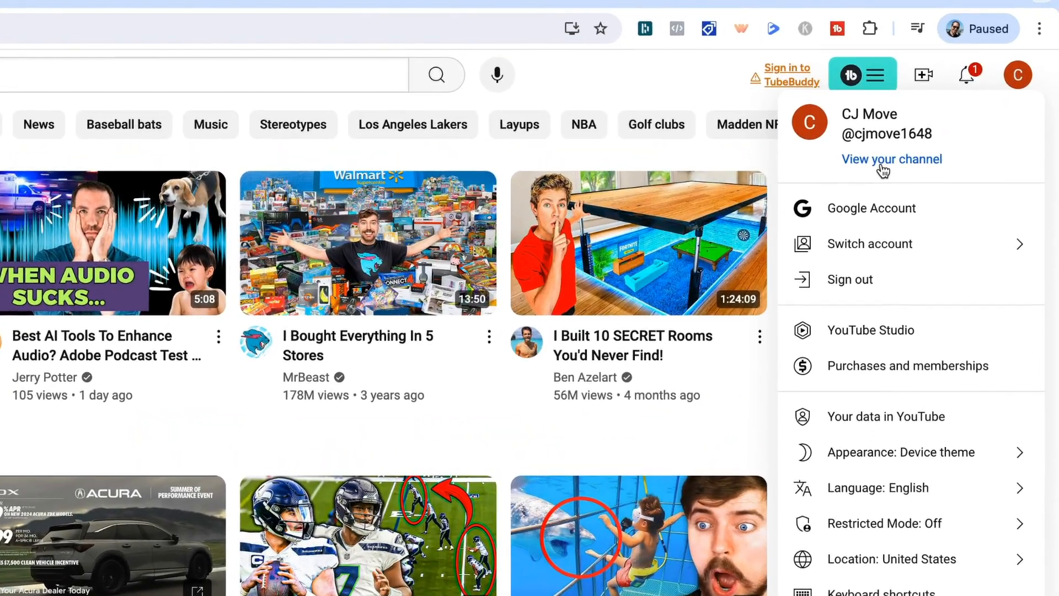
{"action": "mouse_move", "coordinate": [891, 159]}
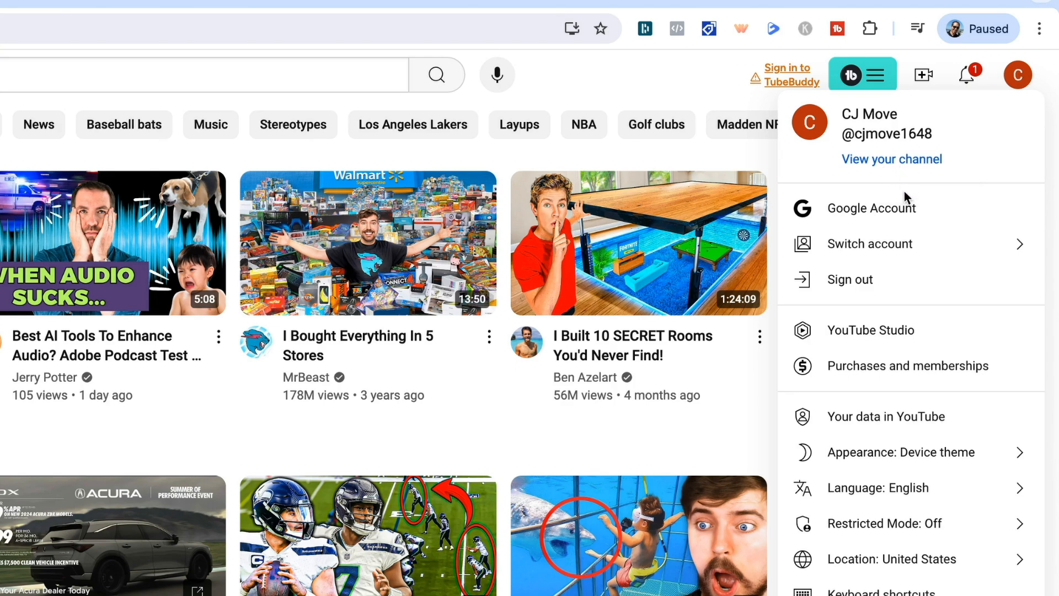
{"action": "left_click", "coordinate": [870, 244]}
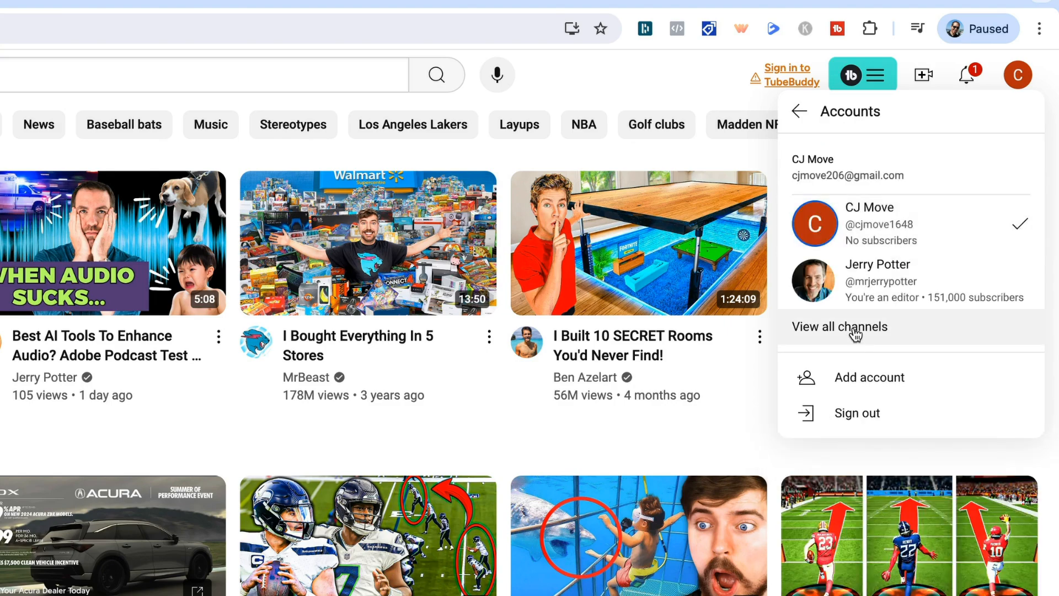
{"action": "left_click", "coordinate": [840, 326]}
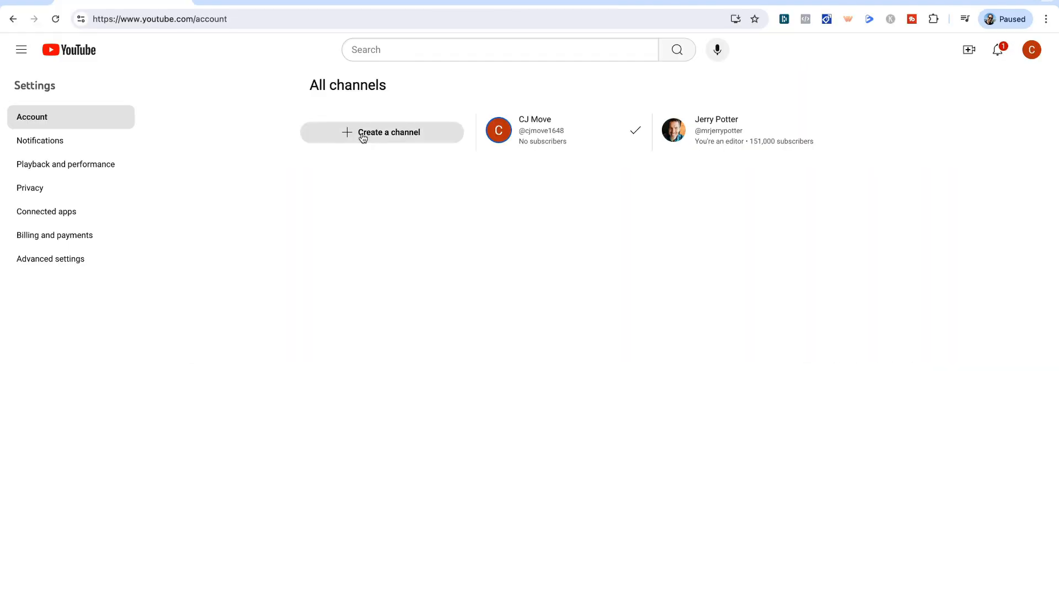
- Create the channel 'Awesome Channel For My Podcast' with the acknowledgement ticked
{"action": "left_click", "coordinate": [381, 131]}
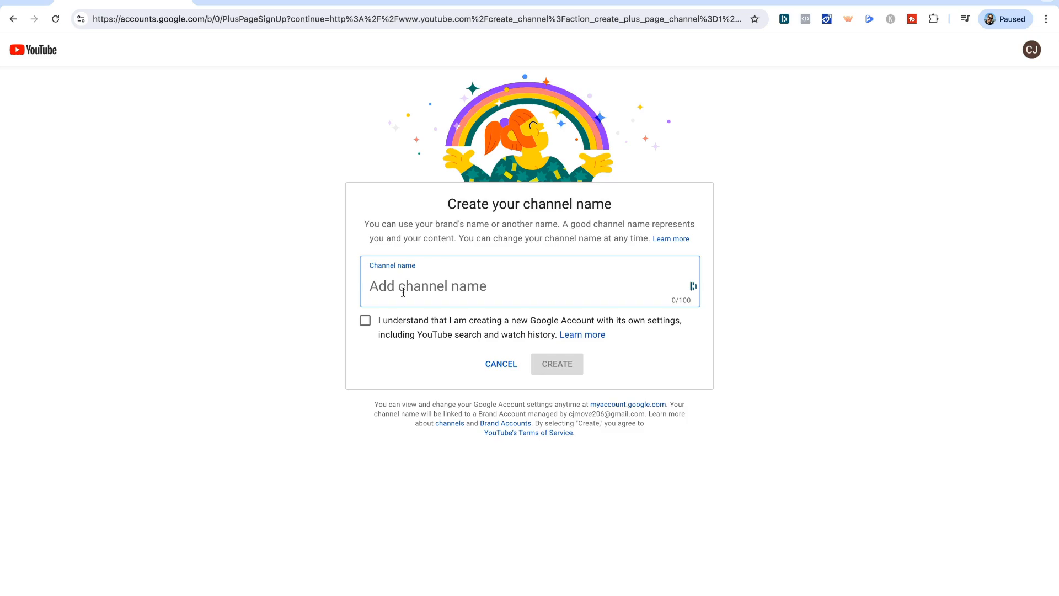
{"action": "mouse_move", "coordinate": [688, 301]}
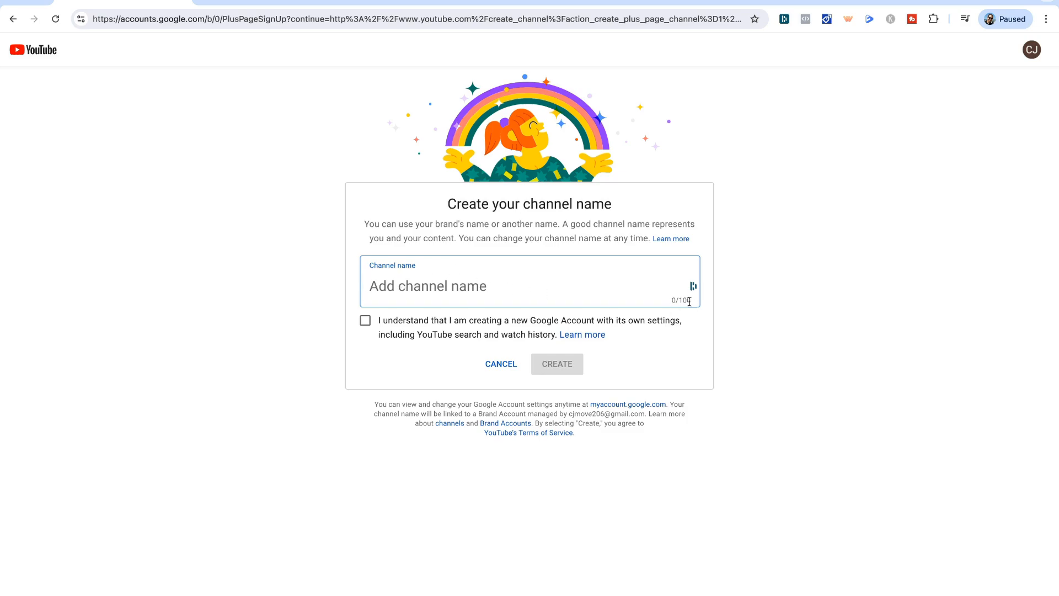
{"action": "mouse_move", "coordinate": [684, 305]}
{"action": "type", "text": "Awesome Channel For My Podcast"}
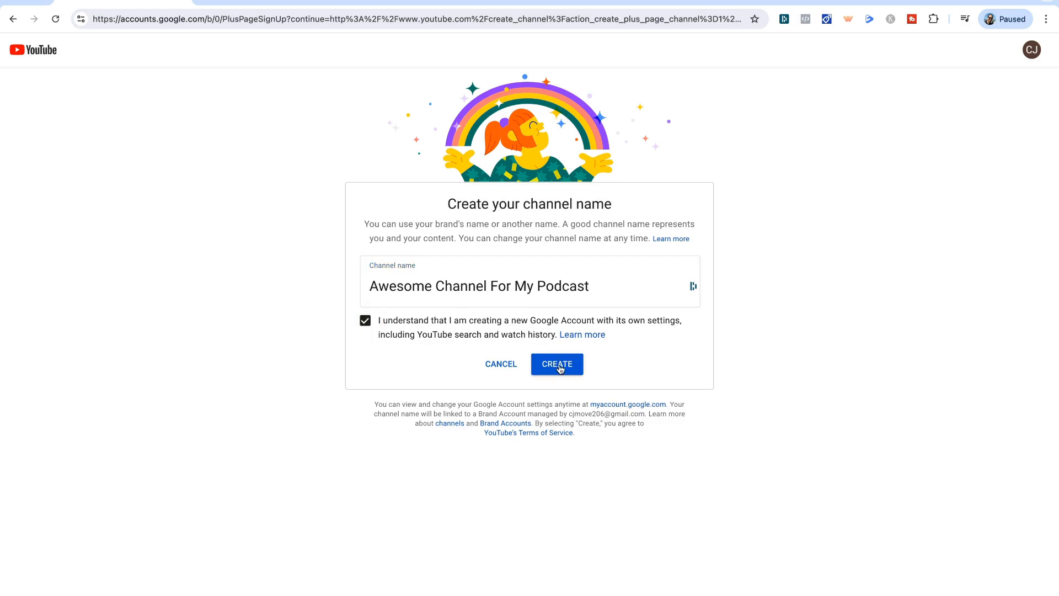
{"action": "left_click", "coordinate": [557, 363]}
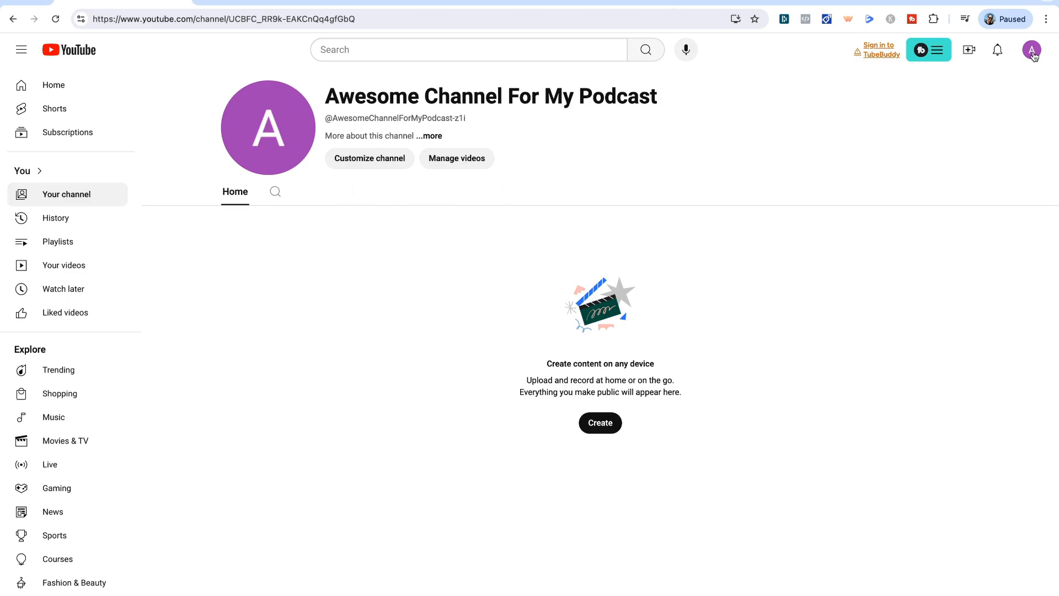
- Open Customize channel for Awesome Channel For My Podcast in YouTube Studio
{"action": "left_click", "coordinate": [1031, 49]}
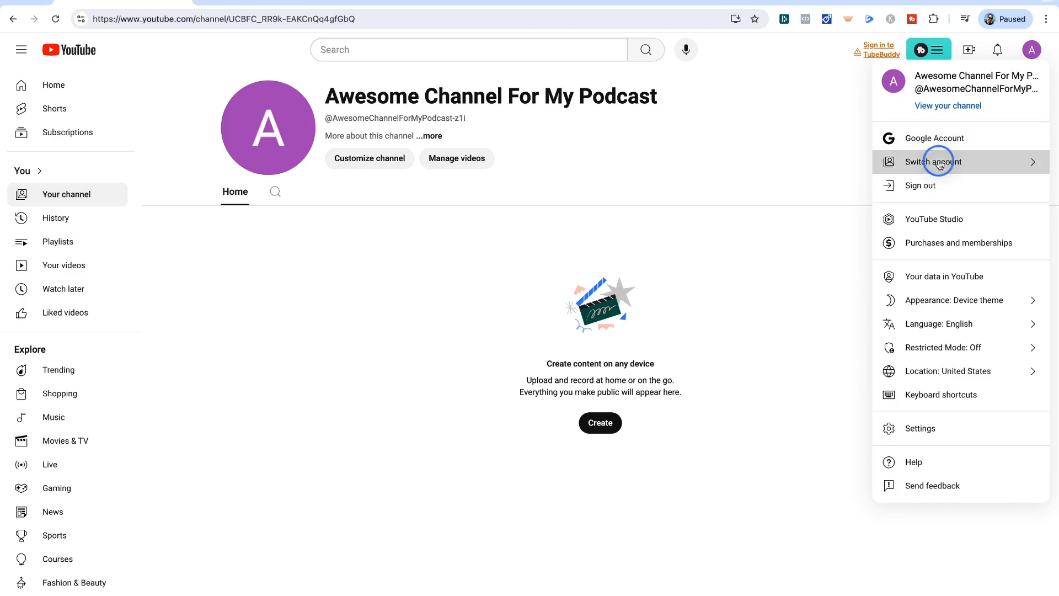
{"action": "left_click", "coordinate": [933, 162]}
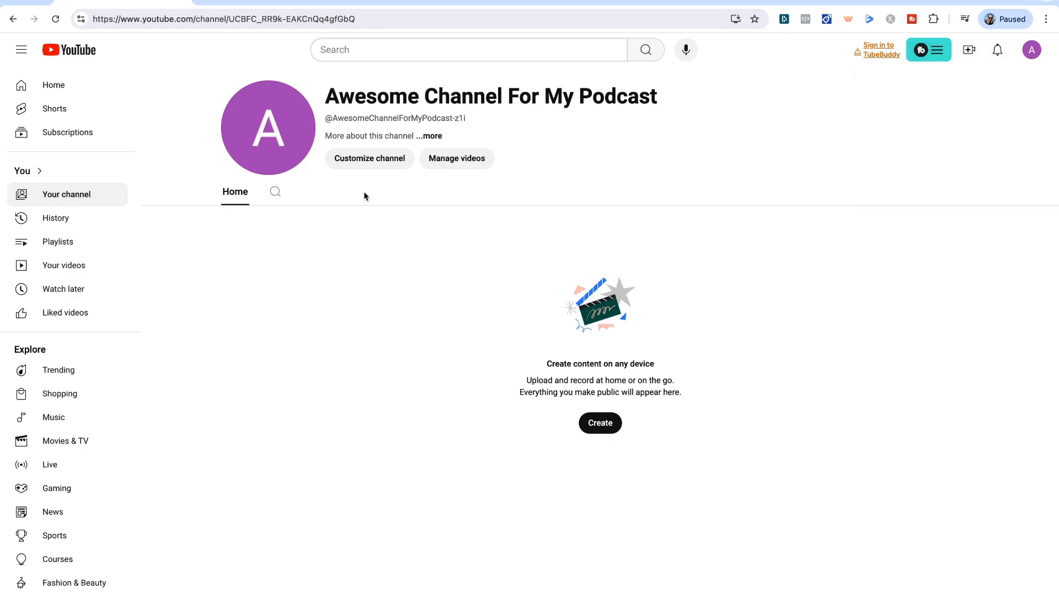
{"action": "left_click", "coordinate": [369, 158]}
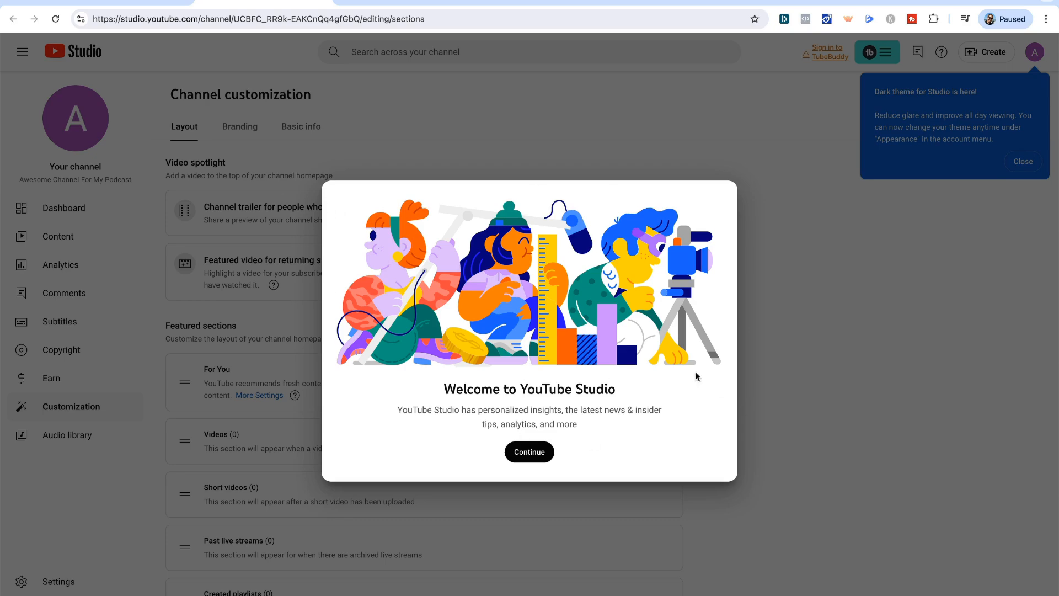
{"action": "mouse_move", "coordinate": [647, 380]}
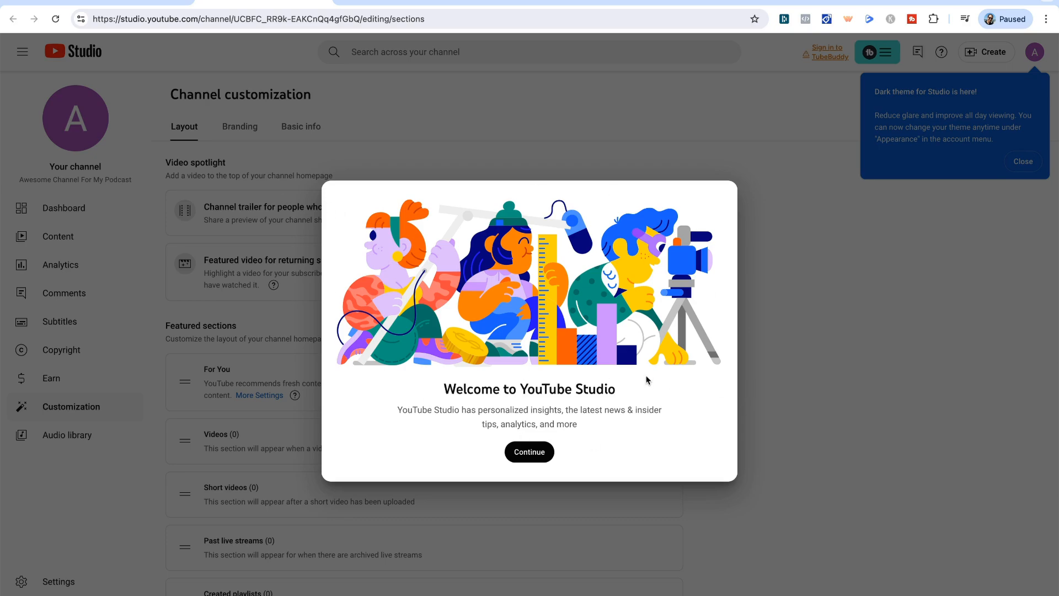
- Continue past the Welcome to YouTube Studio dialog
{"action": "left_click", "coordinate": [528, 451]}
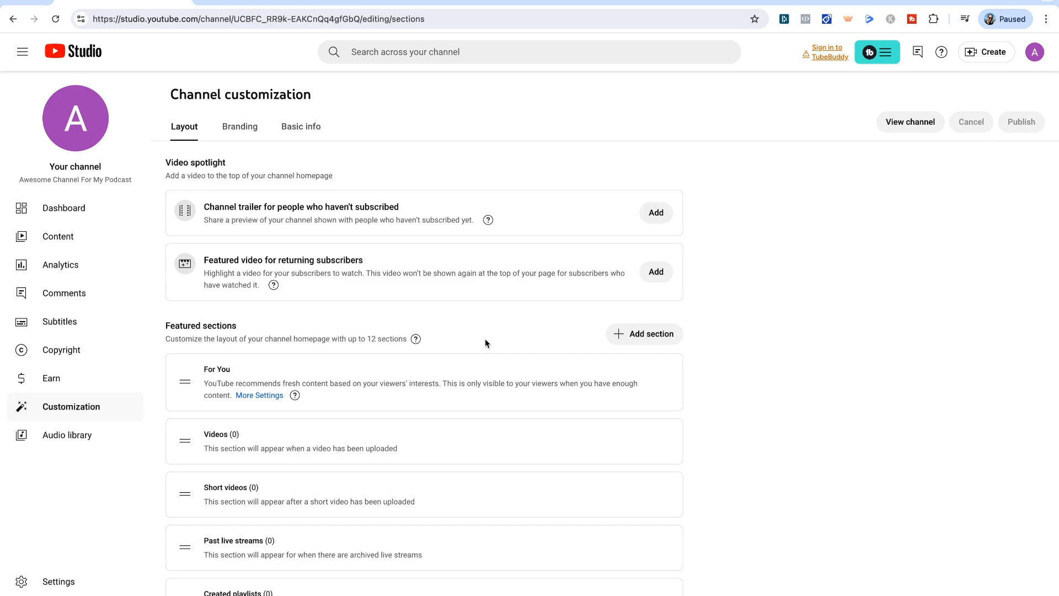
{"action": "mouse_move", "coordinate": [300, 128]}
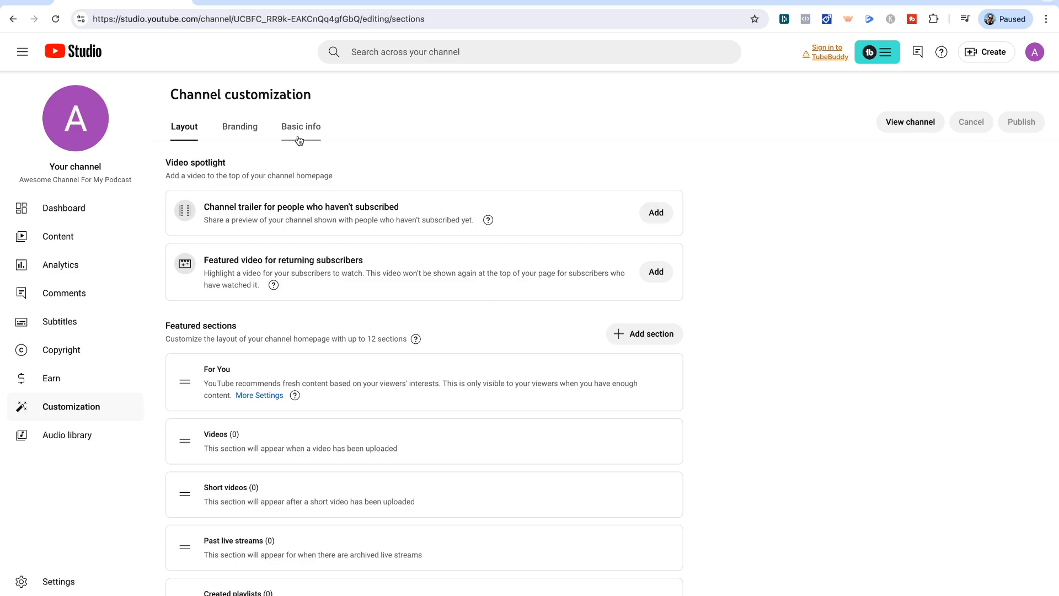
{"action": "mouse_move", "coordinate": [303, 136]}
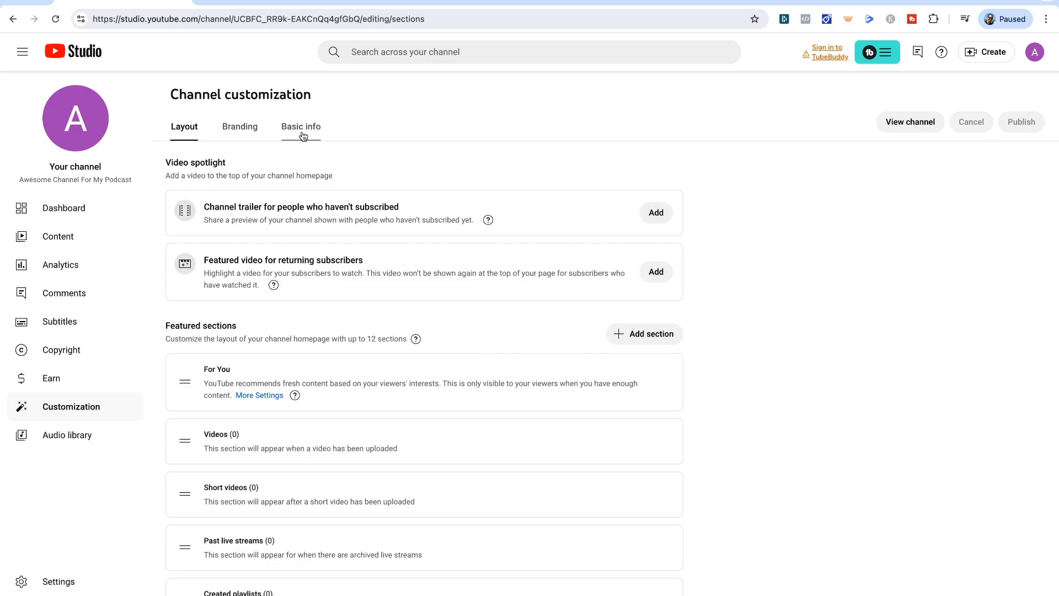
{"action": "left_click", "coordinate": [300, 126]}
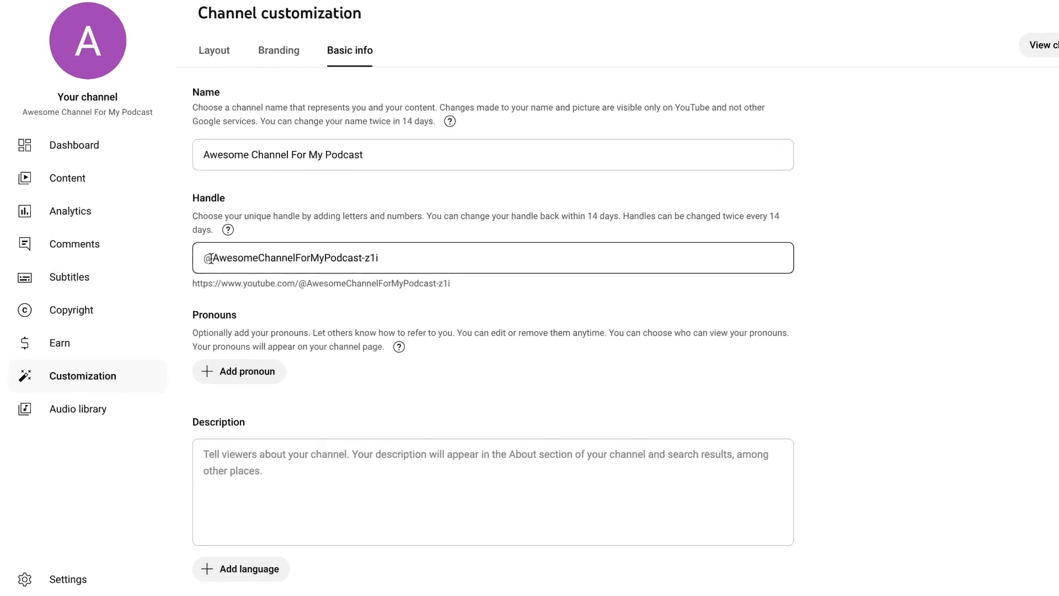
{"action": "scroll", "scroll_direction": "down", "scroll_amount": 3}
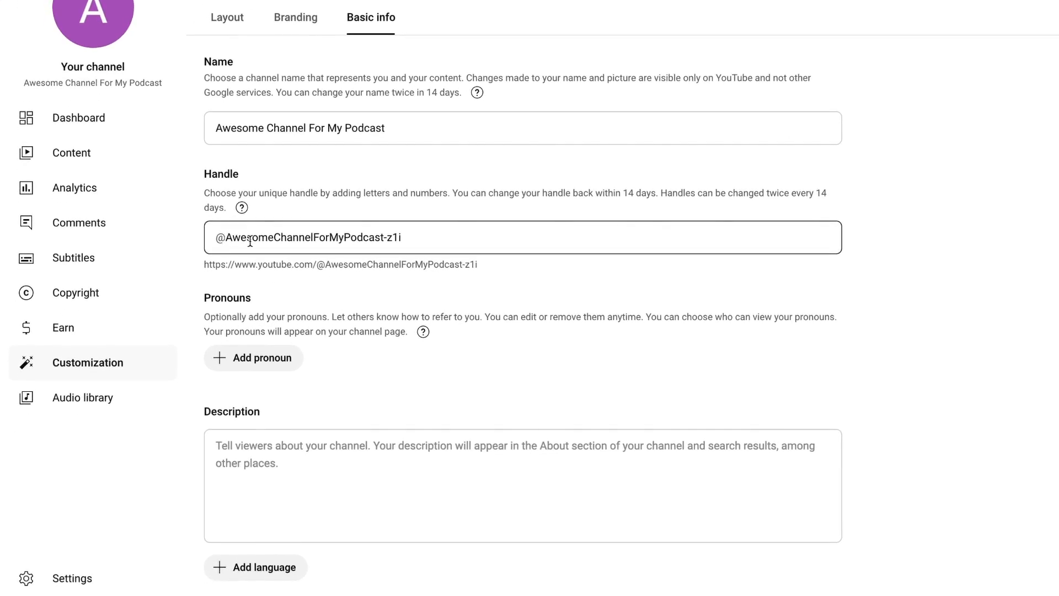
{"action": "left_click", "coordinate": [464, 237]}
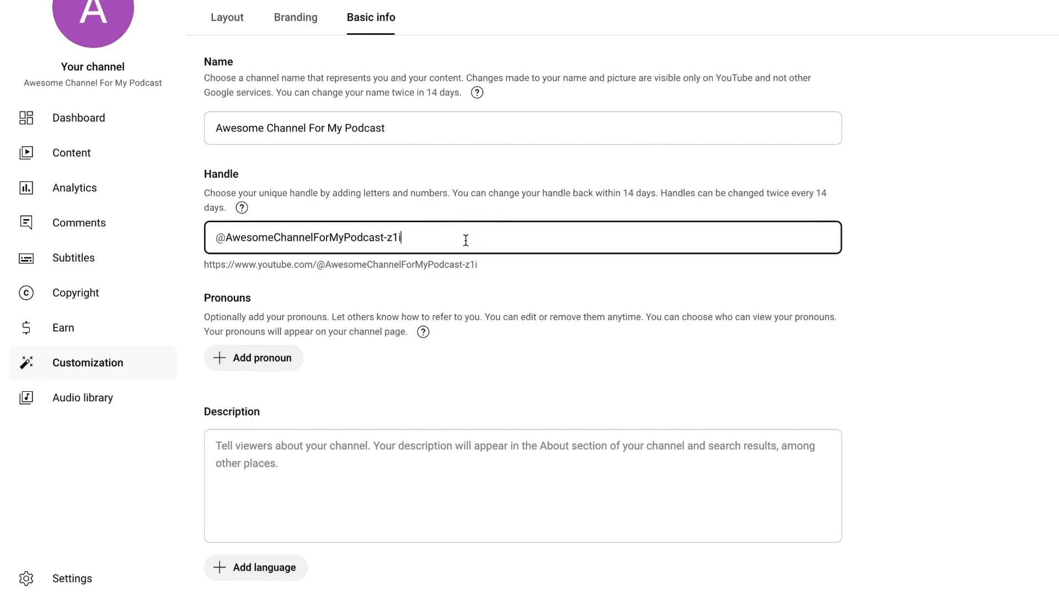
{"action": "mouse_move", "coordinate": [348, 253]}
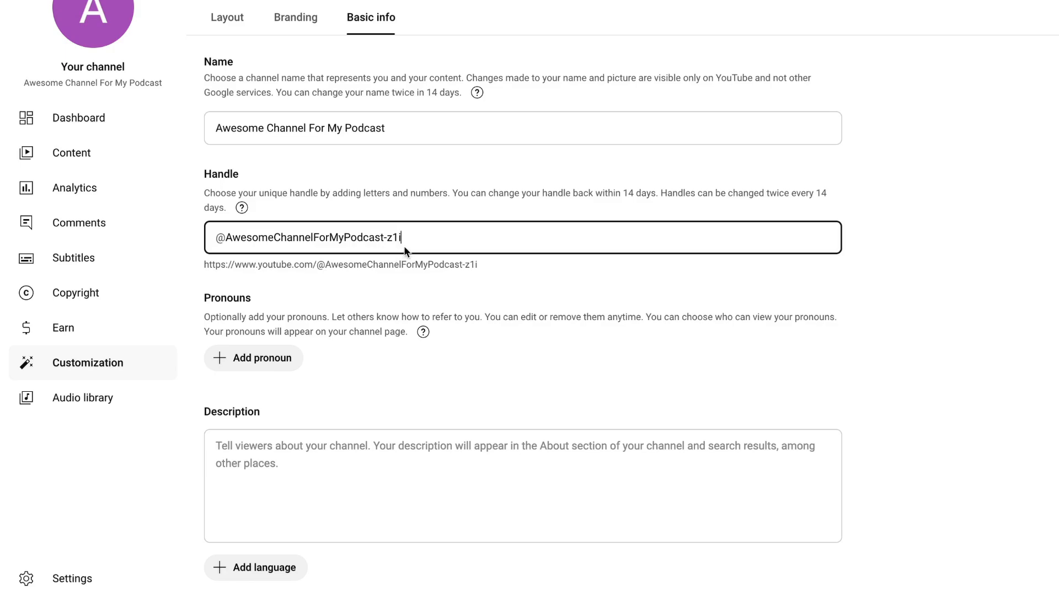
{"action": "key", "text": "Backspace"}
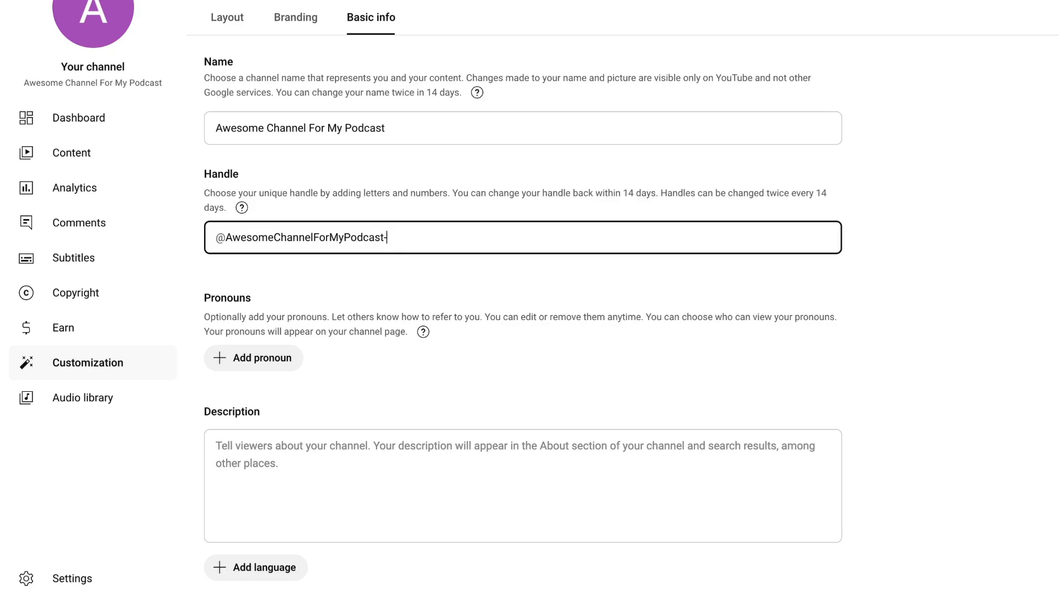
{"action": "key", "text": "Backspace"}
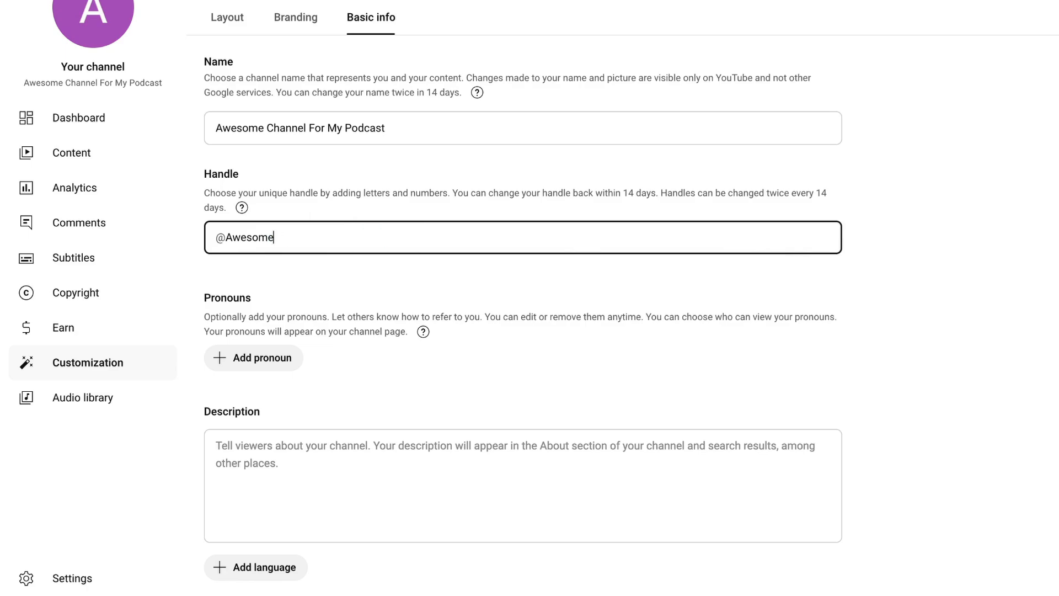
{"action": "type", "text": "Podcast"}
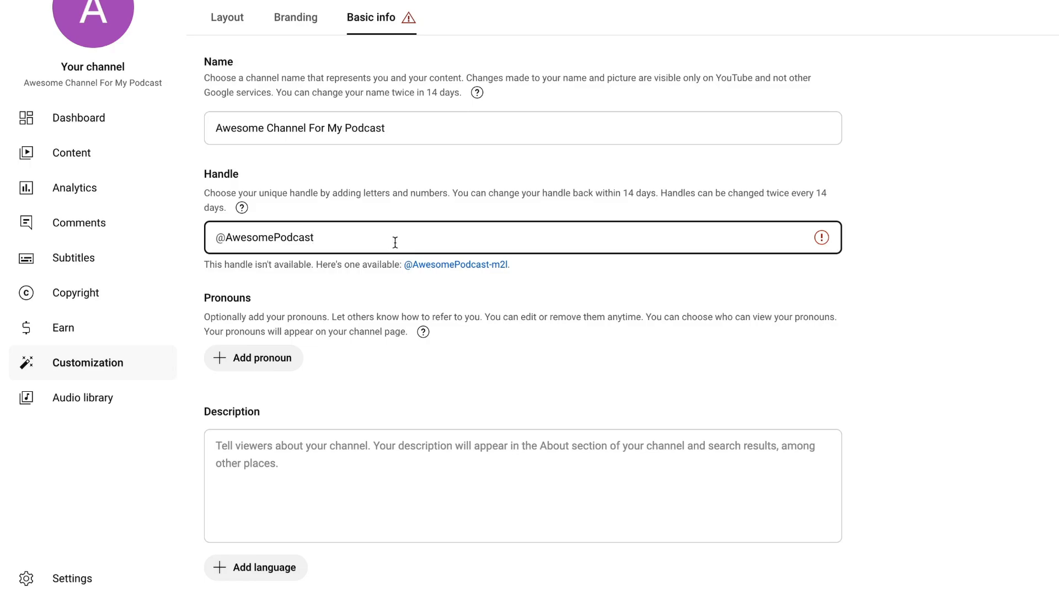
{"action": "type", "text": "AwesomeChannelForMyPodcast-z1"}
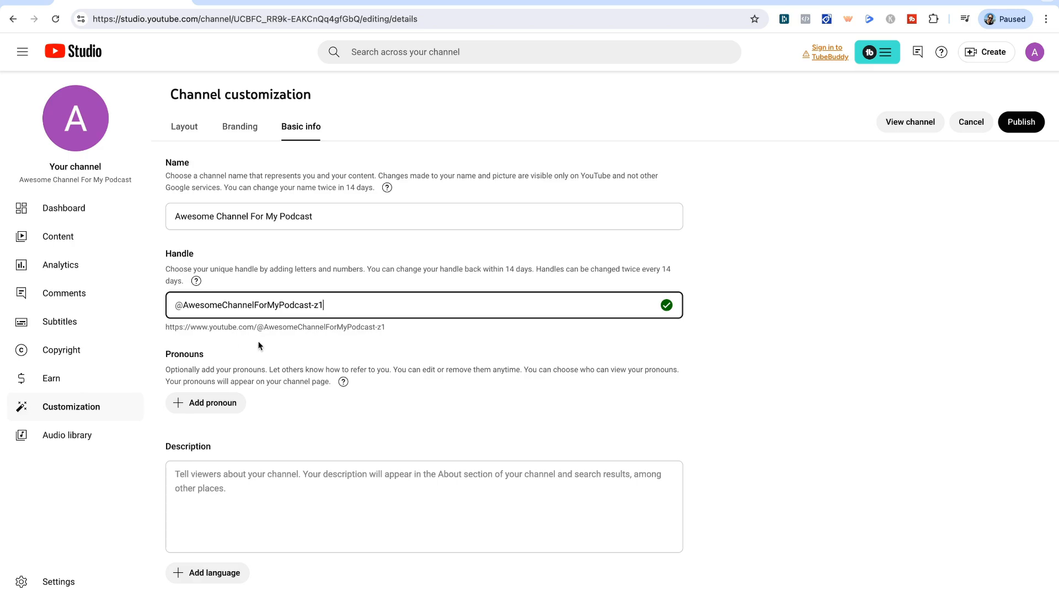
{"action": "scroll", "scroll_direction": "down", "scroll_amount": 3}
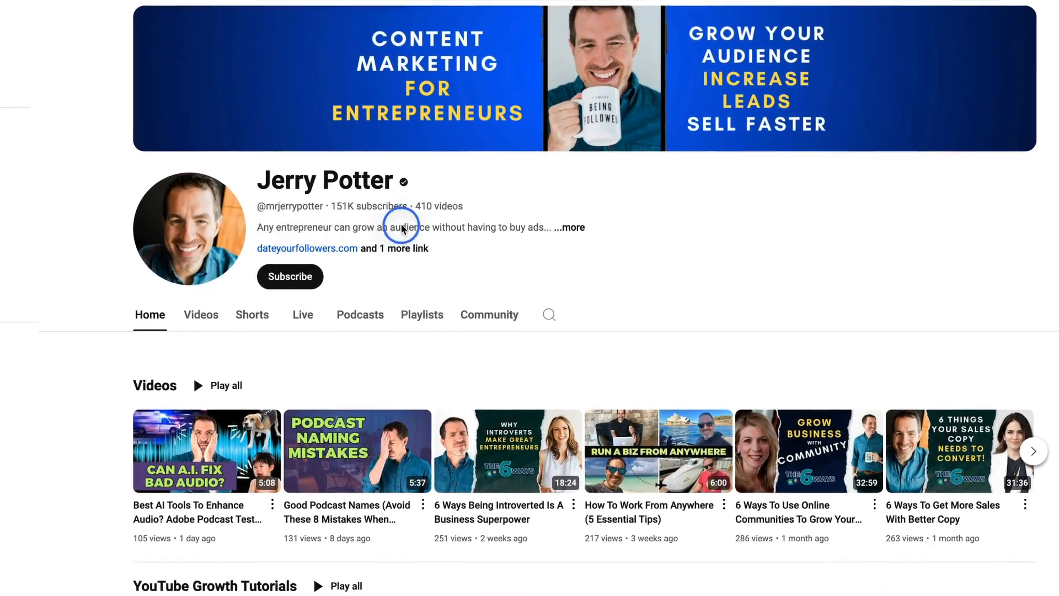
{"action": "mouse_move", "coordinate": [569, 228]}
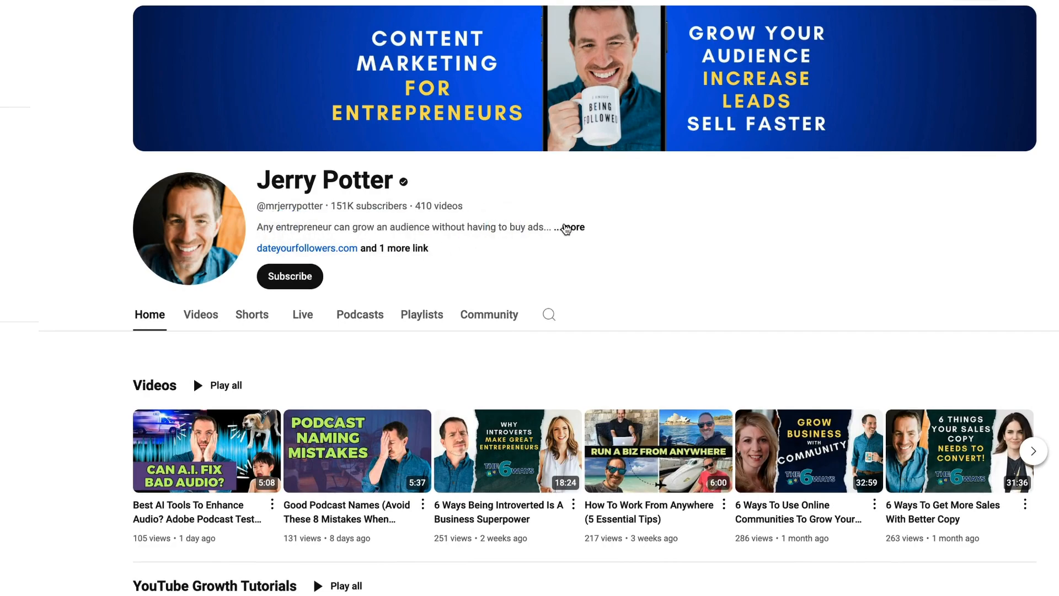
- Expand the example creator's full About description via '...more'
{"action": "left_click", "coordinate": [573, 227]}
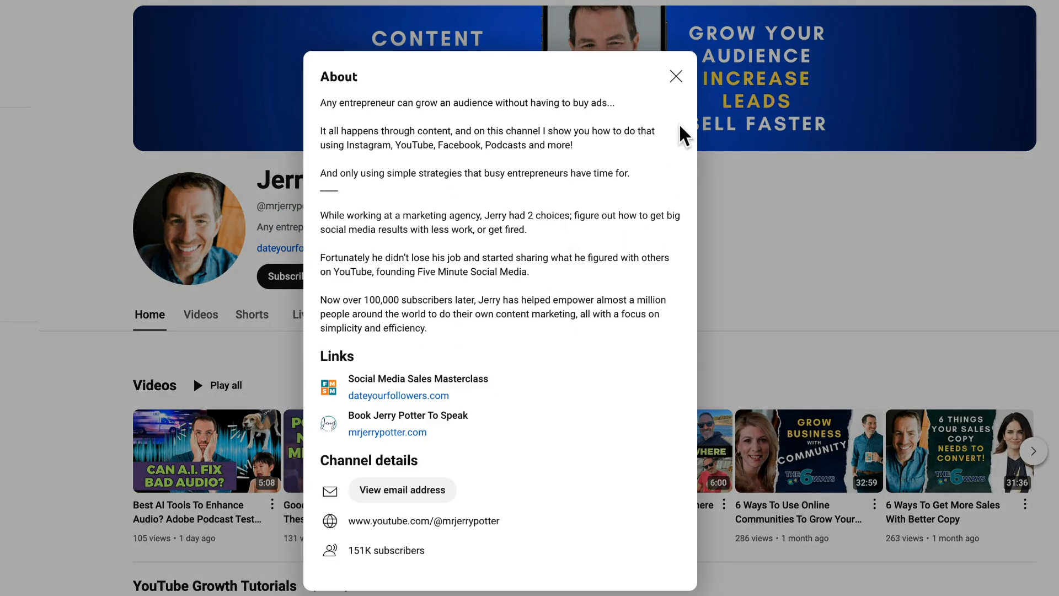
{"action": "left_click", "coordinate": [675, 76]}
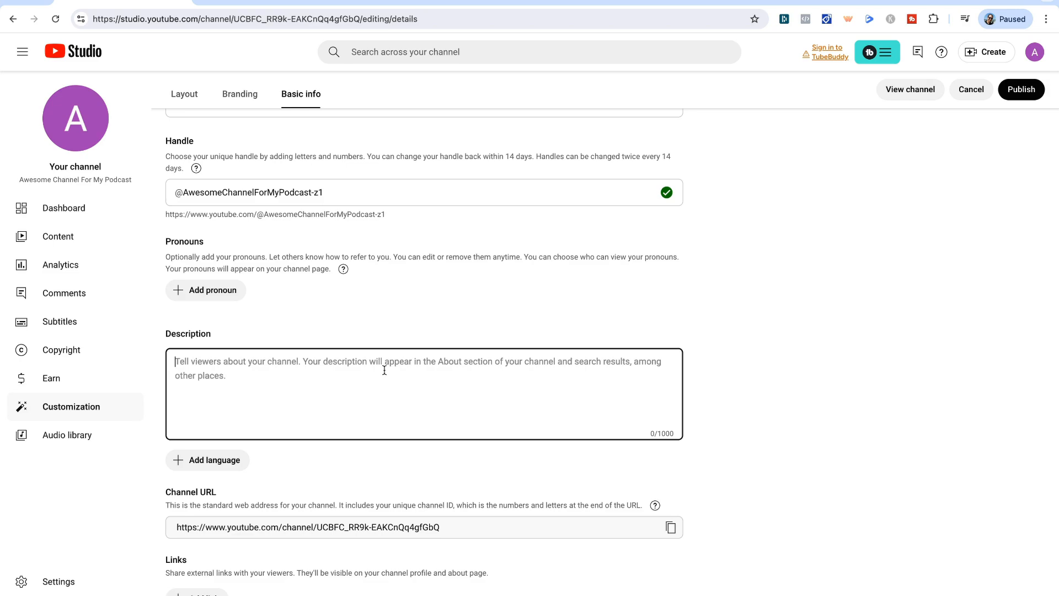
- Scroll down Basic info to the Links section to add a blank link
{"action": "scroll", "scroll_direction": "down", "scroll_amount": 3}
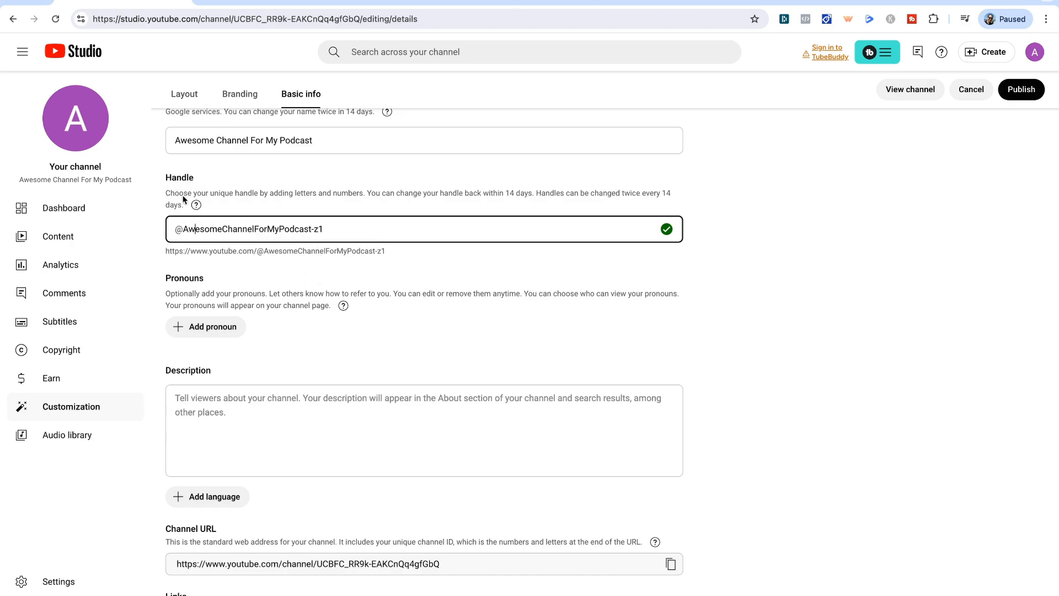
{"action": "scroll", "scroll_direction": "down", "scroll_amount": 3}
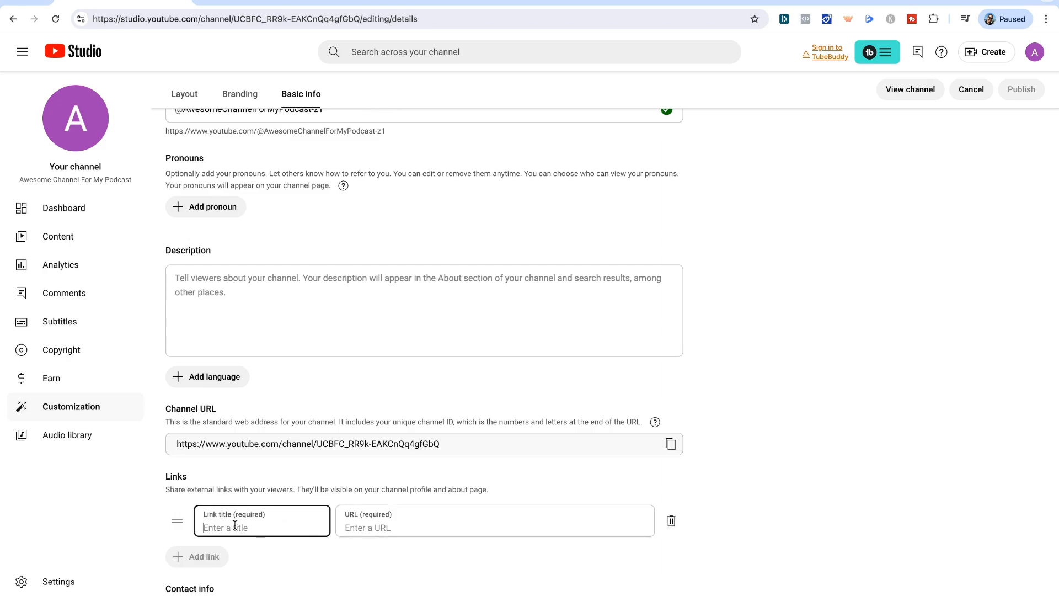
{"action": "scroll", "scroll_direction": "down", "scroll_amount": 3}
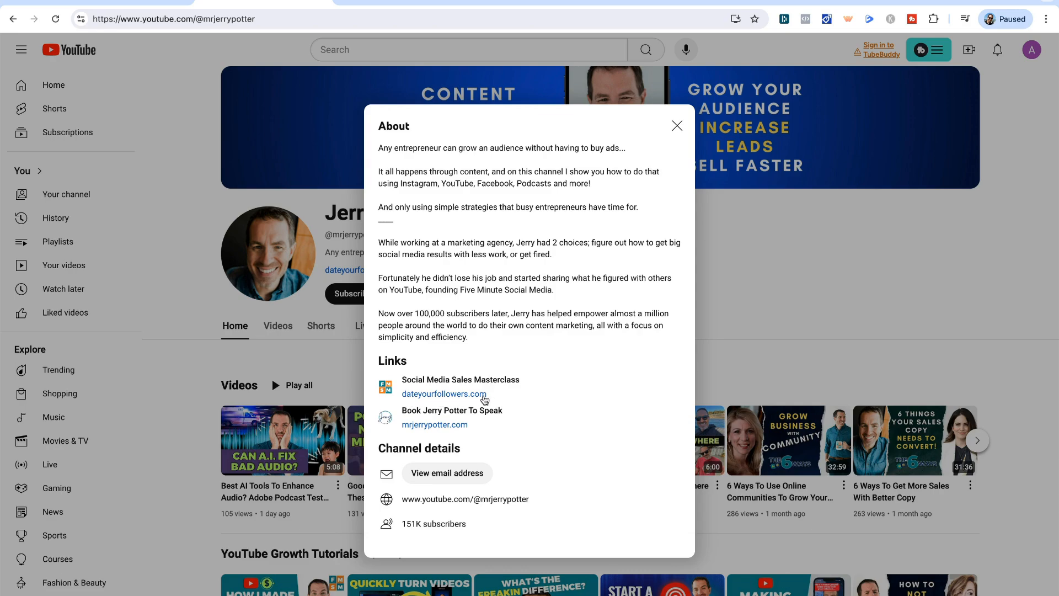
- Close the example creator's About panel to return to his channel page
{"action": "left_click", "coordinate": [676, 125]}
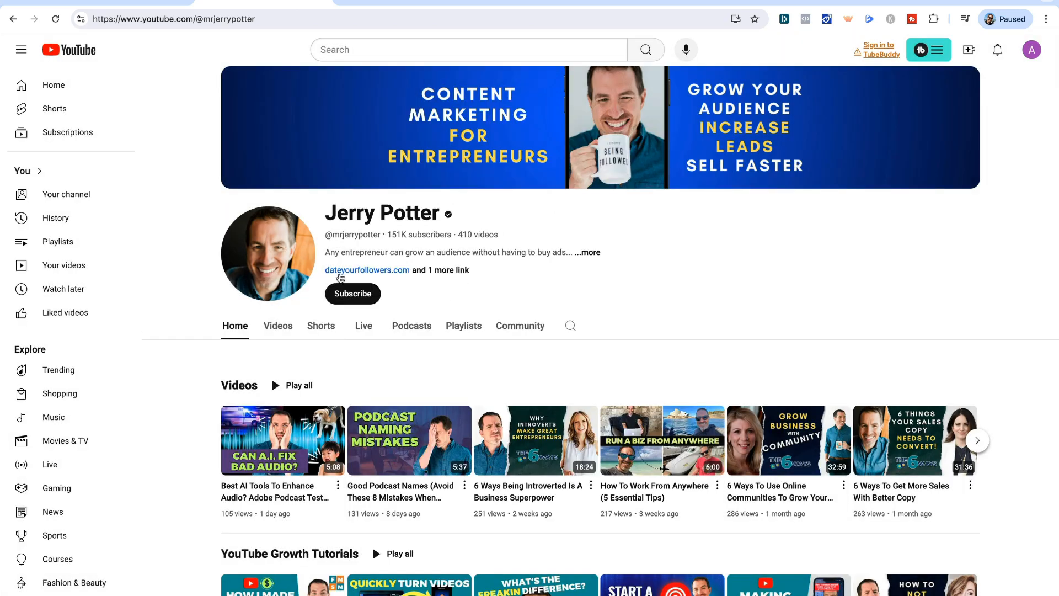
{"action": "mouse_move", "coordinate": [378, 277]}
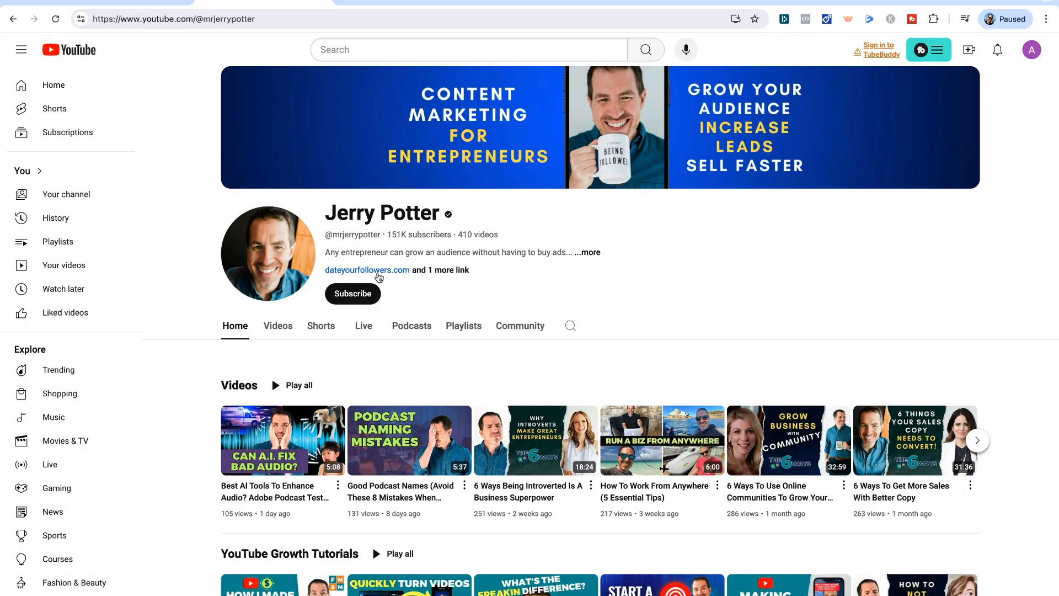
{"action": "mouse_move", "coordinate": [450, 273]}
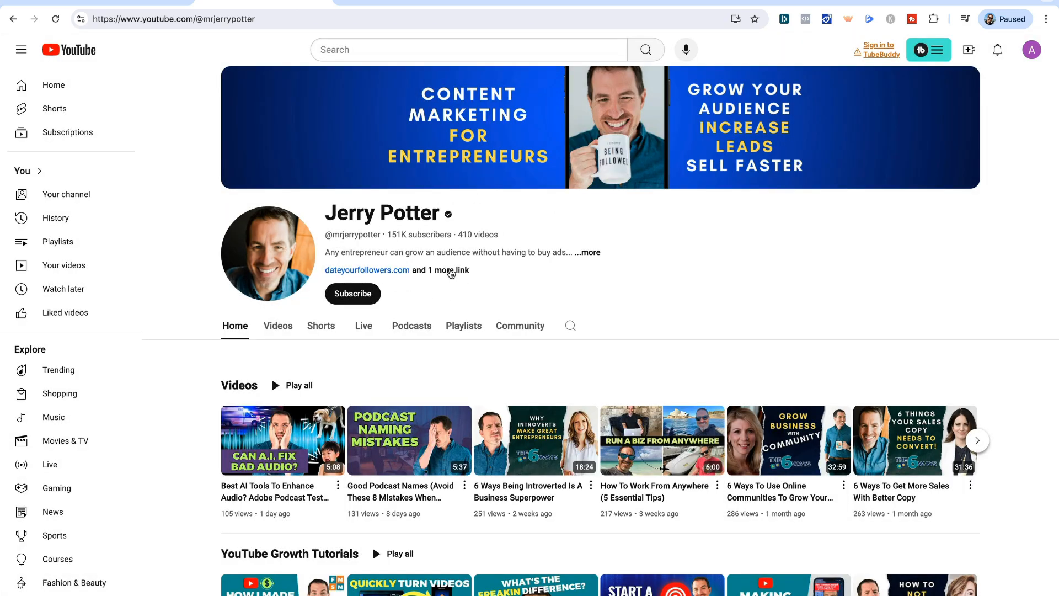
{"action": "mouse_move", "coordinate": [54, 85]}
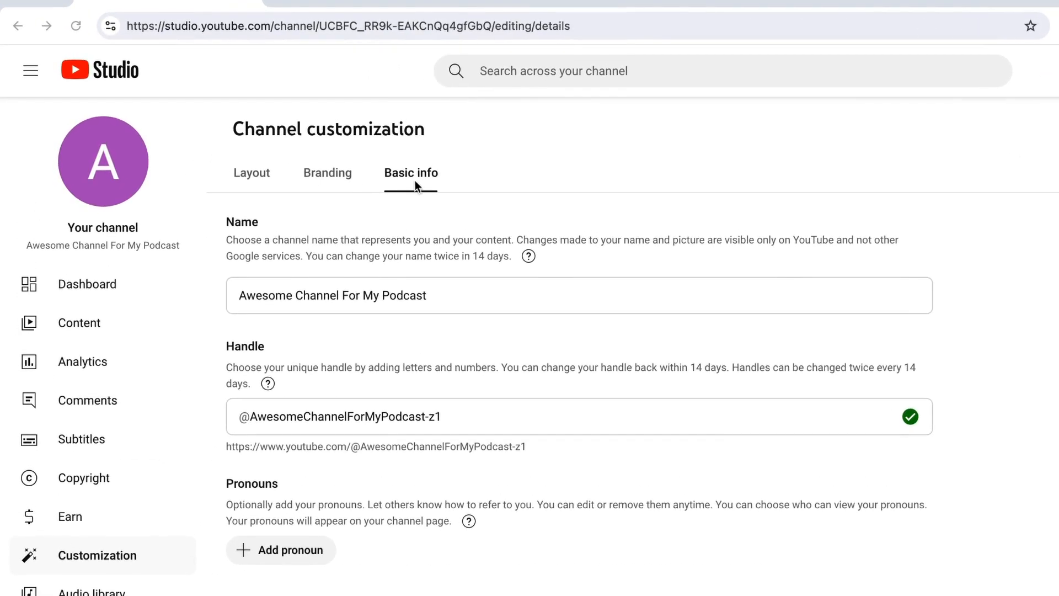
{"action": "mouse_move", "coordinate": [330, 180]}
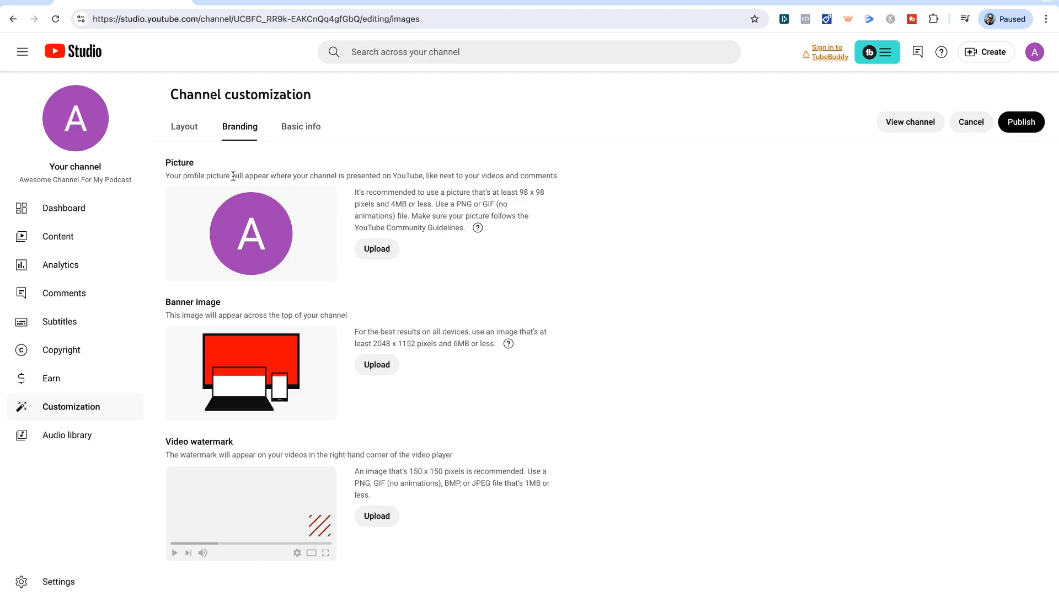
{"action": "mouse_move", "coordinate": [256, 240]}
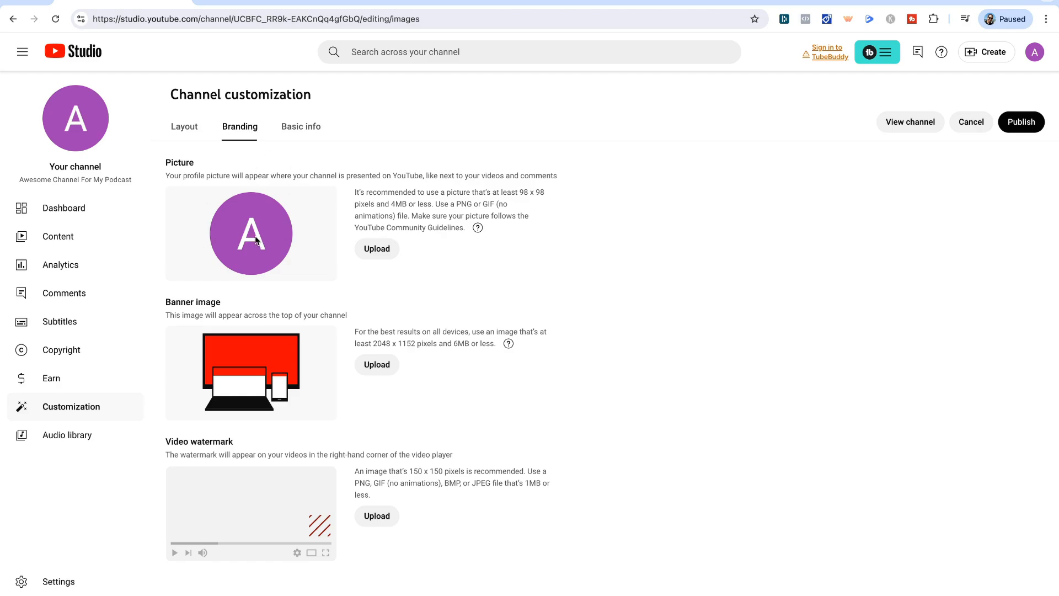
- Upload the headshot as the channel picture and crop it tightly around the face
{"action": "left_click", "coordinate": [376, 249]}
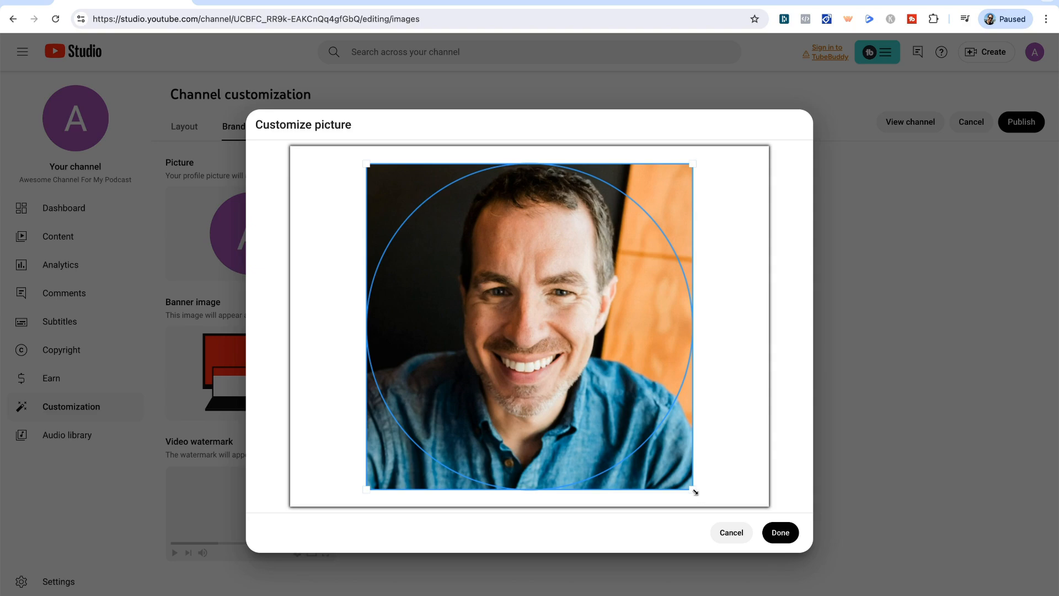
{"action": "left_click_drag", "start_coordinate": [694, 491], "coordinate": [625, 422]}
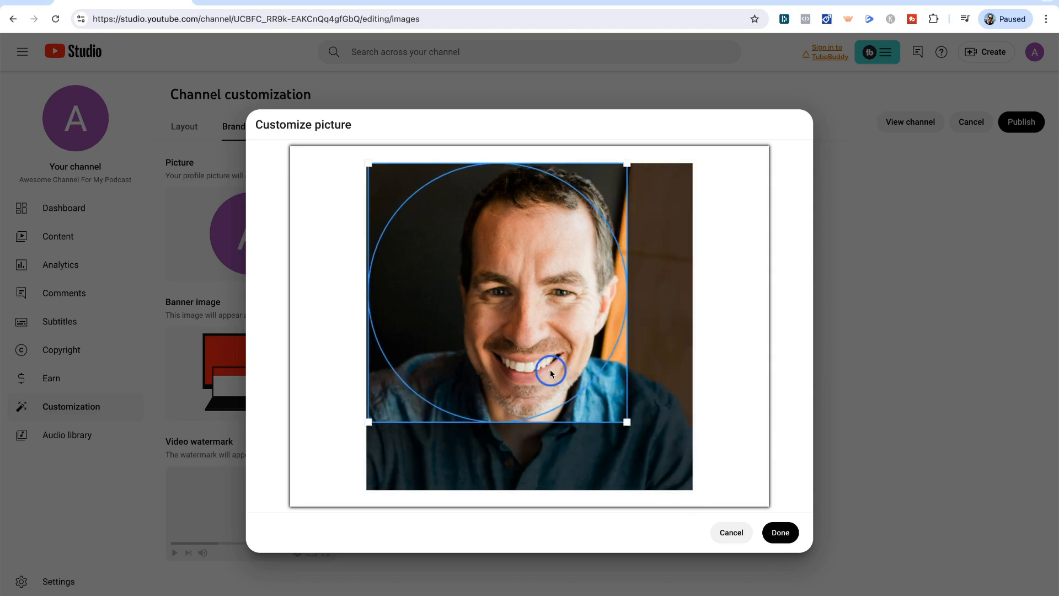
{"action": "left_click_drag", "start_coordinate": [550, 373], "coordinate": [490, 305]}
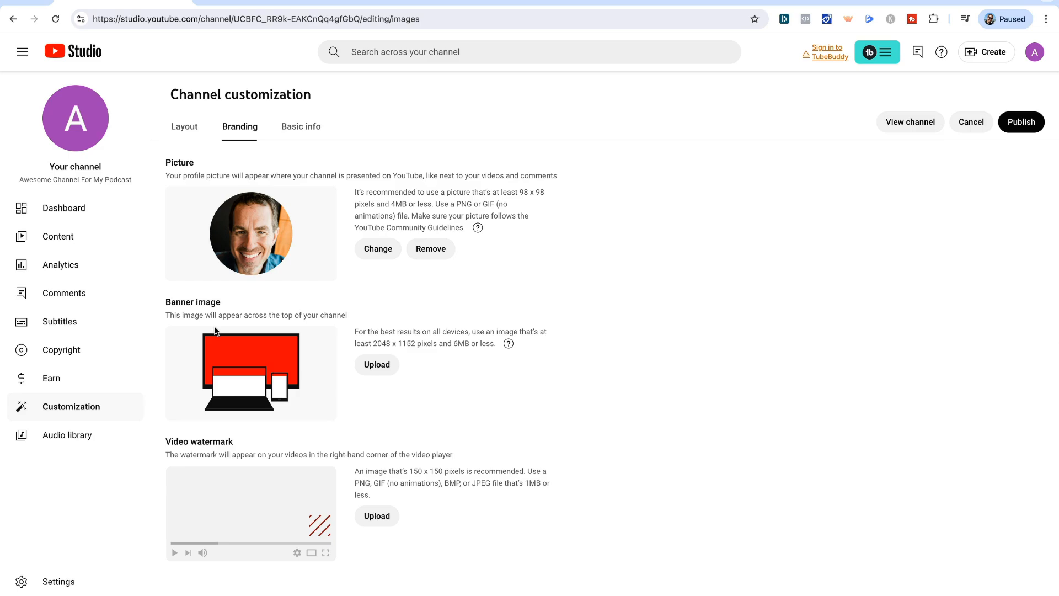
- Check the example creator's channel page for reference after applying the headshot
{"action": "left_click", "coordinate": [909, 122]}
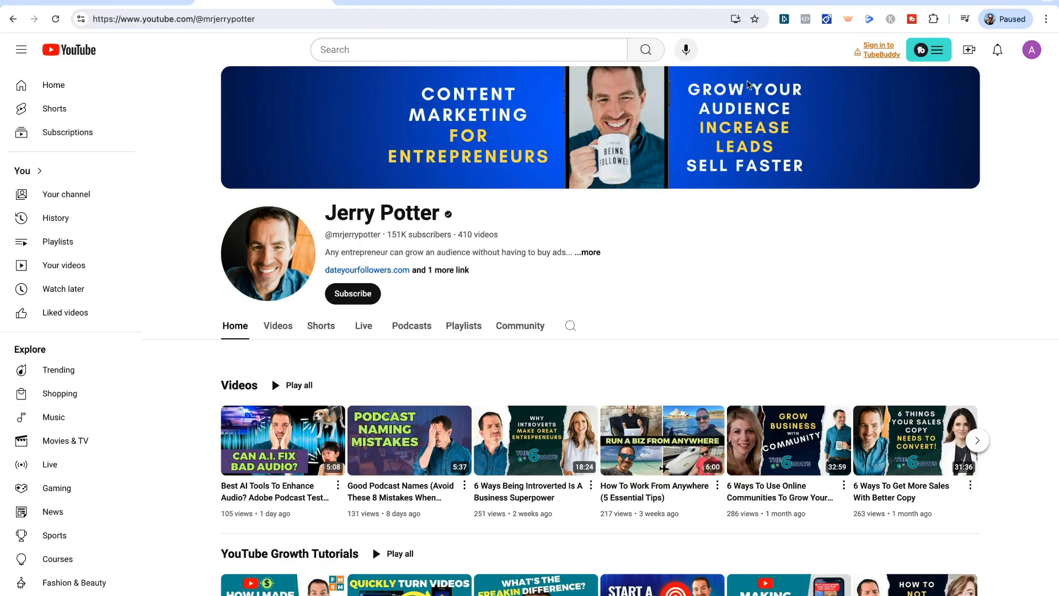
{"action": "mouse_move", "coordinate": [316, 94]}
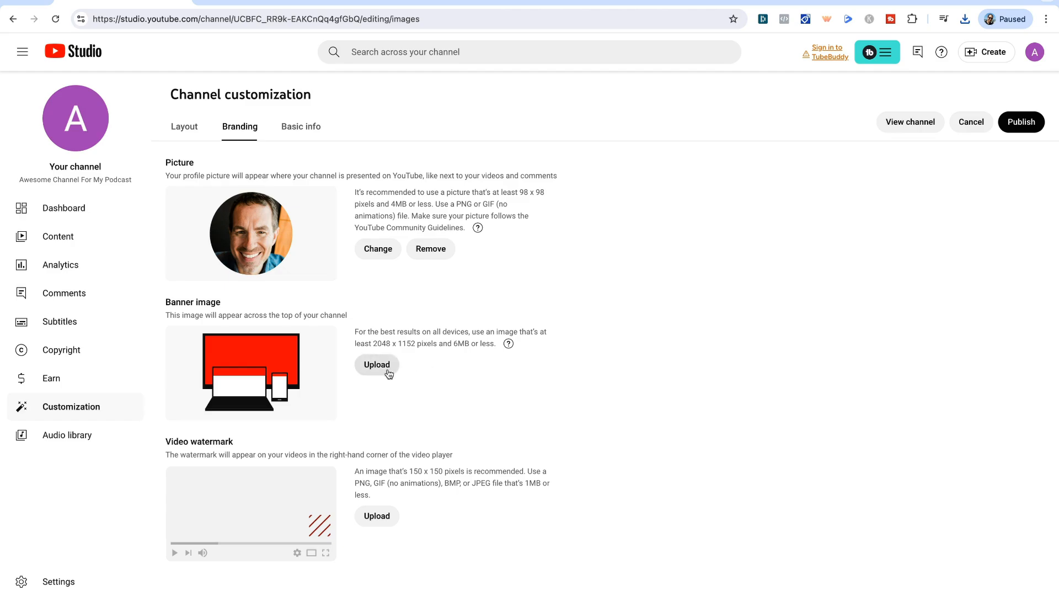
- Upload The 6 Ways podcast artwork as the banner and confirm its crop
{"action": "left_click", "coordinate": [377, 365]}
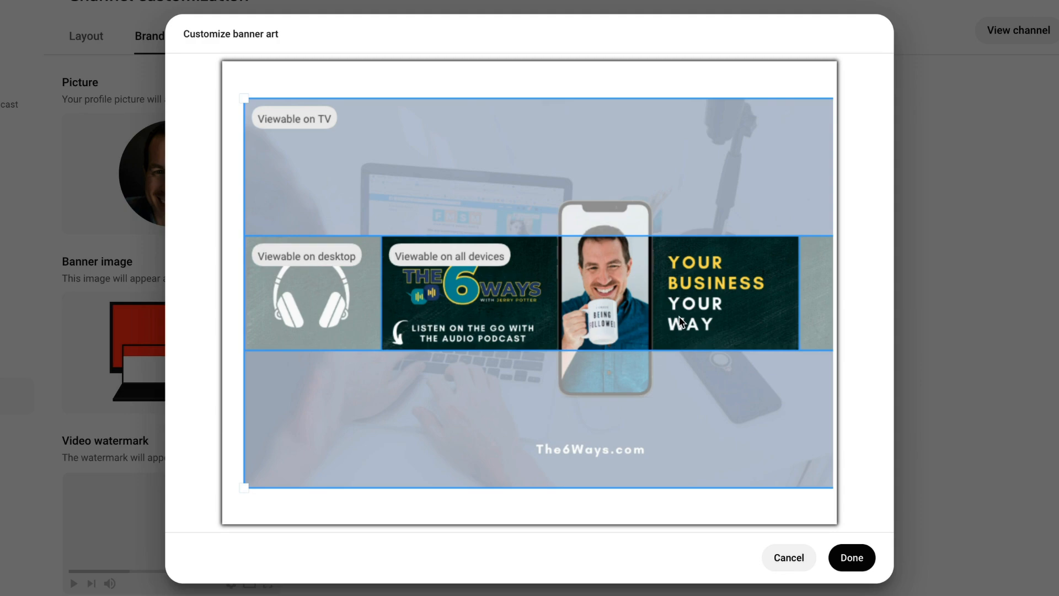
{"action": "mouse_move", "coordinate": [422, 344]}
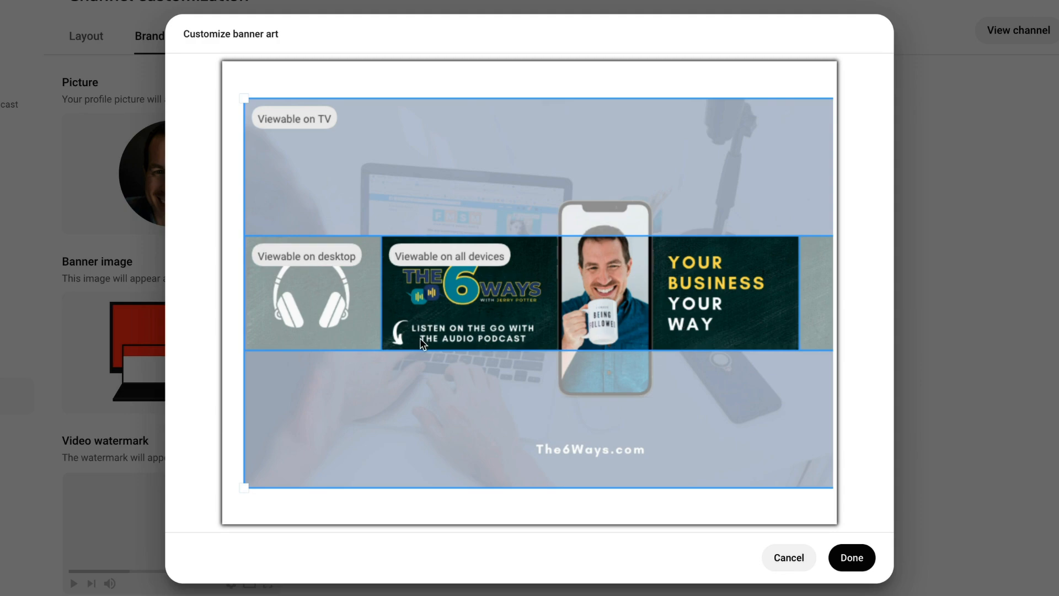
{"action": "left_click", "coordinate": [850, 557]}
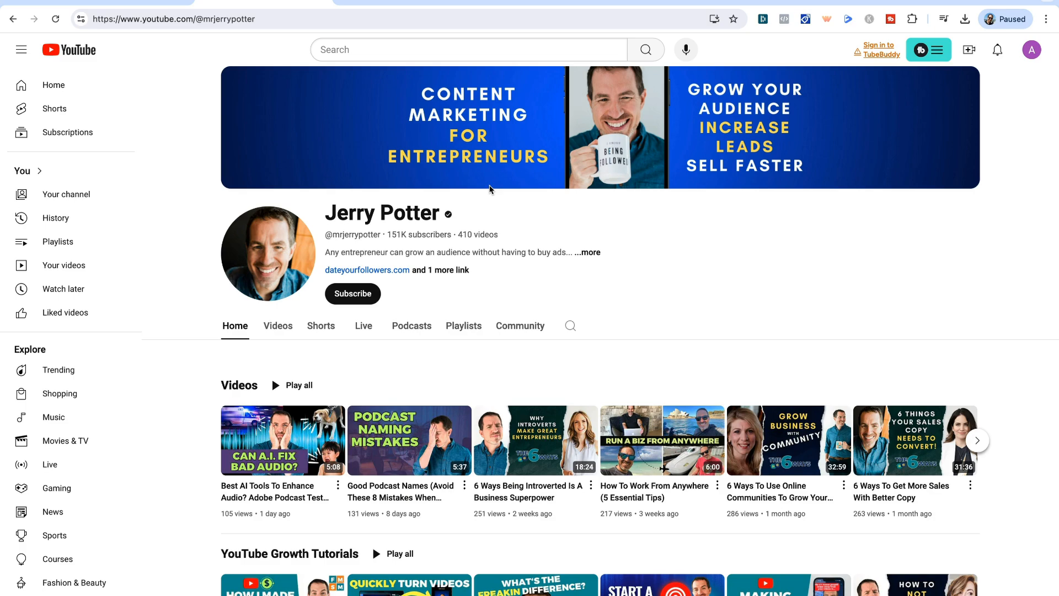
{"action": "mouse_move", "coordinate": [429, 171]}
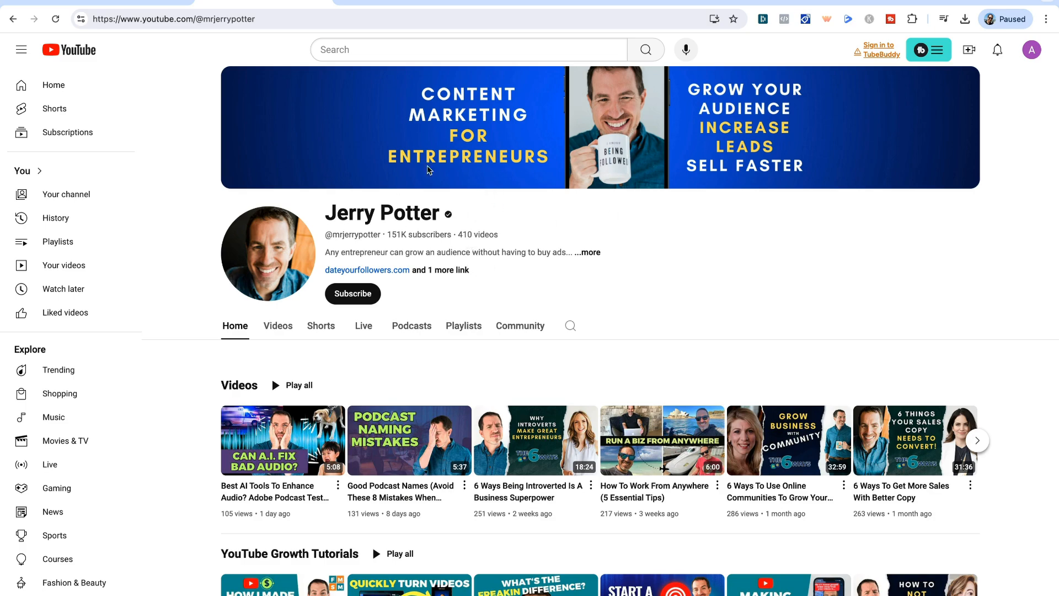
{"action": "mouse_move", "coordinate": [388, 303]}
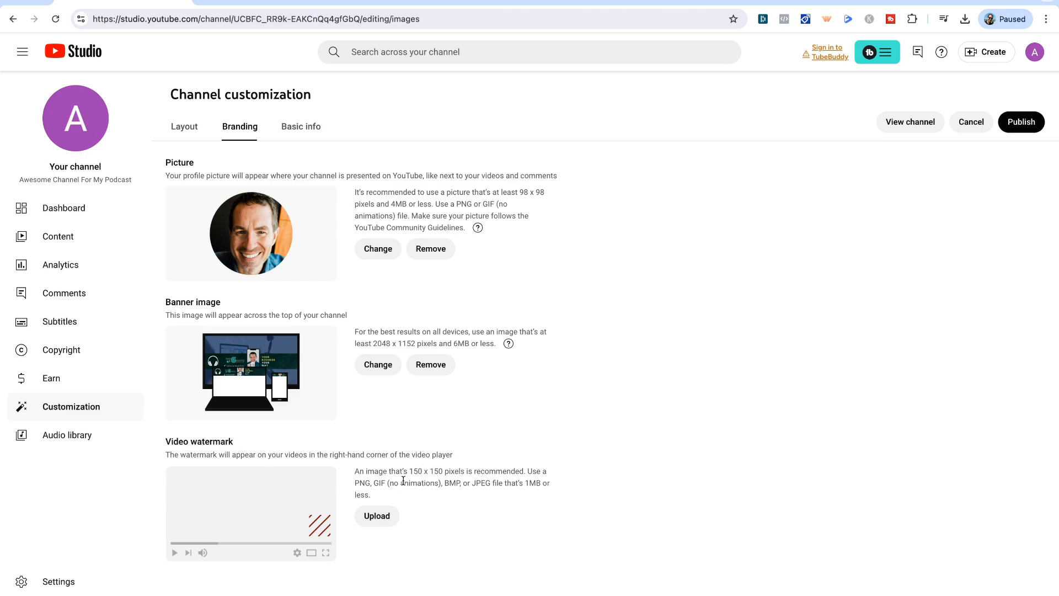
{"action": "mouse_move", "coordinate": [376, 515]}
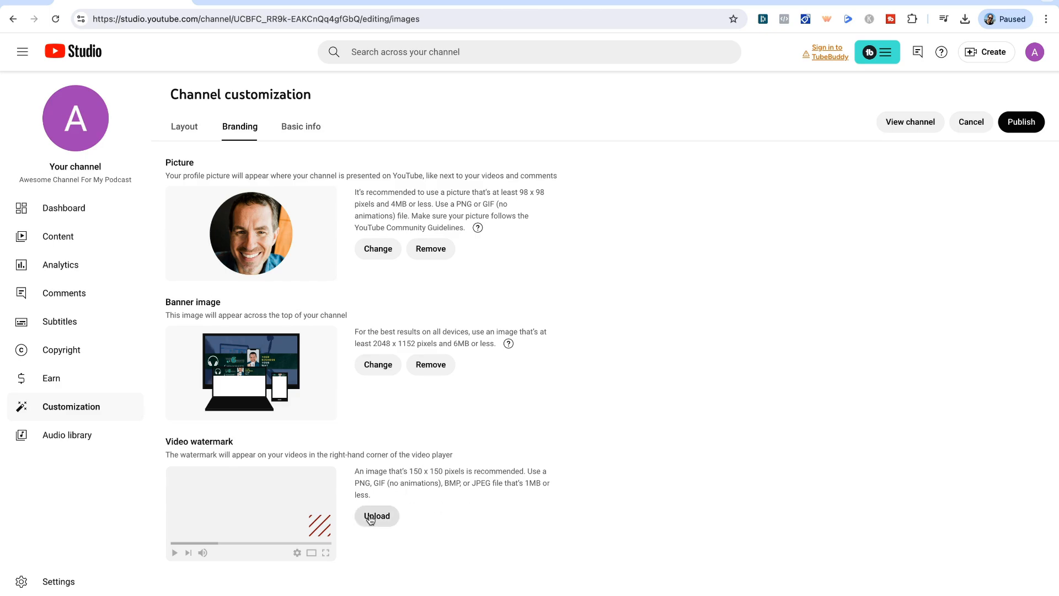
- Add the SUBSCRIBE watermark image, shown from a custom start time of 00:30
{"action": "left_click", "coordinate": [376, 516]}
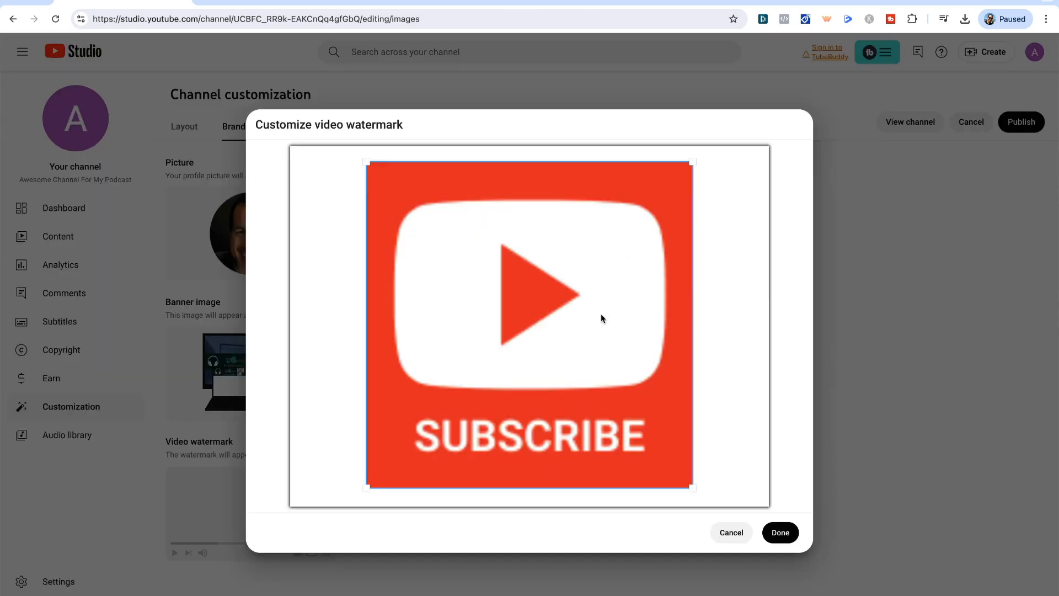
{"action": "left_click", "coordinate": [779, 532]}
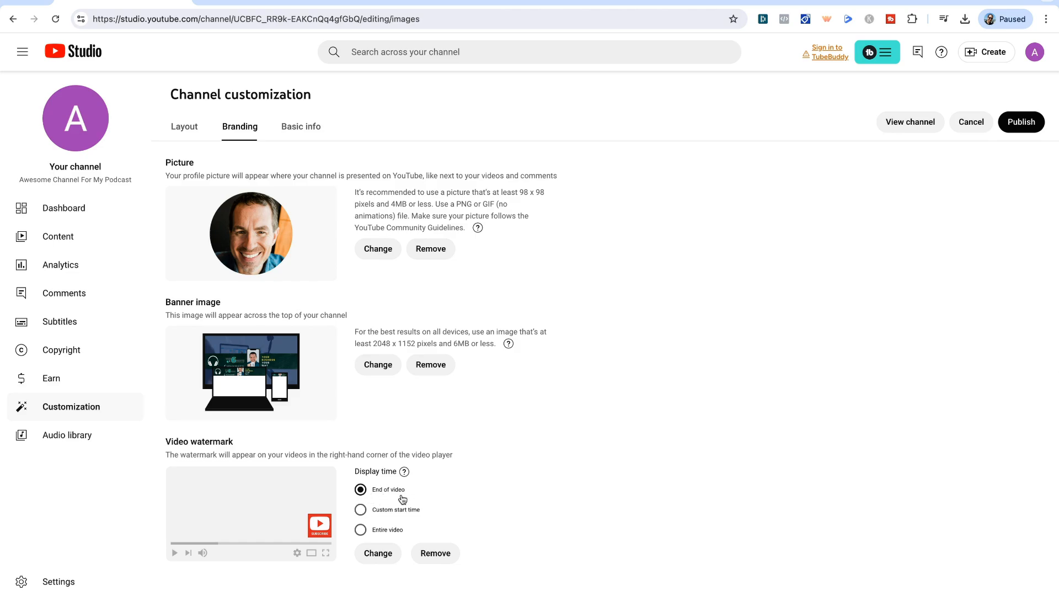
{"action": "left_click", "coordinate": [360, 529]}
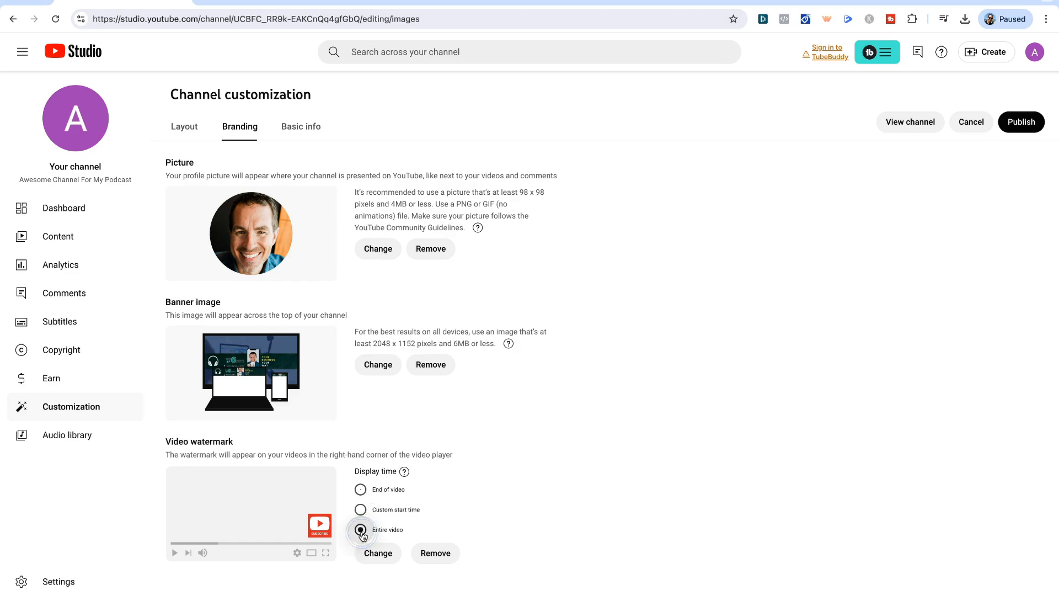
{"action": "left_click", "coordinate": [360, 509]}
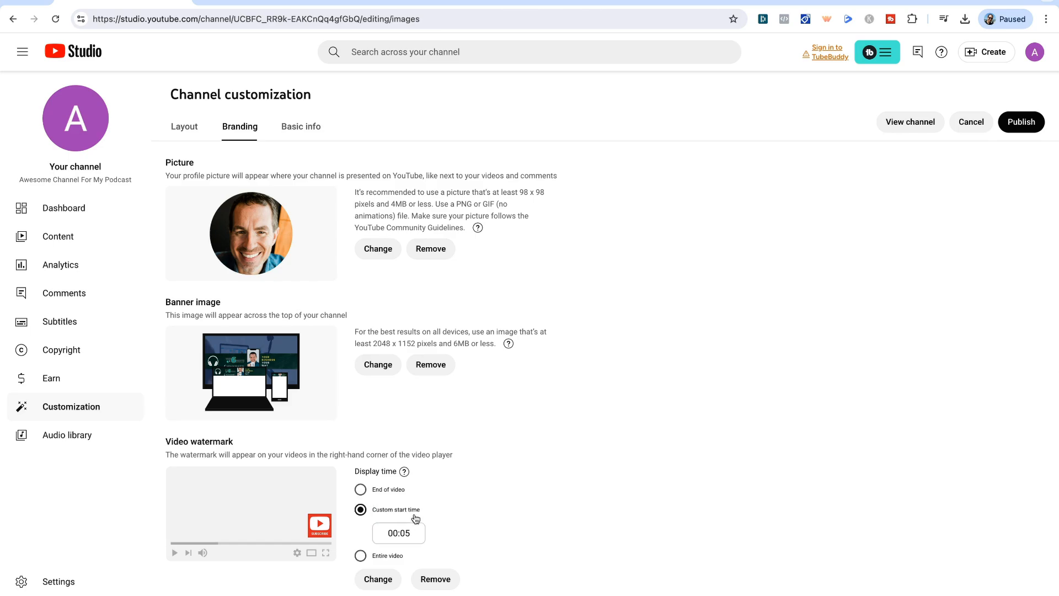
{"action": "left_click", "coordinate": [398, 533]}
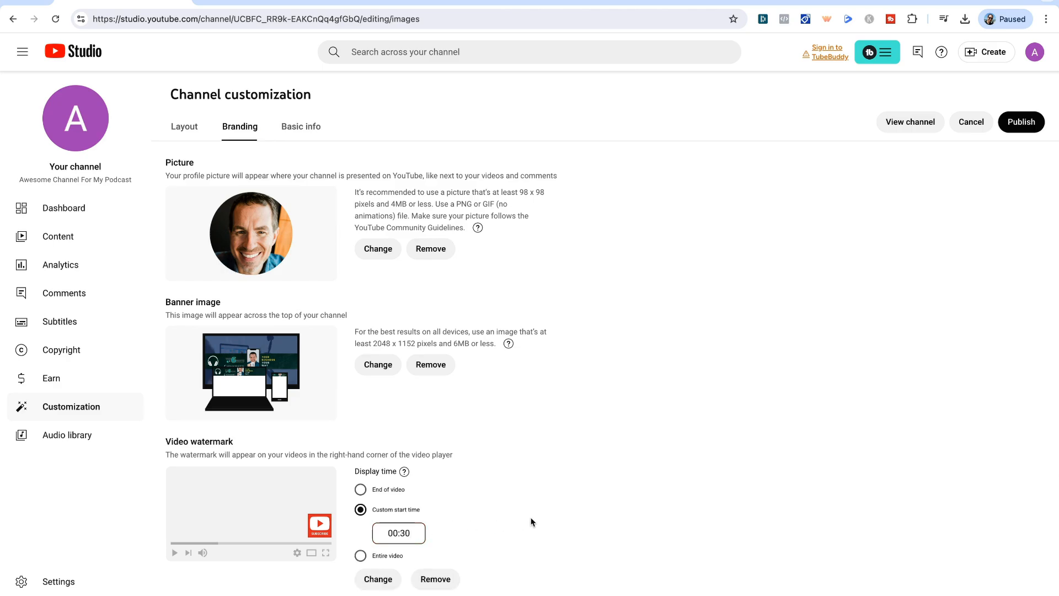
{"action": "mouse_move", "coordinate": [521, 528]}
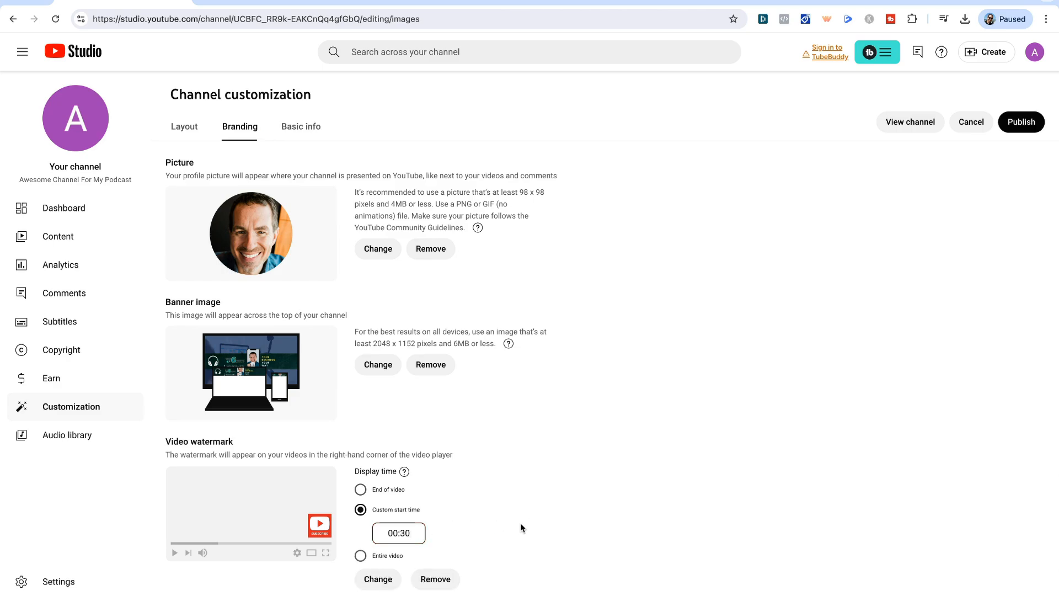
{"action": "left_click", "coordinate": [558, 530]}
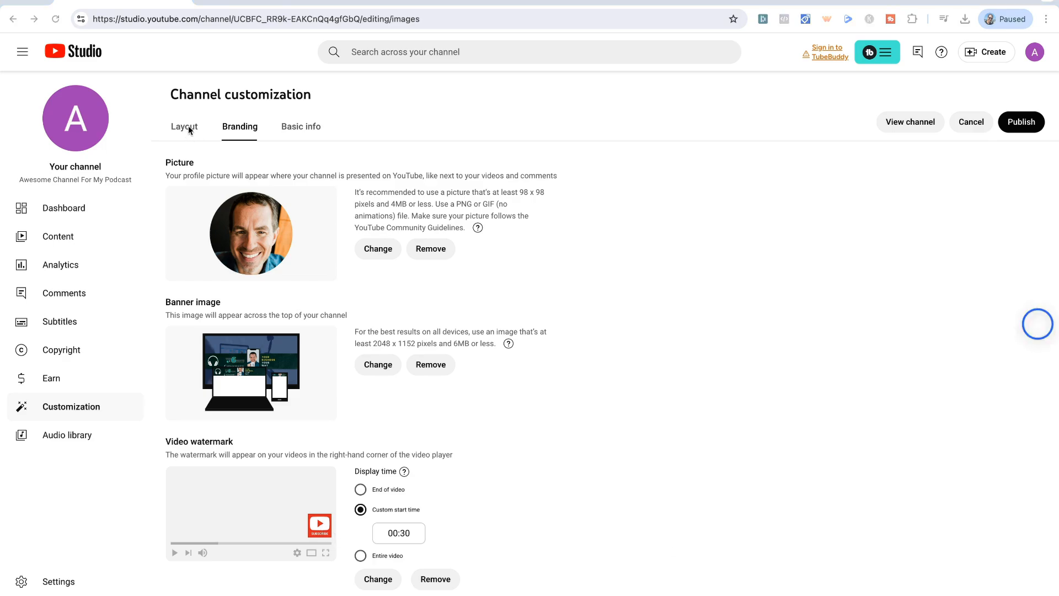
- Review the Layout tab's Video spotlight and Featured sections
{"action": "left_click", "coordinate": [184, 126]}
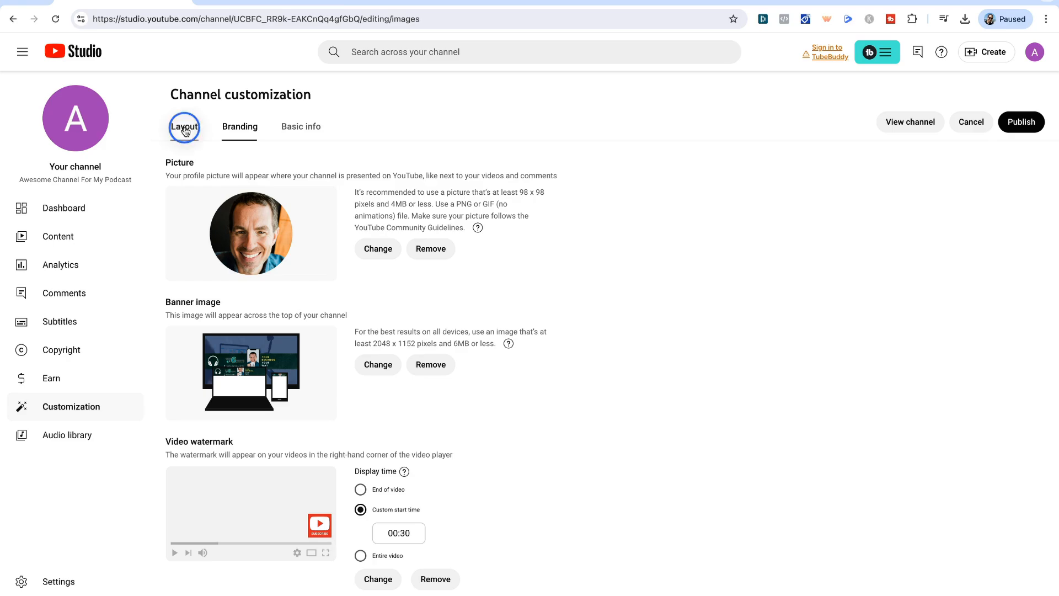
{"action": "left_click", "coordinate": [183, 127]}
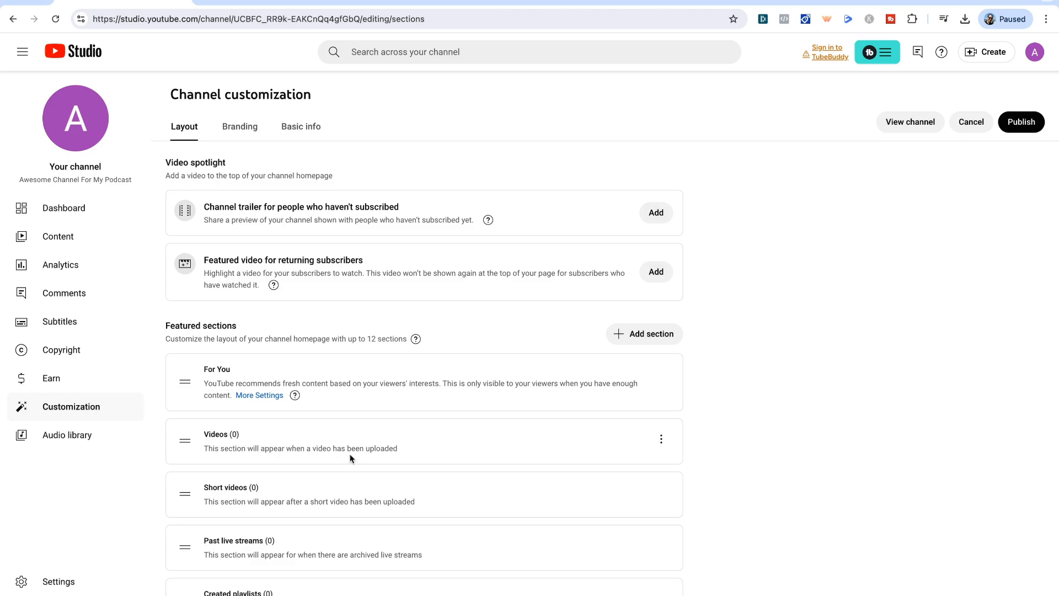
{"action": "mouse_move", "coordinate": [379, 460]}
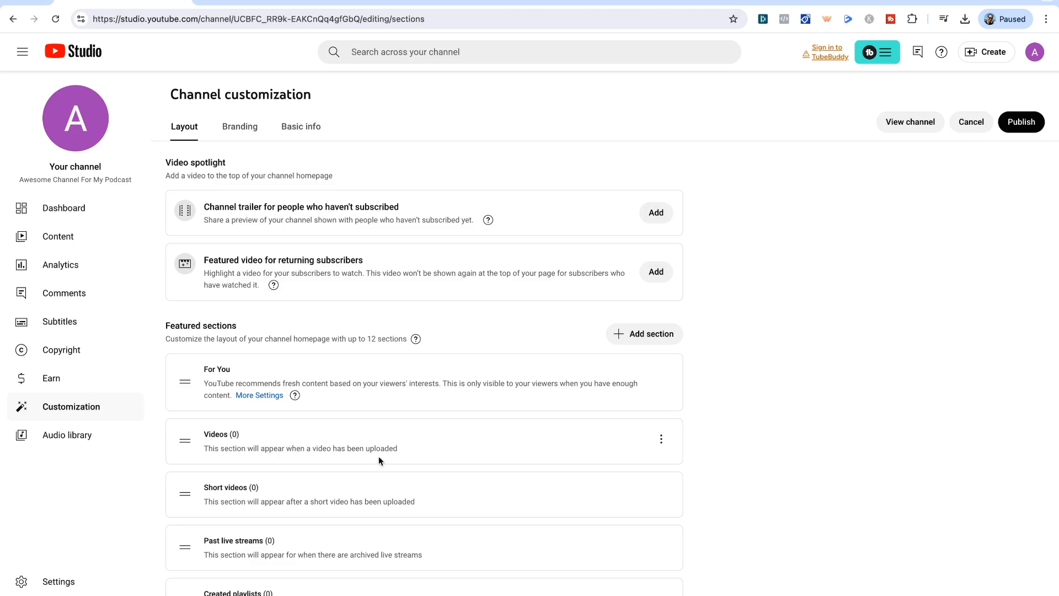
{"action": "mouse_move", "coordinate": [358, 443]}
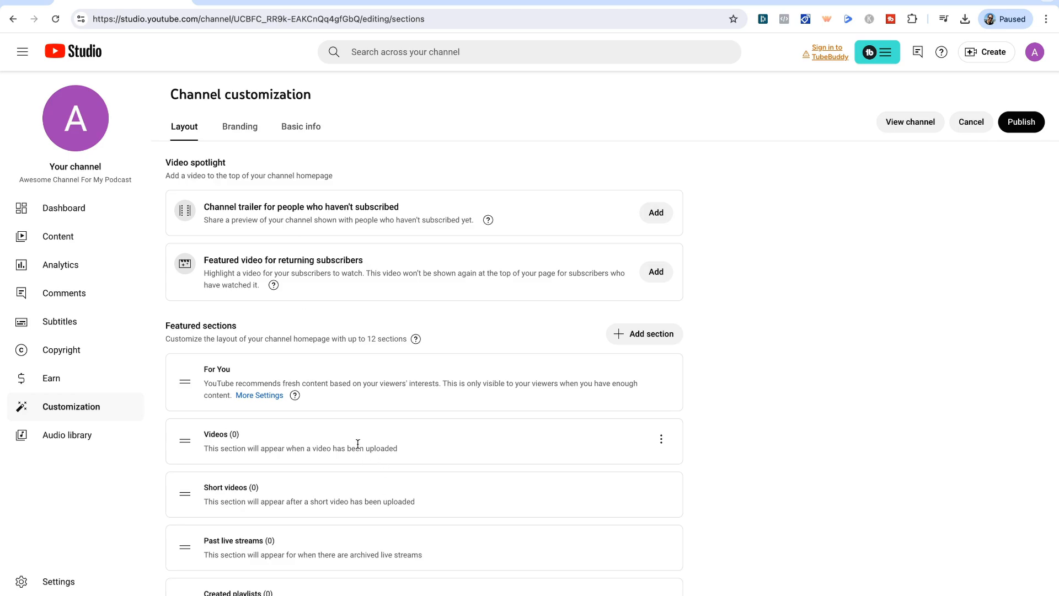
{"action": "mouse_move", "coordinate": [315, 219]}
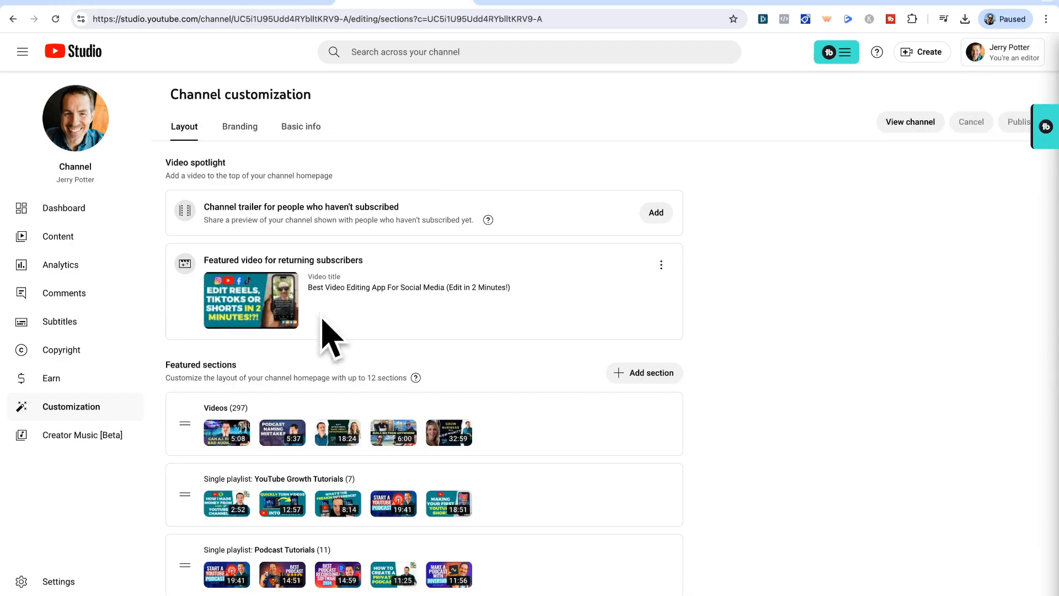
{"action": "scroll", "scroll_direction": "down", "scroll_amount": 3}
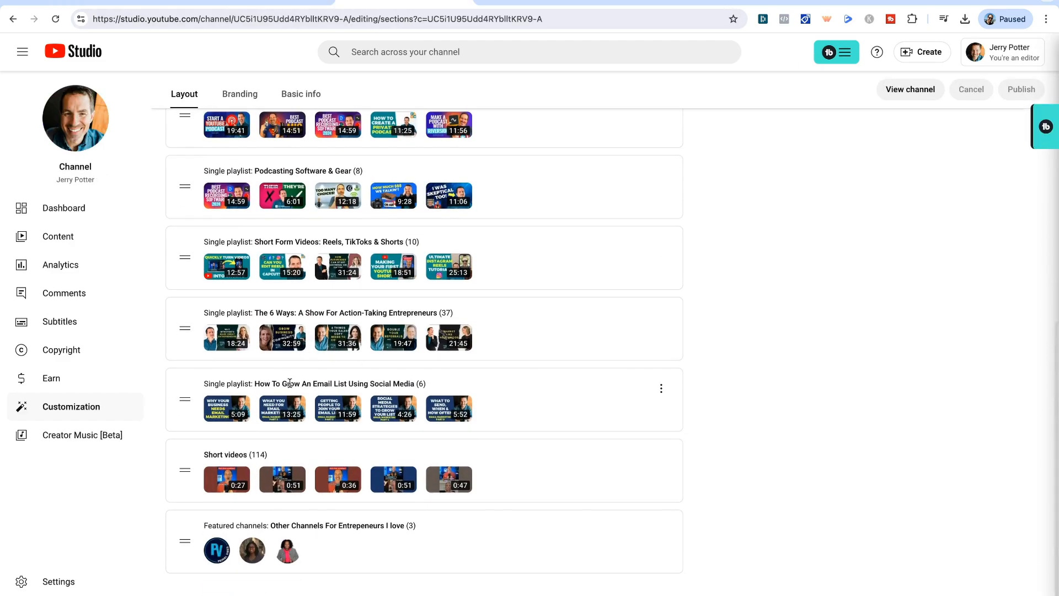
{"action": "scroll", "scroll_direction": "up", "scroll_amount": 3}
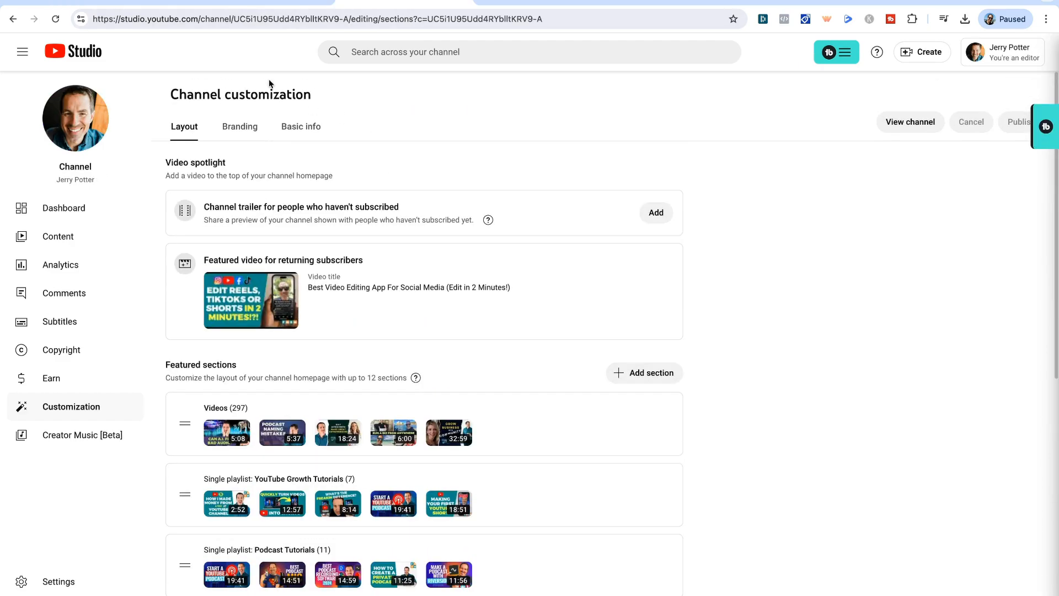
- Scroll through the example channel's public home page for comparison
{"action": "left_click", "coordinate": [908, 121]}
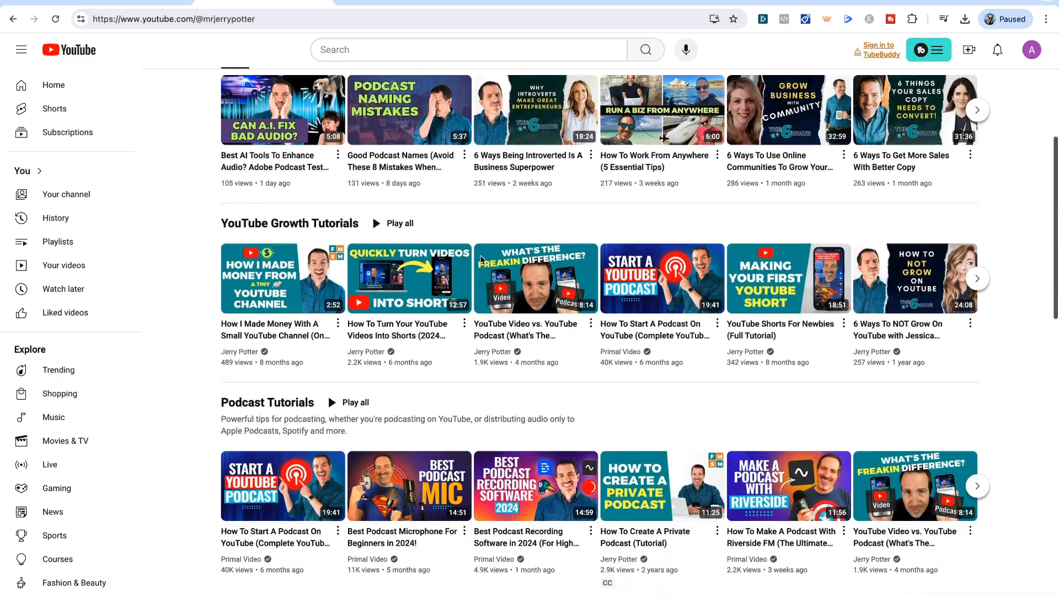
{"action": "scroll", "scroll_direction": "down", "scroll_amount": 3}
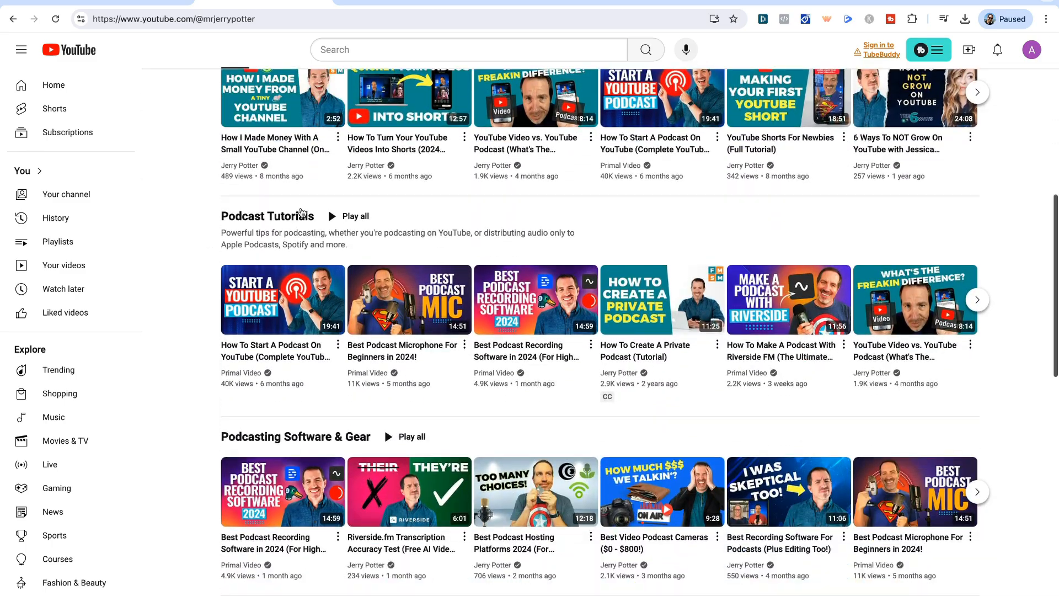
{"action": "scroll", "scroll_direction": "down", "scroll_amount": 3}
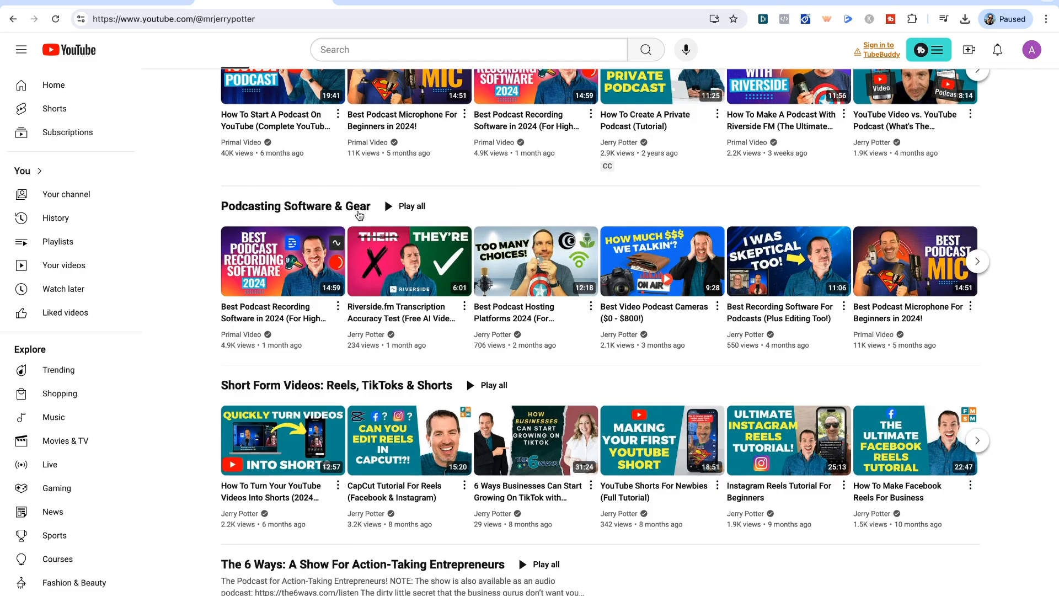
{"action": "scroll", "scroll_direction": "down", "scroll_amount": 3}
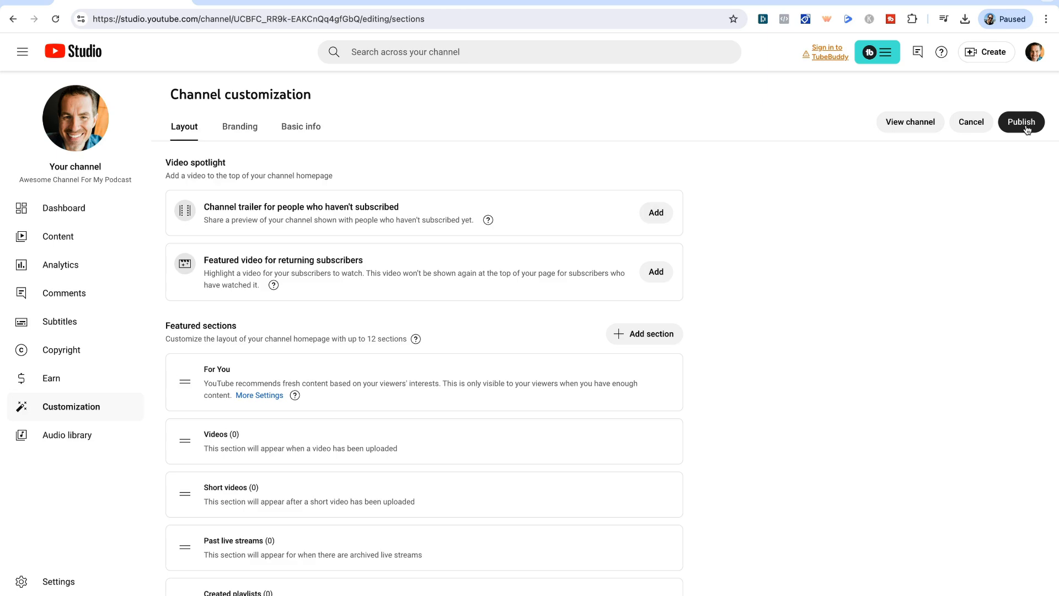
- Publish the customization changes and return through Studio to Customization and Settings
{"action": "left_click", "coordinate": [1021, 122]}
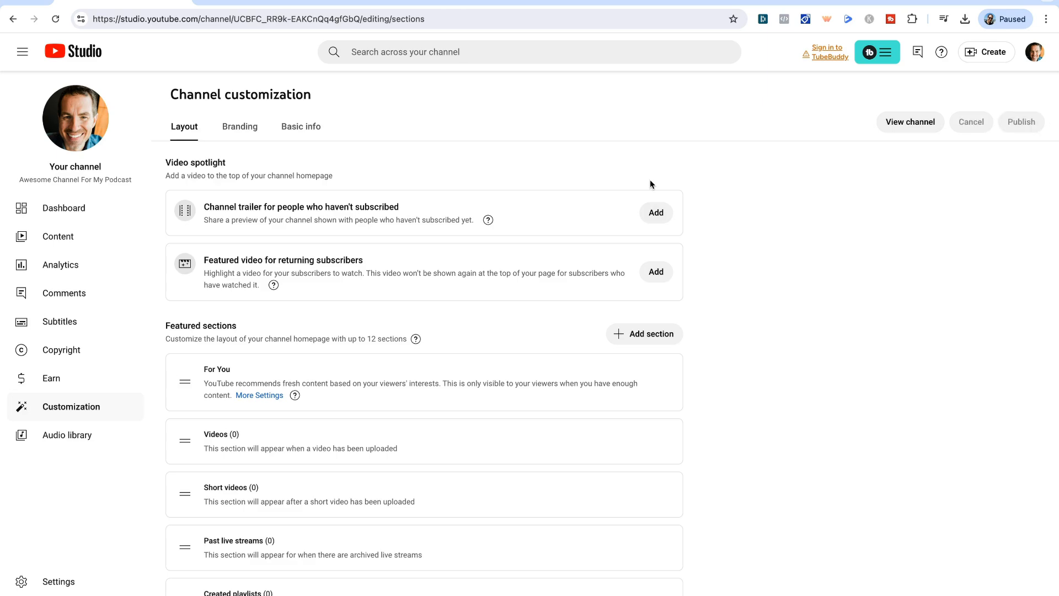
{"action": "mouse_move", "coordinate": [1004, 96]}
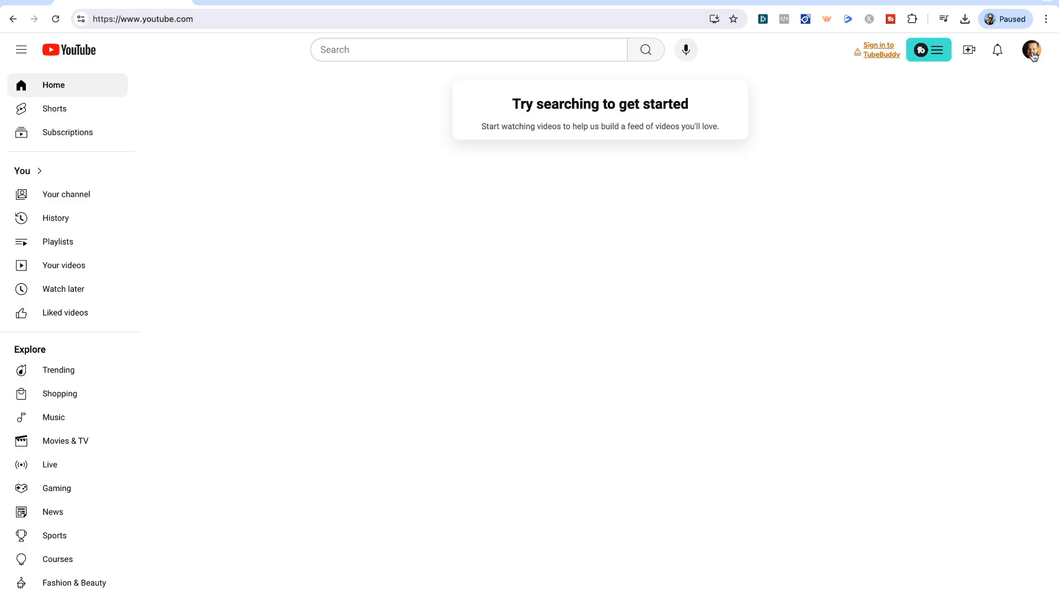
{"action": "left_click", "coordinate": [1031, 49]}
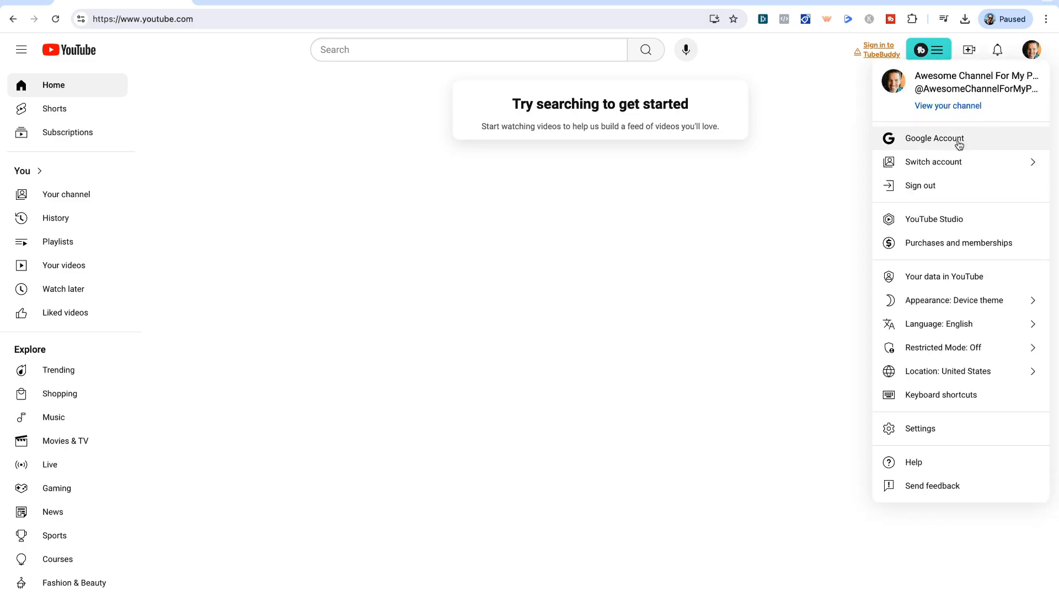
{"action": "left_click", "coordinate": [933, 219]}
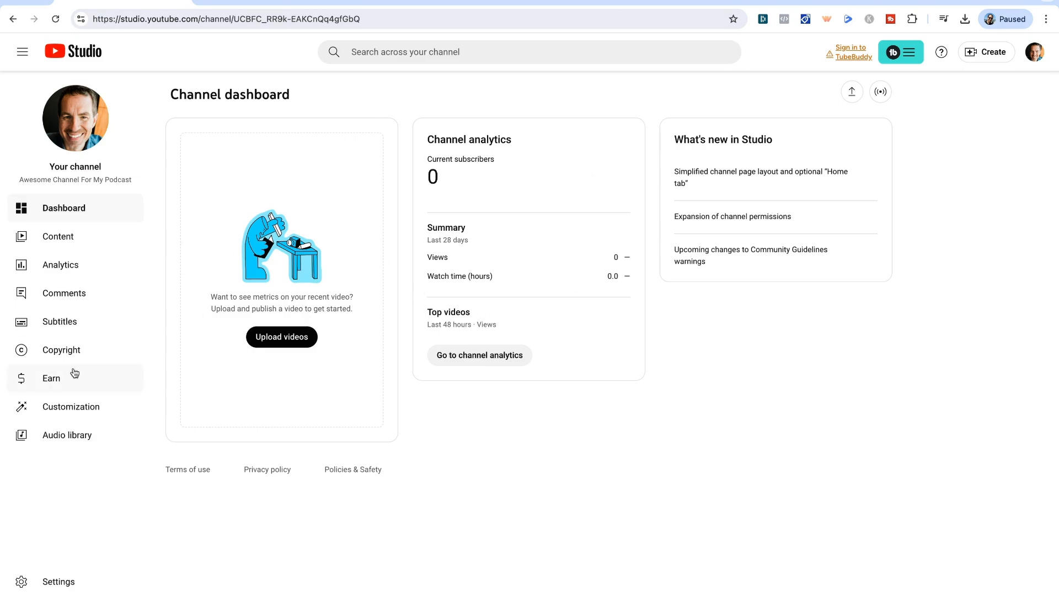
{"action": "left_click", "coordinate": [71, 406]}
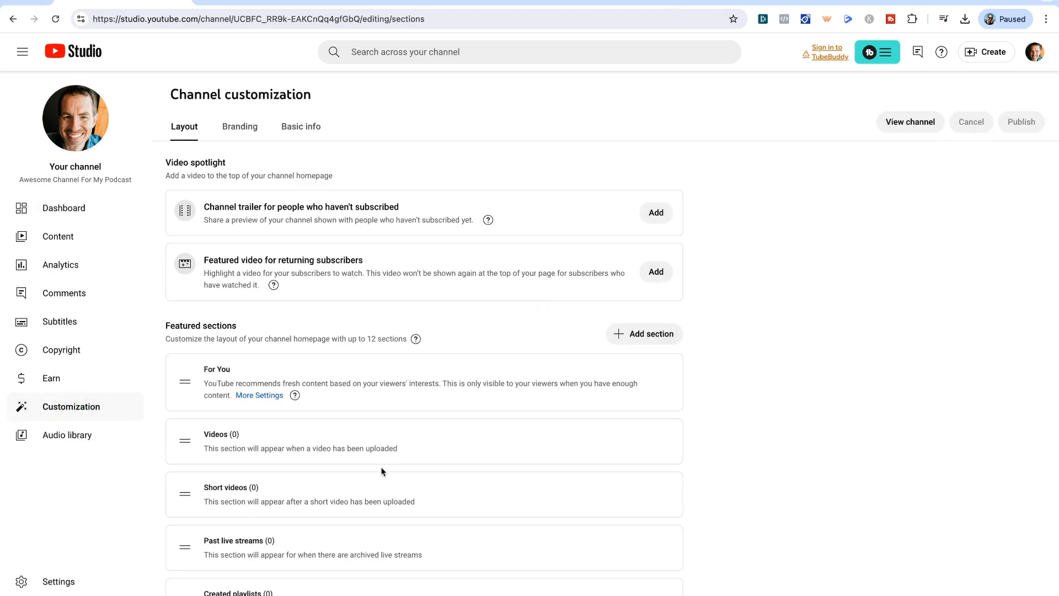
{"action": "left_click", "coordinate": [58, 580]}
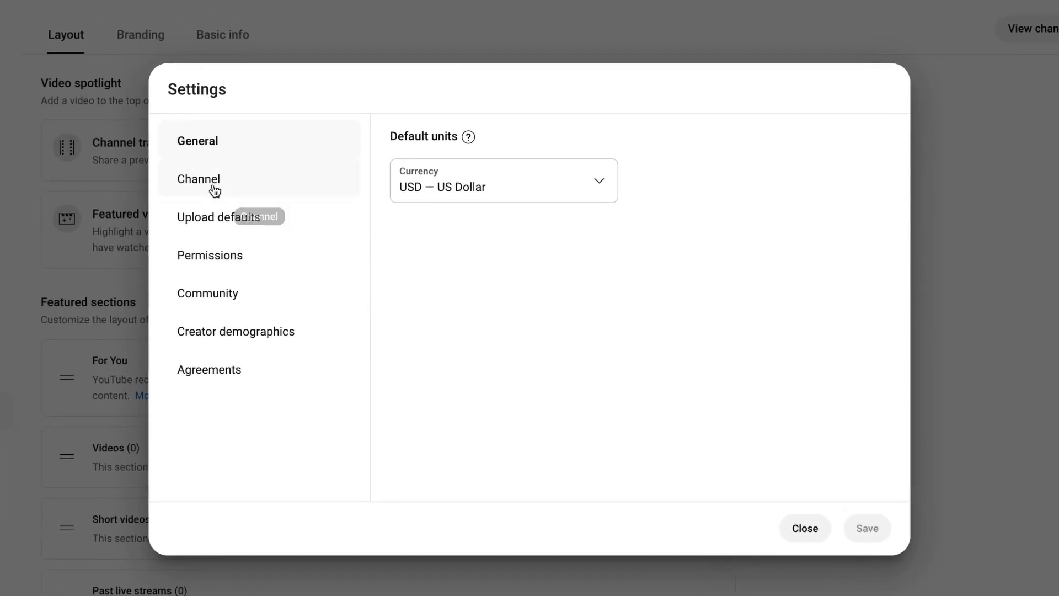
- Set country of residence to United States and add the keyword 'awesome podcast'
{"action": "left_click", "coordinate": [198, 178]}
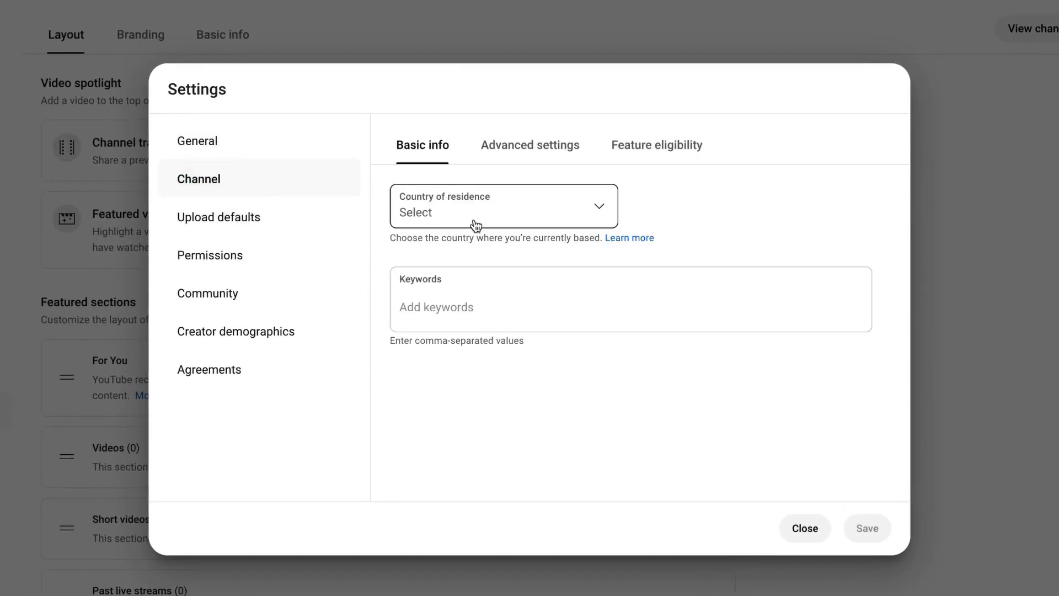
{"action": "left_click", "coordinate": [502, 205]}
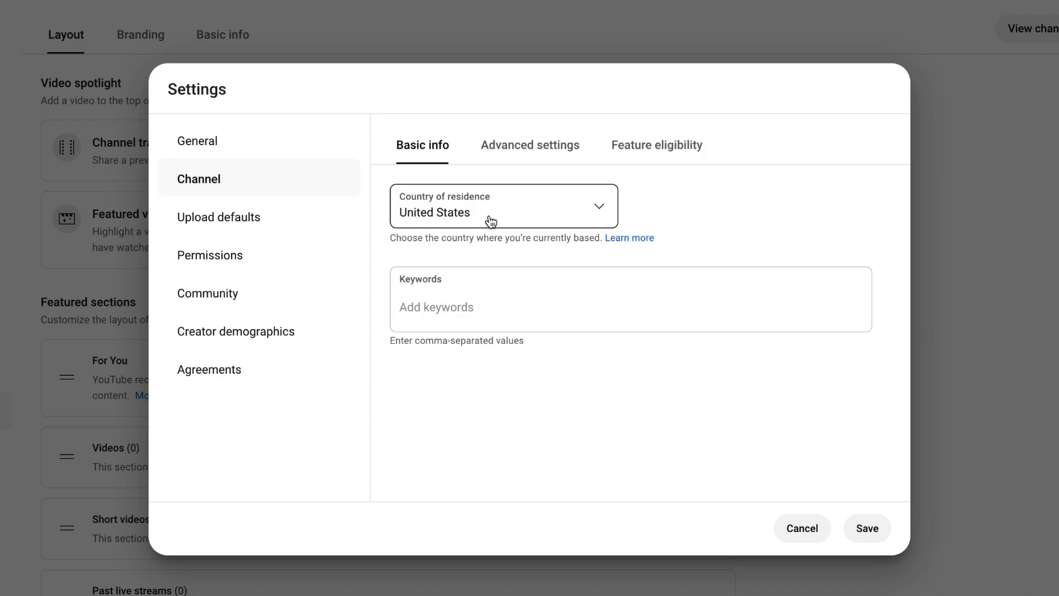
{"action": "left_click", "coordinate": [458, 307]}
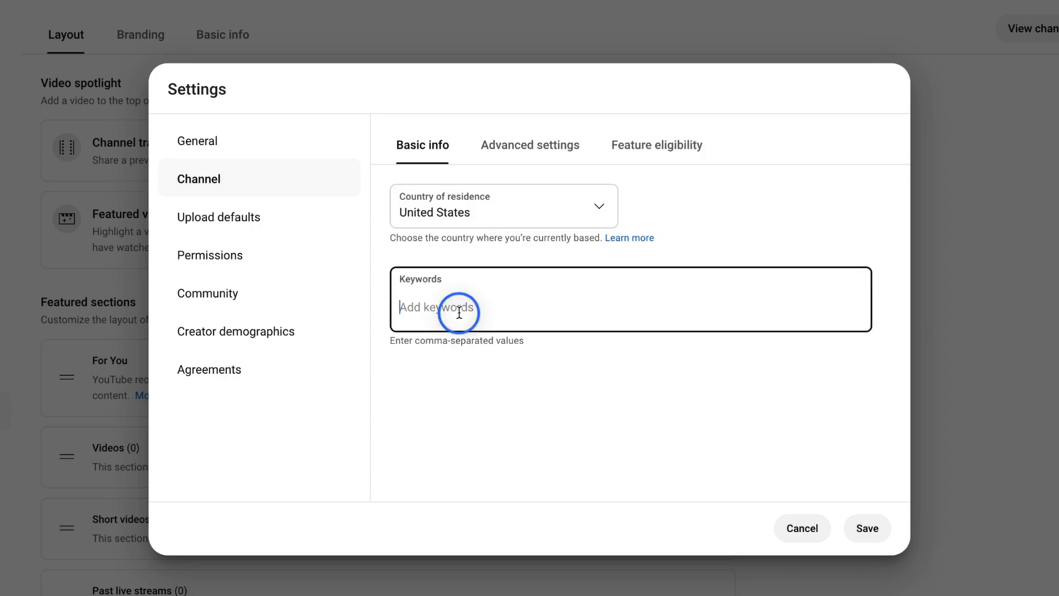
{"action": "type", "text": "a"}
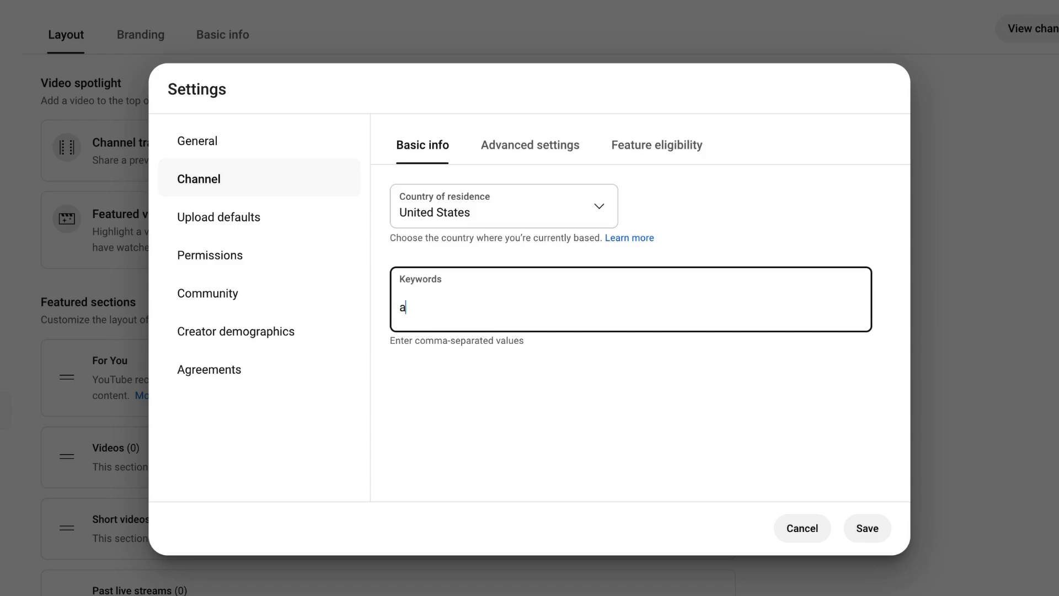
{"action": "type", "text": "wesome pod"}
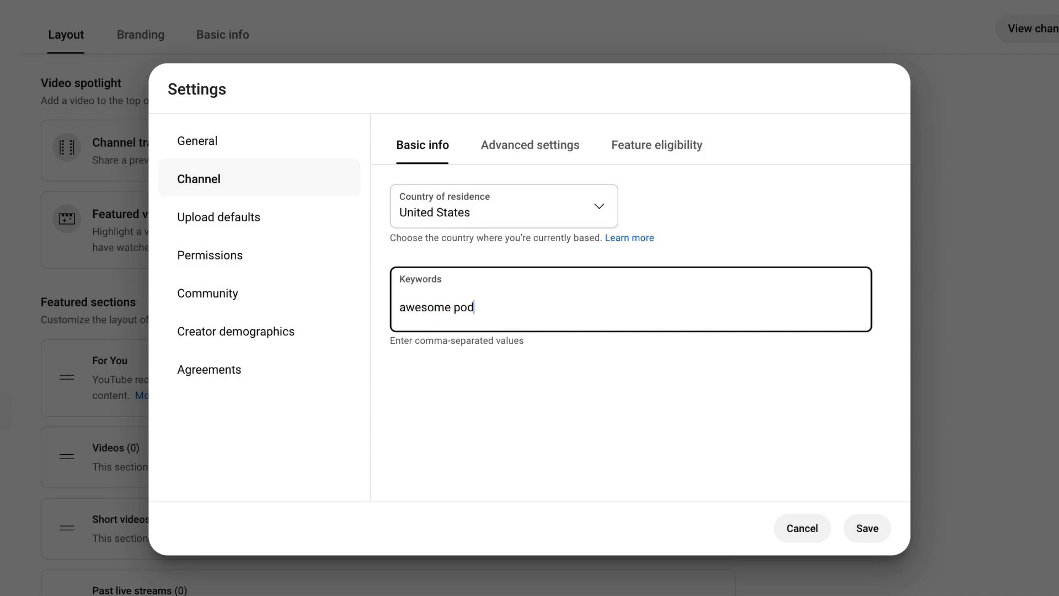
{"action": "type", "text": "cast"}
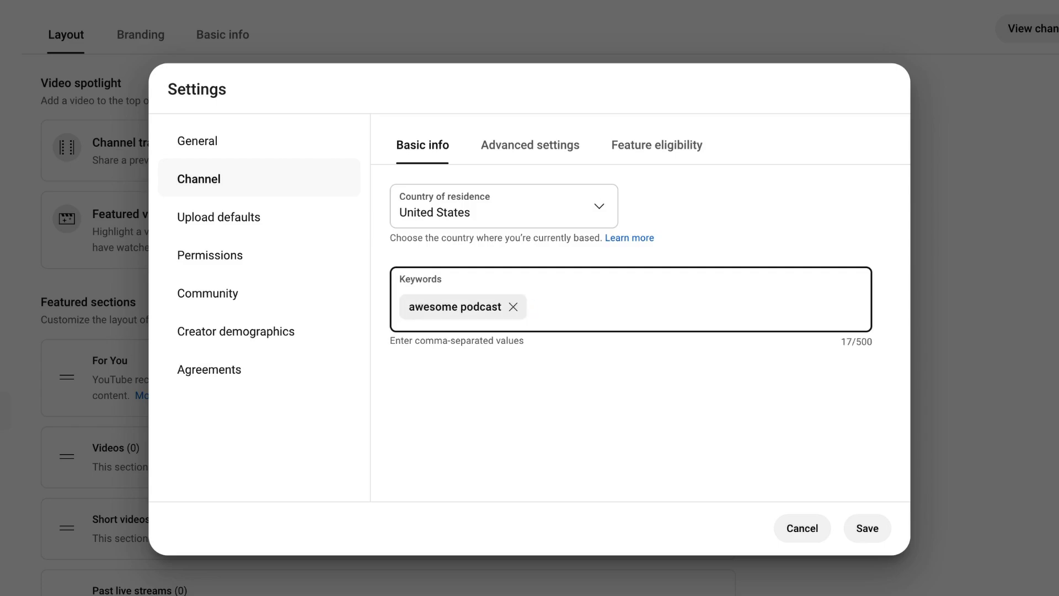
{"action": "left_click", "coordinate": [608, 306]}
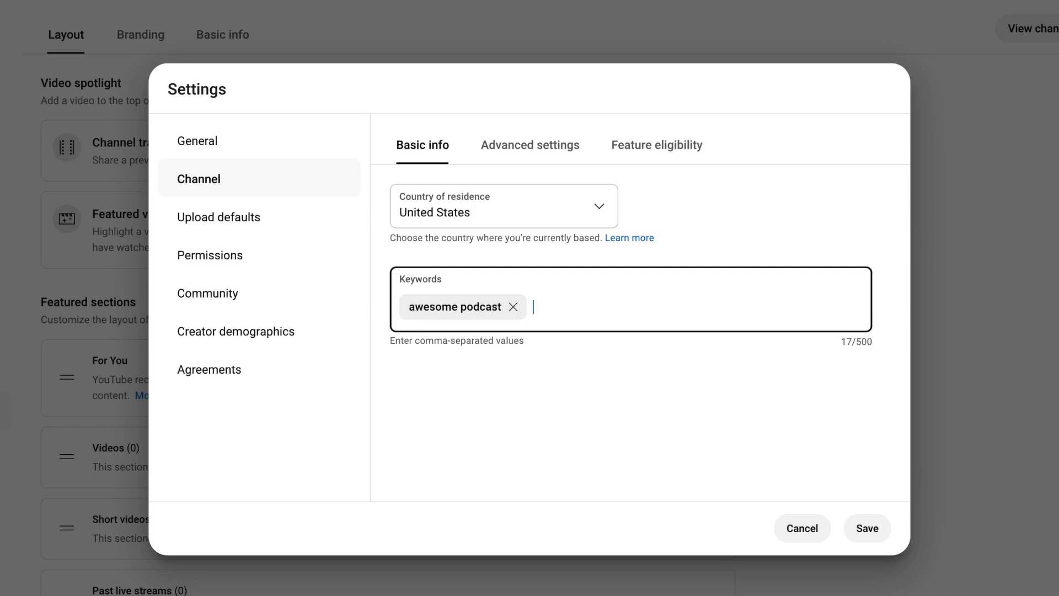
{"action": "left_click", "coordinate": [530, 145]}
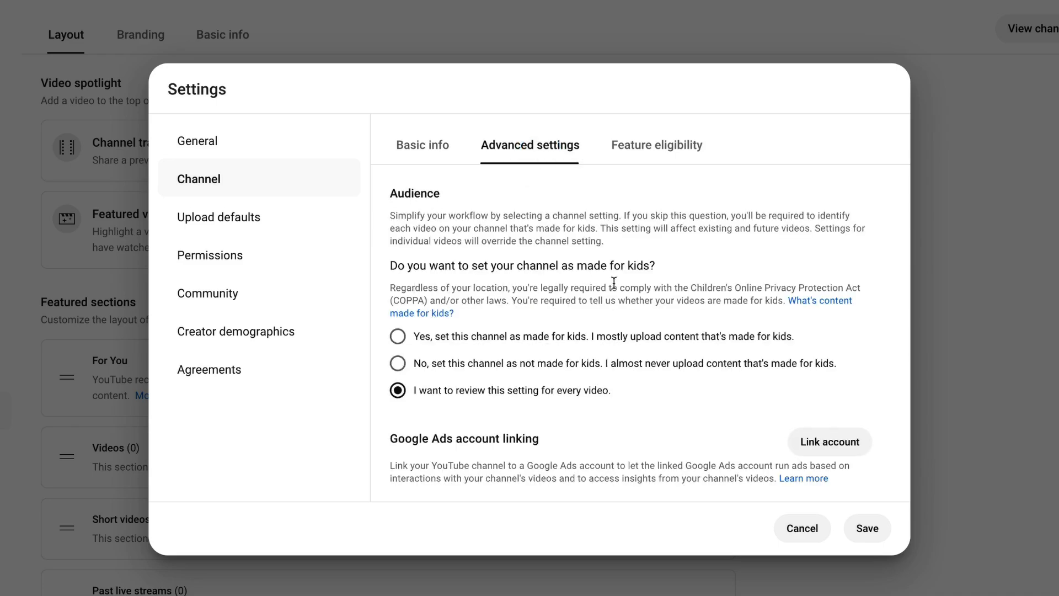
{"action": "mouse_move", "coordinate": [641, 281]}
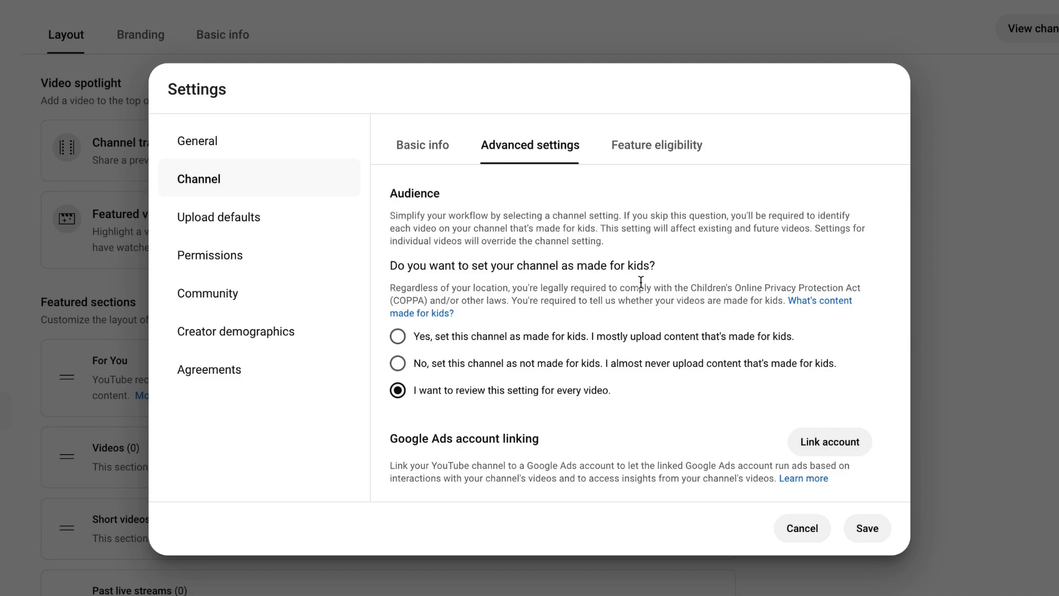
{"action": "mouse_move", "coordinate": [619, 285]}
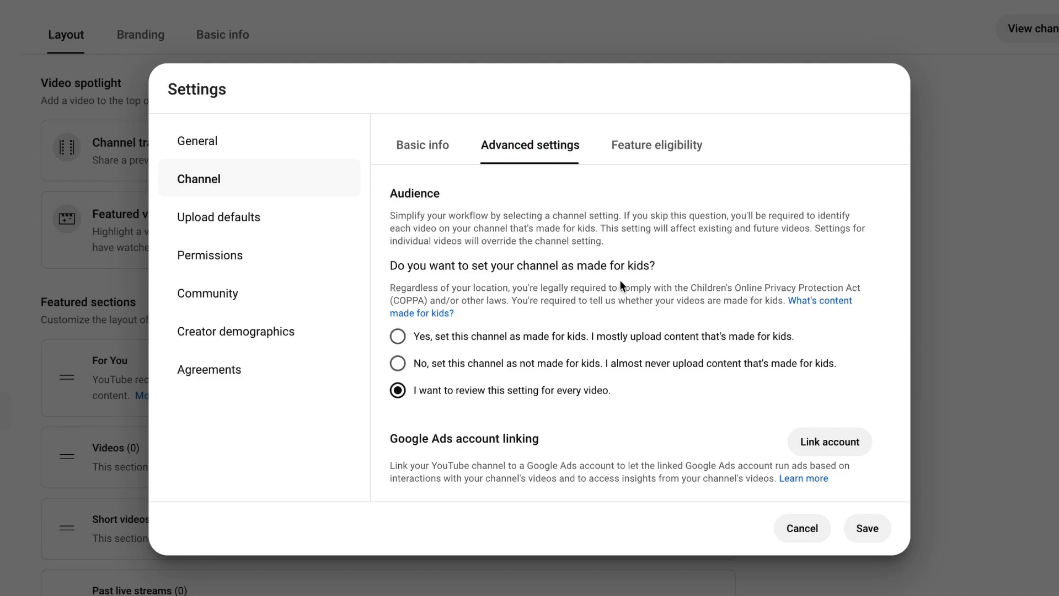
- Set the audience to review made-for-kids status per video, then scroll the advanced options
{"action": "left_click", "coordinate": [397, 336]}
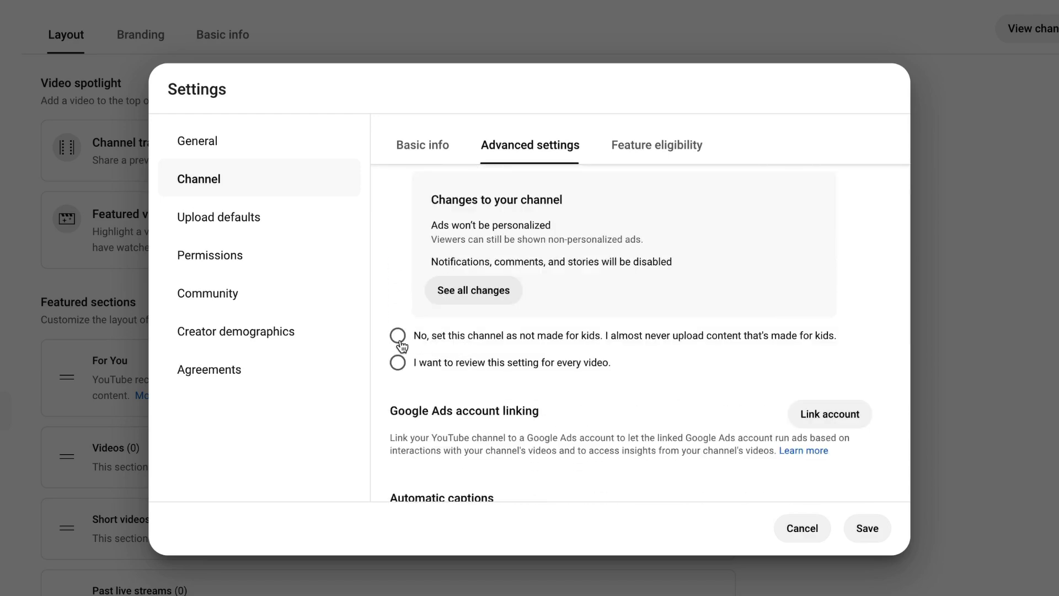
{"action": "left_click", "coordinate": [398, 336]}
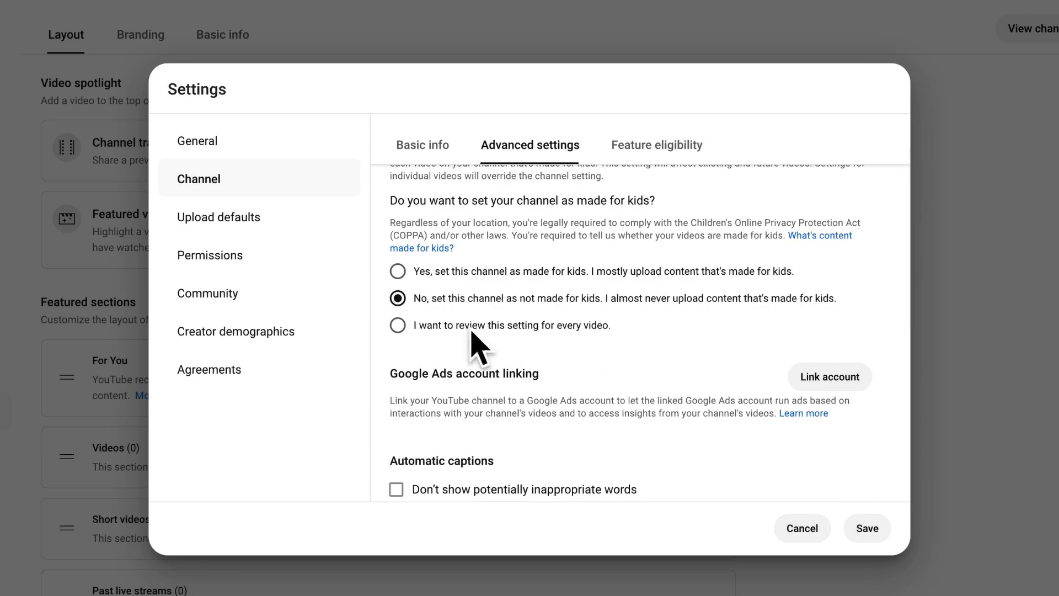
{"action": "left_click", "coordinate": [397, 325]}
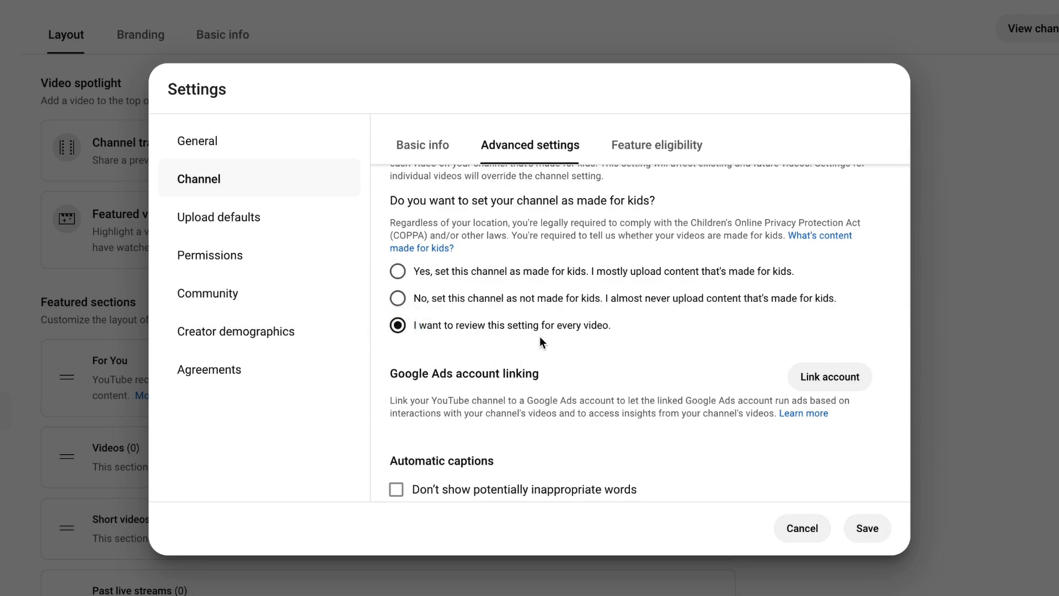
{"action": "scroll", "scroll_direction": "down", "scroll_amount": 3}
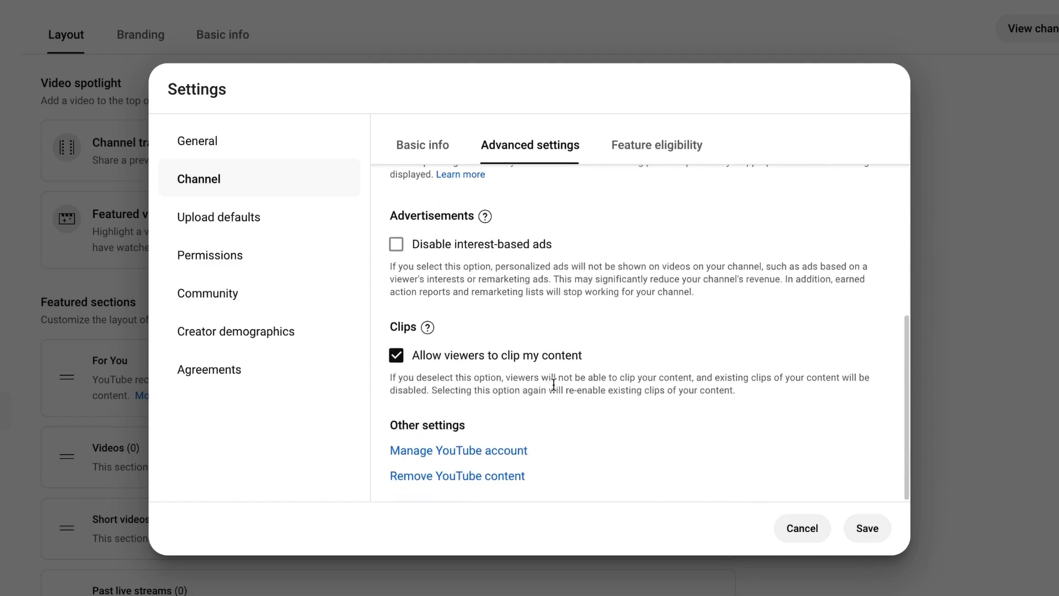
- Open Feature eligibility and expand the intermediate and advanced feature requirements
{"action": "left_click", "coordinate": [655, 145]}
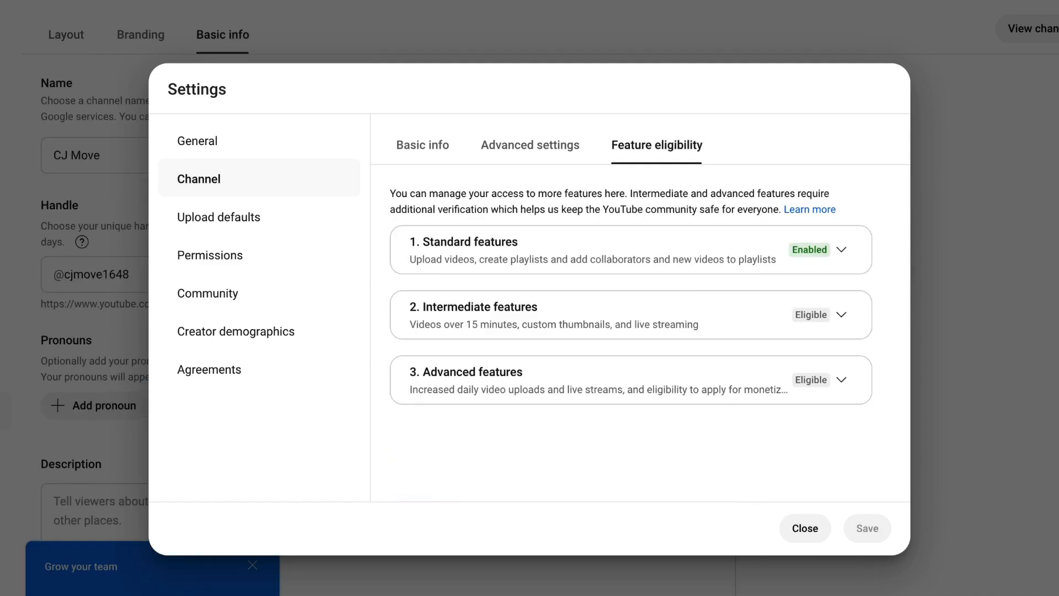
{"action": "mouse_move", "coordinate": [675, 252]}
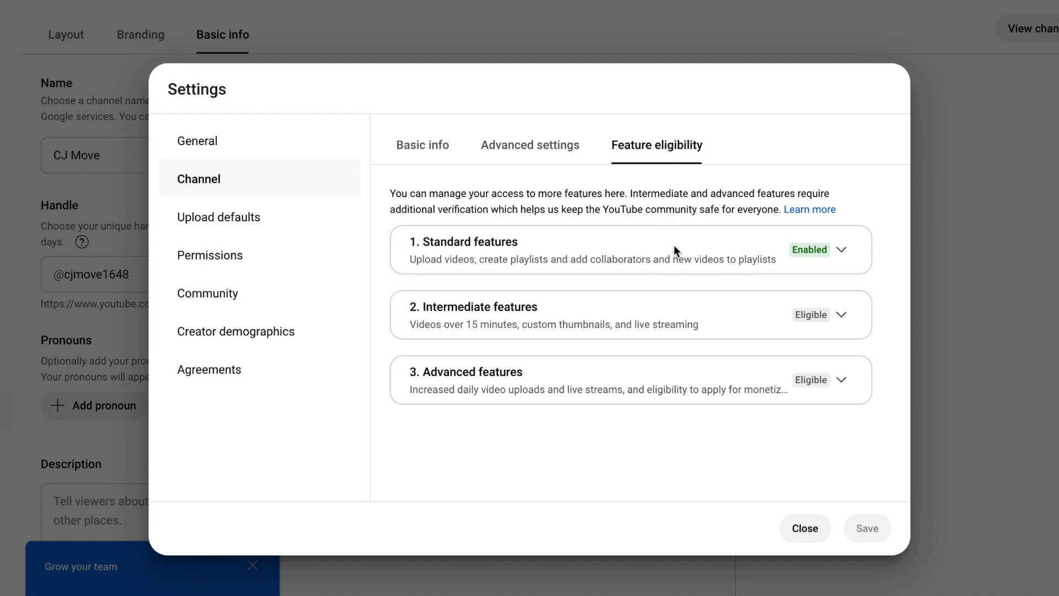
{"action": "mouse_move", "coordinate": [483, 321]}
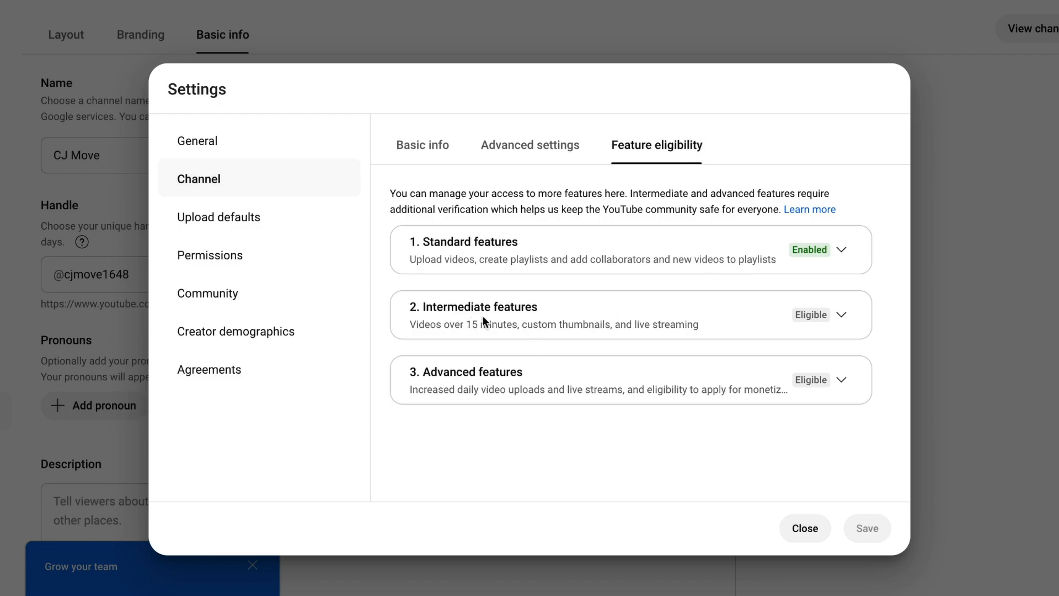
{"action": "mouse_move", "coordinate": [597, 387]}
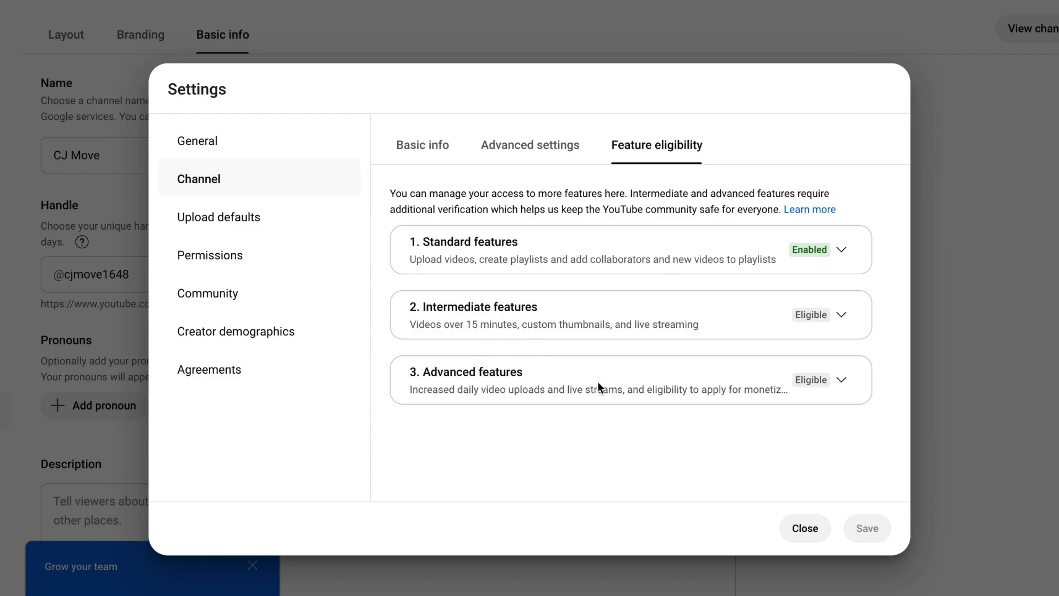
{"action": "mouse_move", "coordinate": [807, 290]}
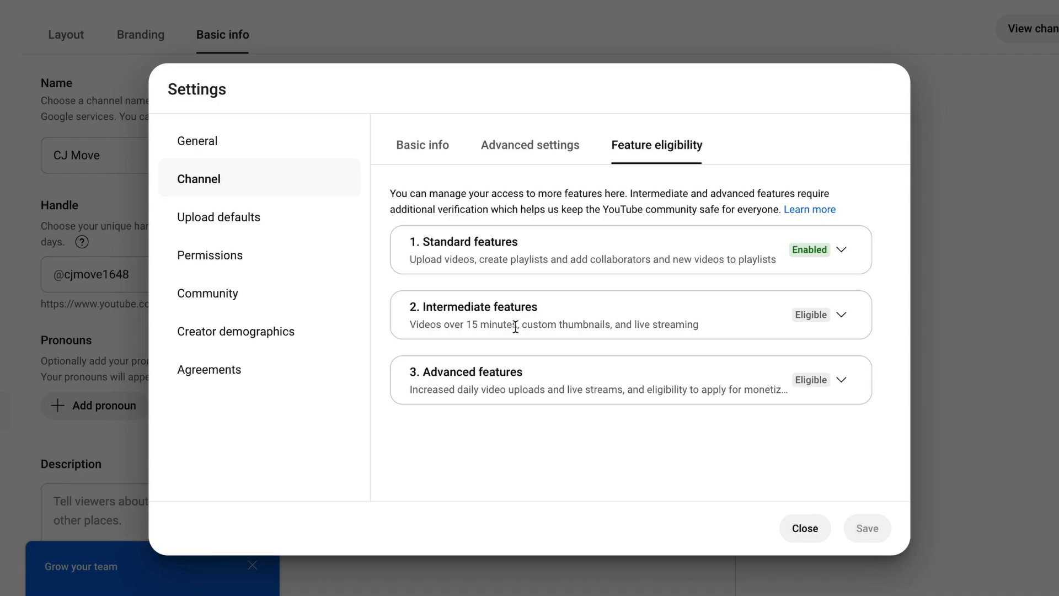
{"action": "left_click", "coordinate": [842, 314]}
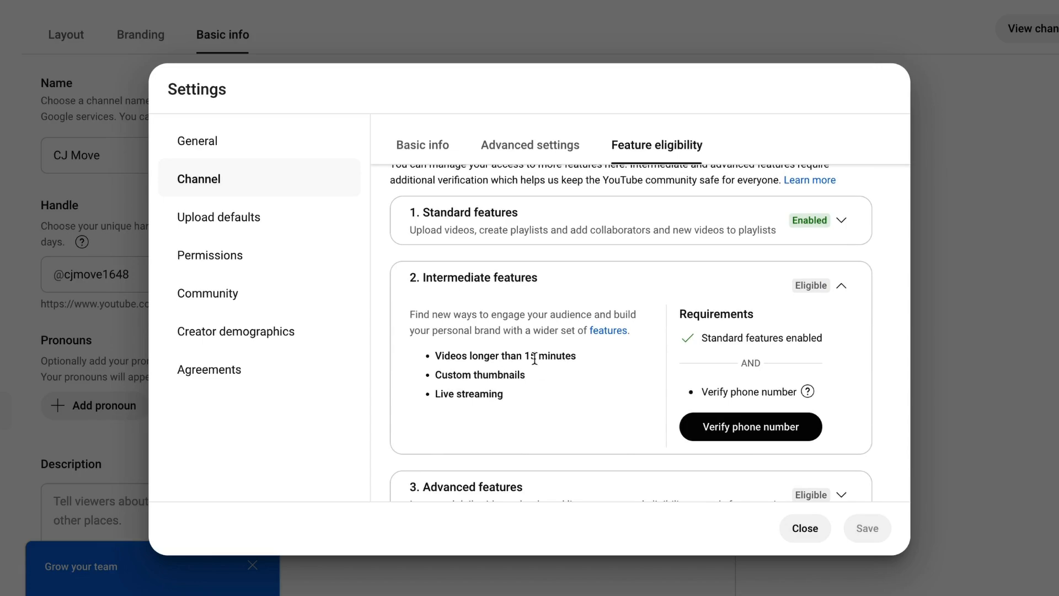
{"action": "mouse_move", "coordinate": [756, 433]}
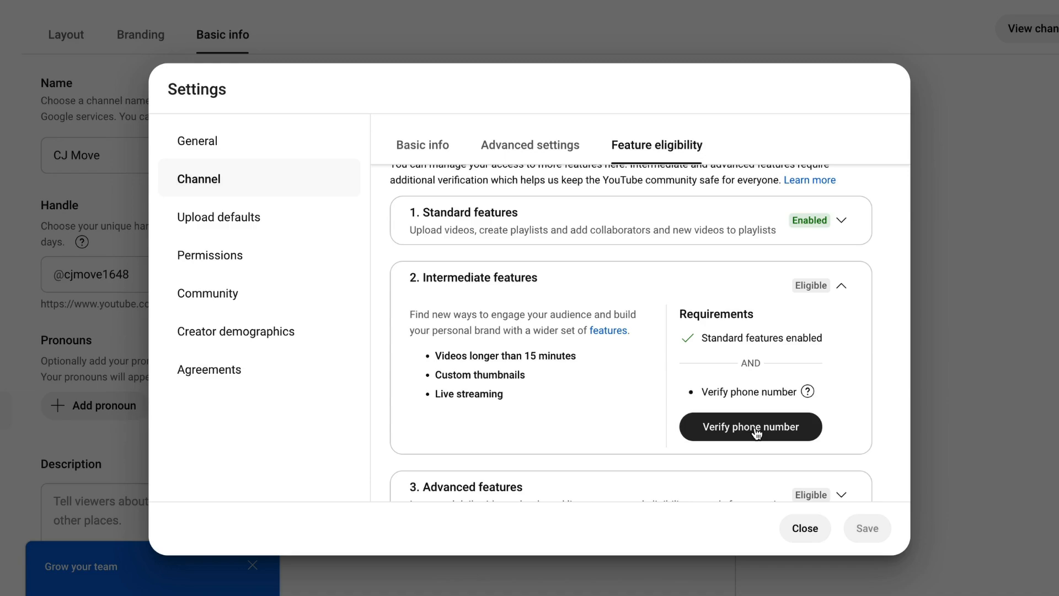
{"action": "mouse_move", "coordinate": [764, 385]}
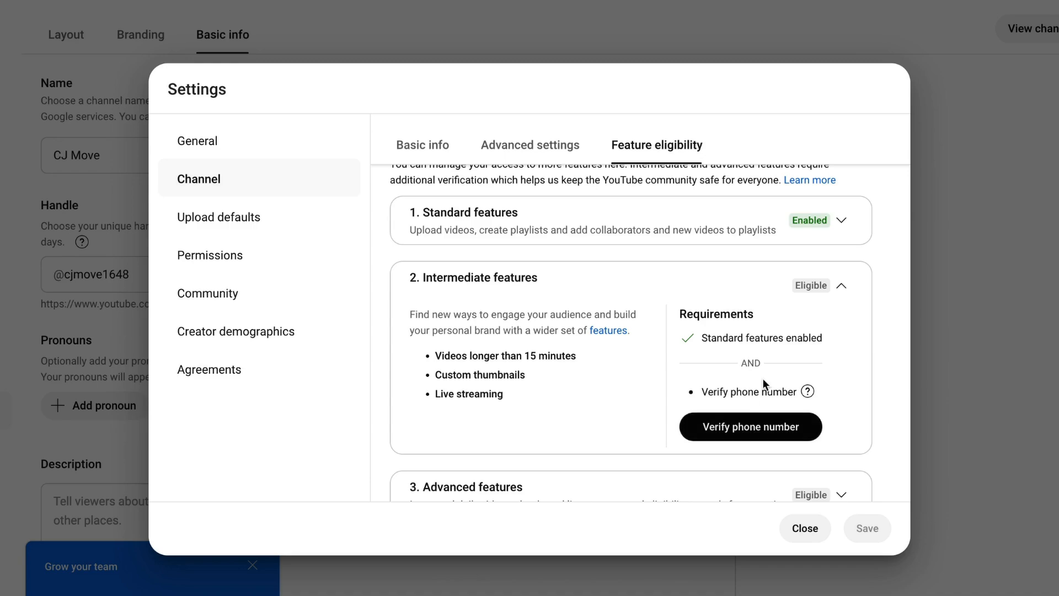
{"action": "mouse_move", "coordinate": [738, 373]}
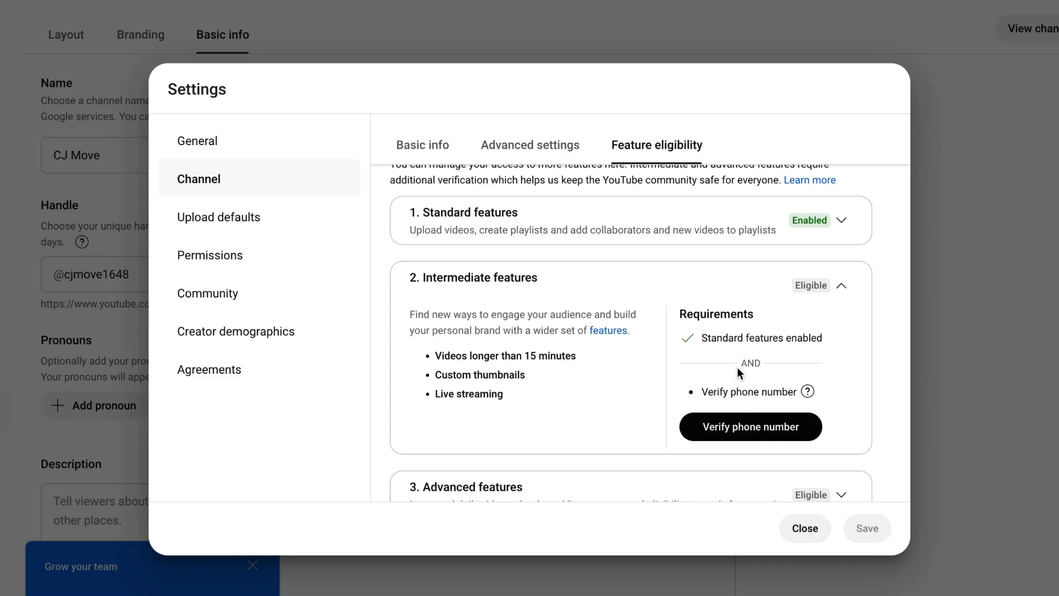
{"action": "scroll", "scroll_direction": "down", "scroll_amount": 3}
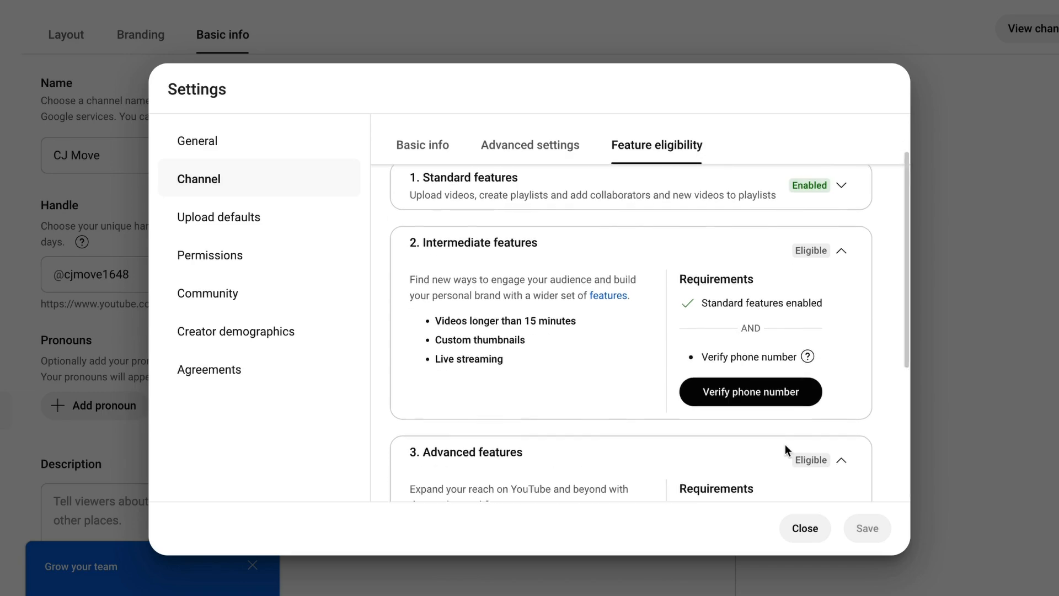
{"action": "scroll", "scroll_direction": "down", "scroll_amount": 3}
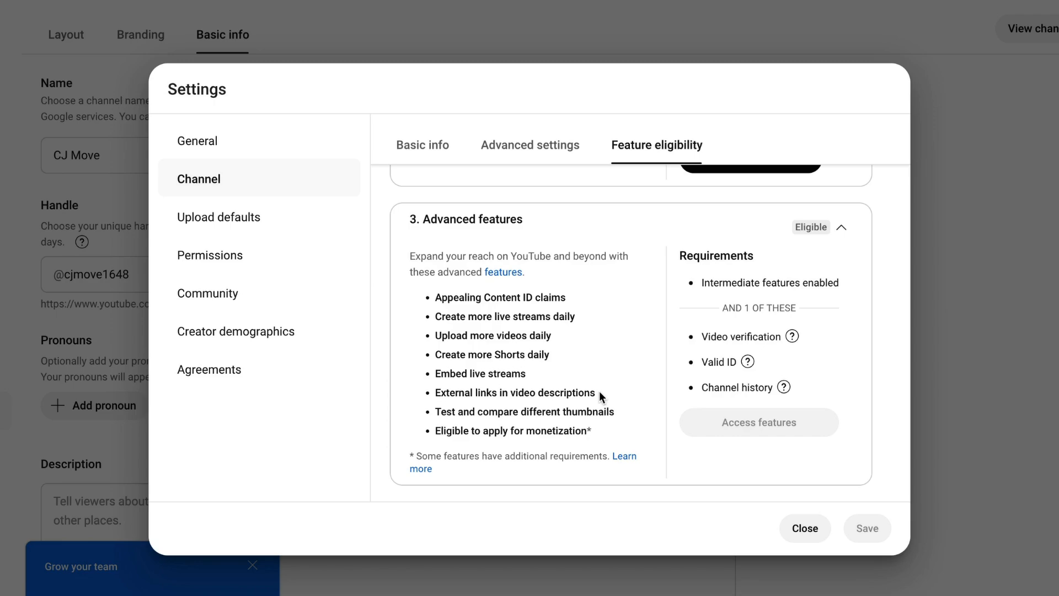
{"action": "mouse_move", "coordinate": [783, 343]}
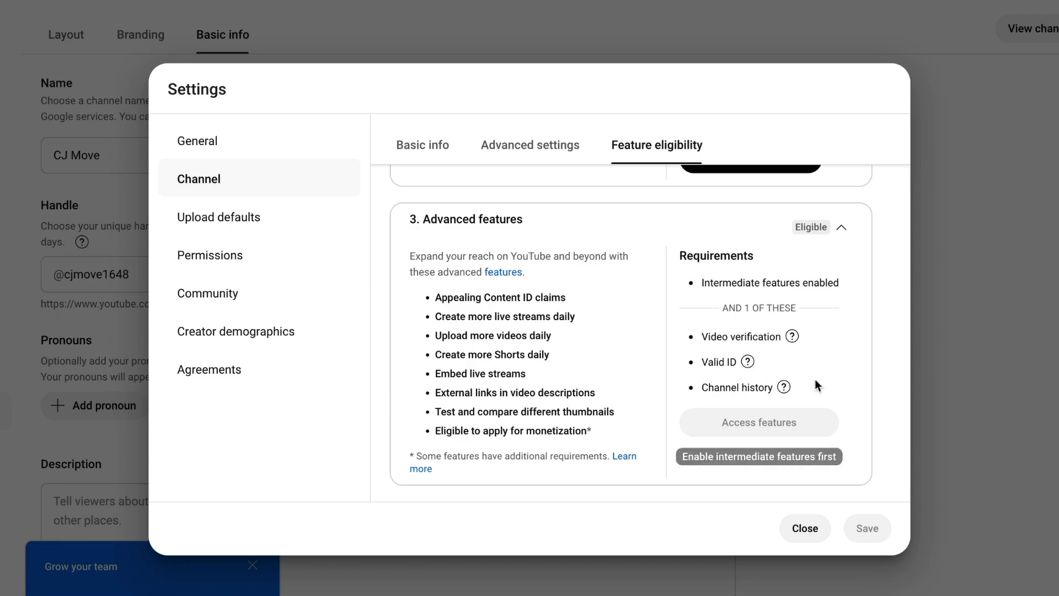
{"action": "mouse_move", "coordinate": [568, 276]}
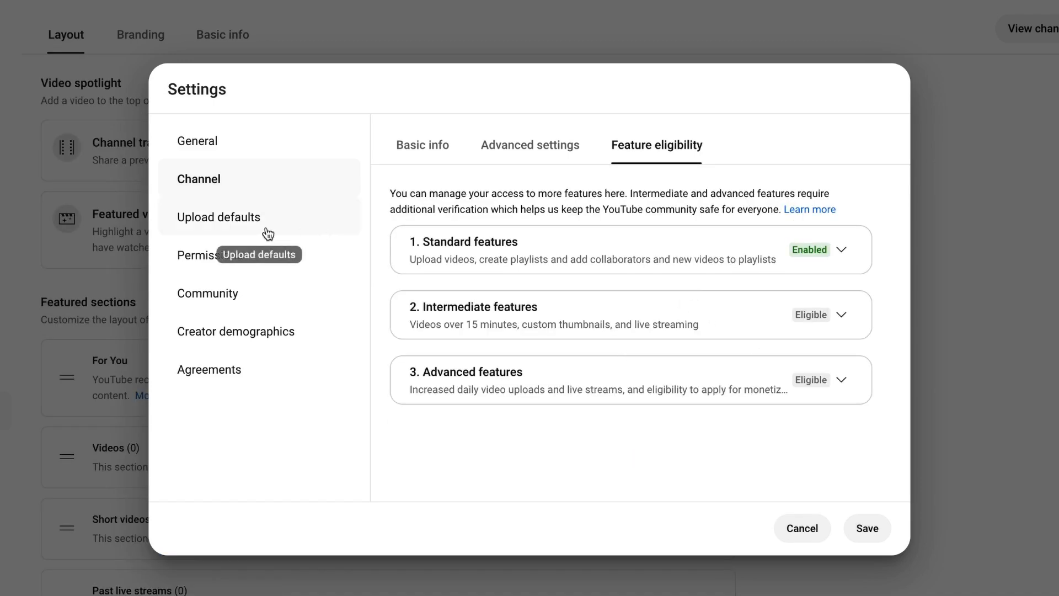
- Review the Upload defaults title and description, then view the channel's public page
{"action": "left_click", "coordinate": [218, 217]}
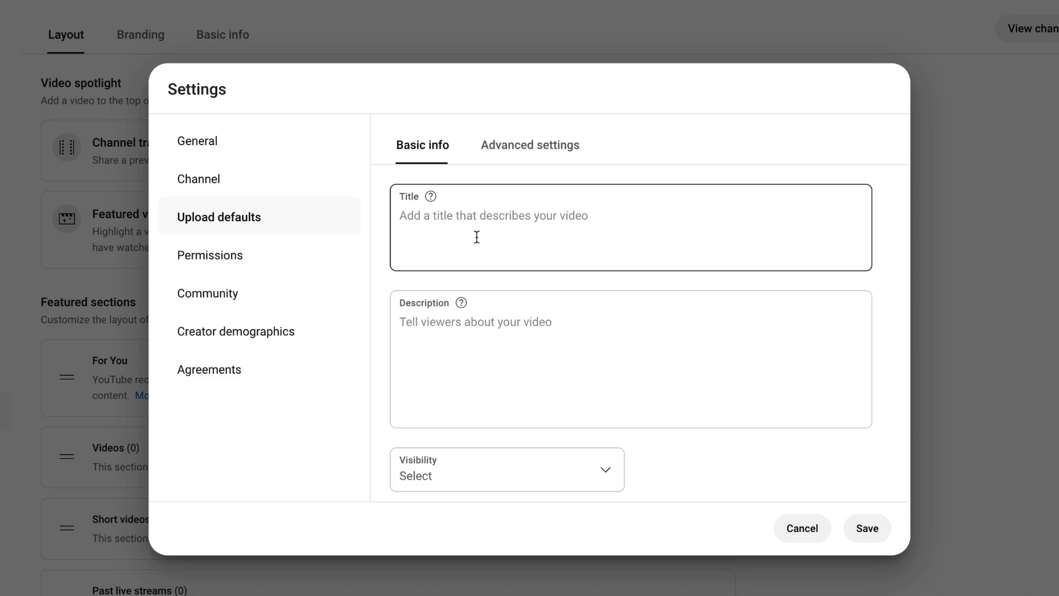
{"action": "left_click", "coordinate": [448, 330]}
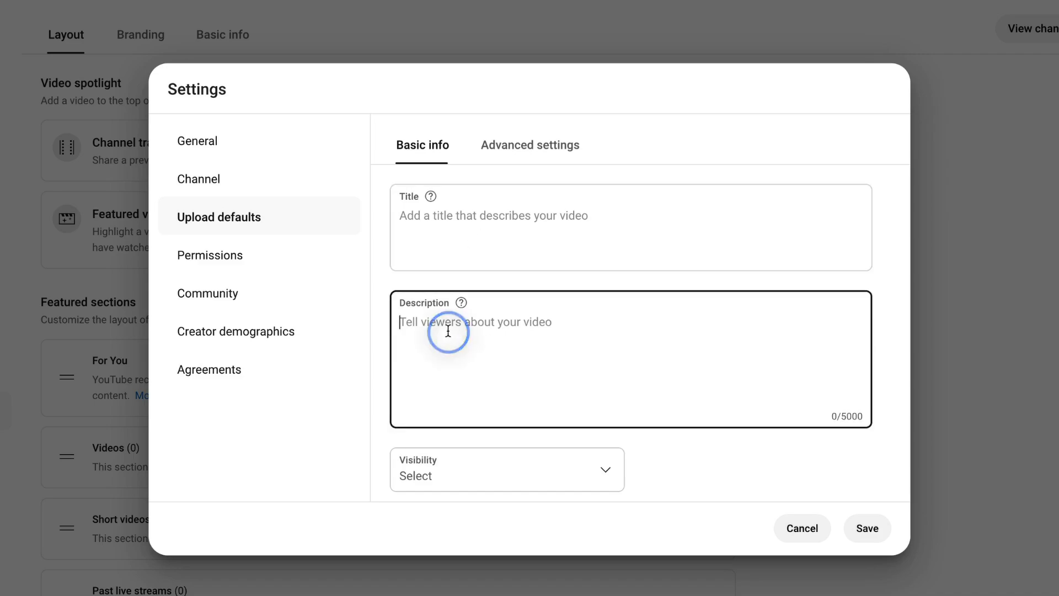
{"action": "scroll", "scroll_direction": "down", "scroll_amount": 3}
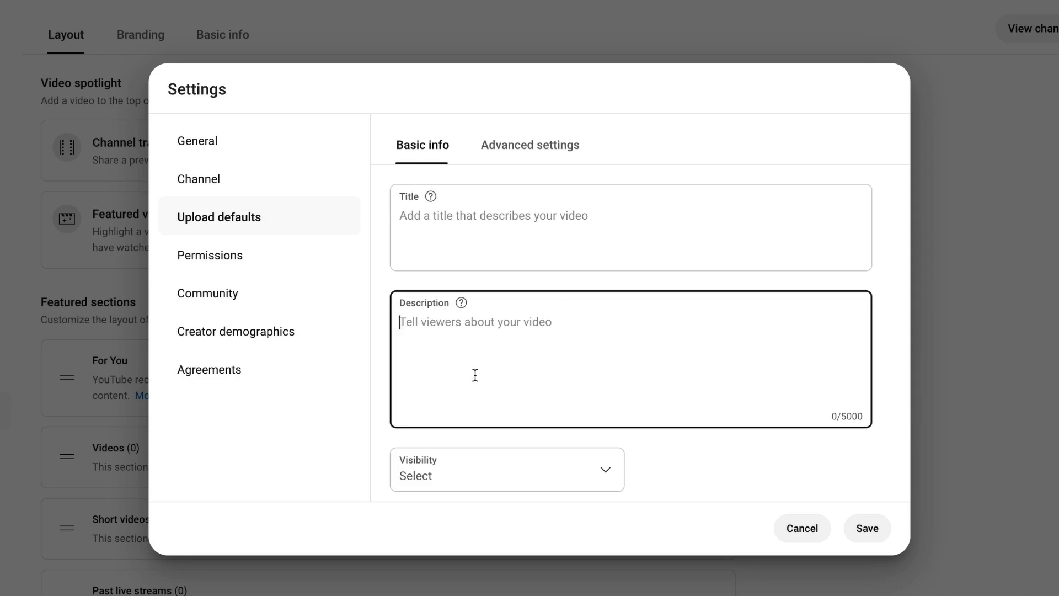
{"action": "mouse_move", "coordinate": [478, 372]}
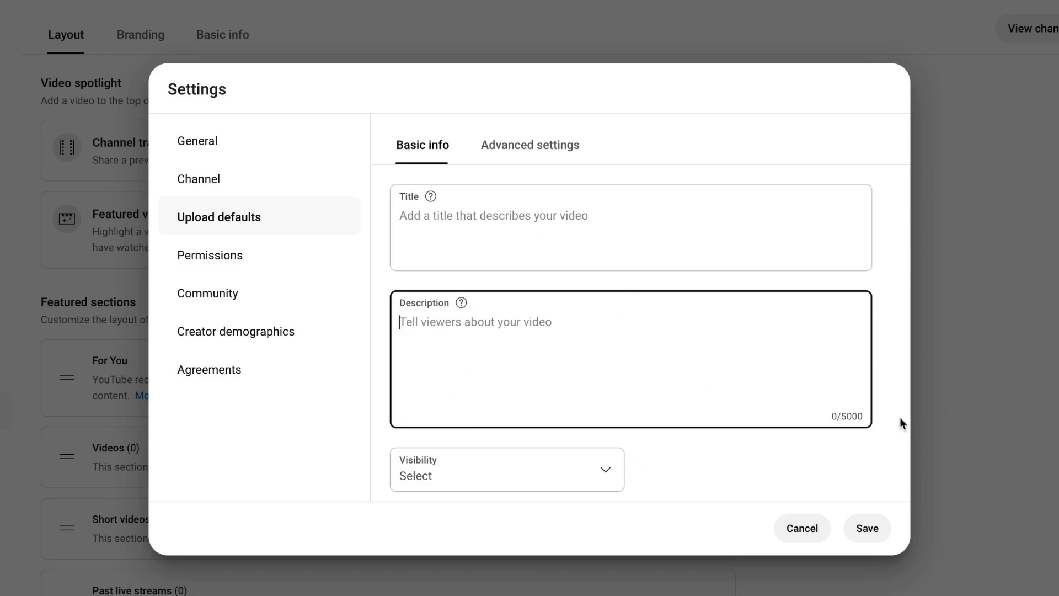
{"action": "left_click", "coordinate": [801, 529]}
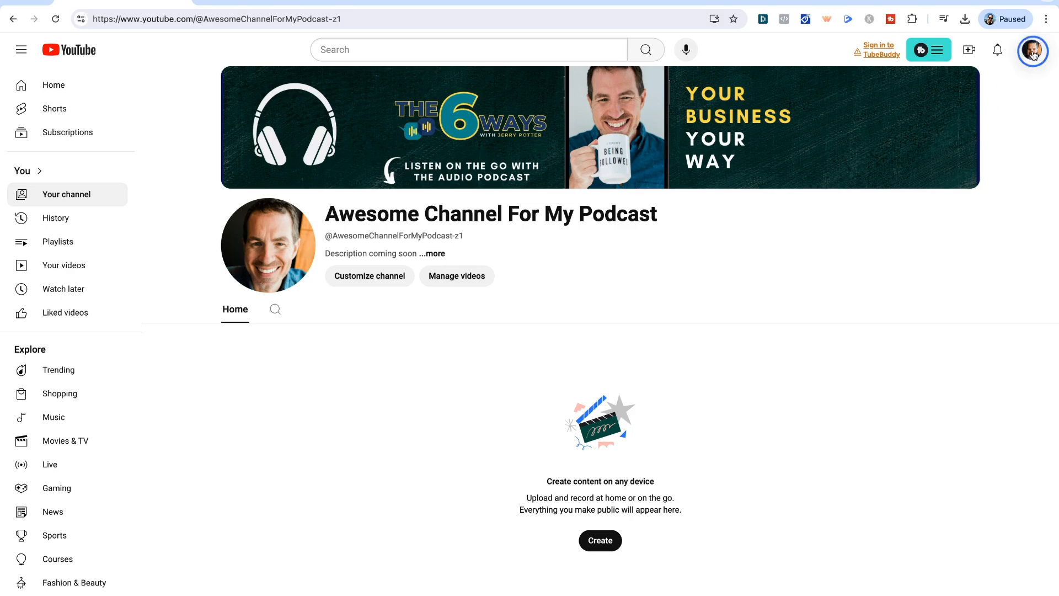
- Open YouTube Studio from the avatar menu and start a New podcast RSS feed submission
{"action": "left_click", "coordinate": [1032, 50]}
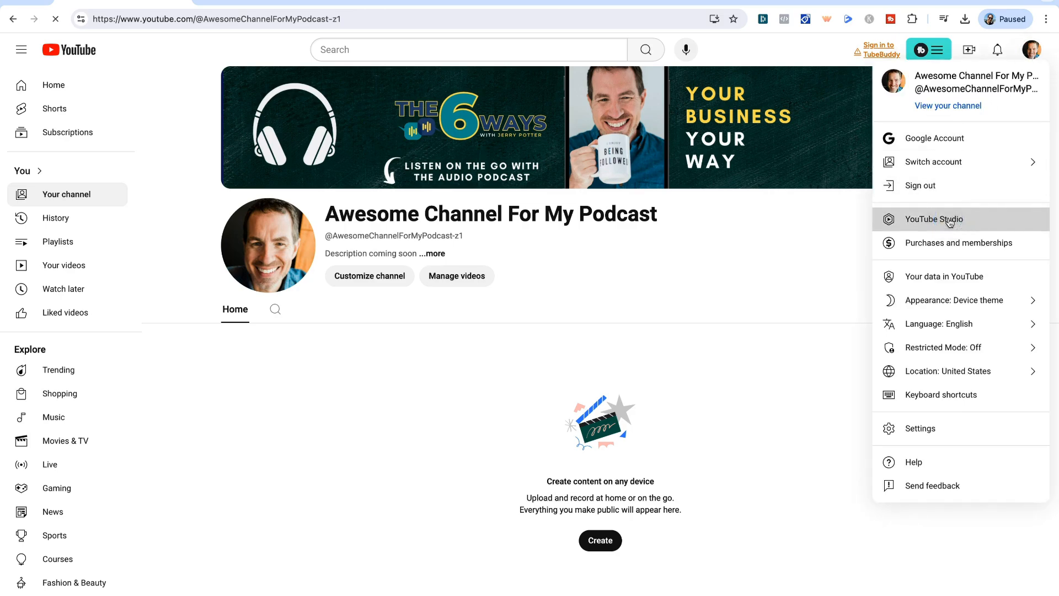
{"action": "left_click", "coordinate": [933, 219]}
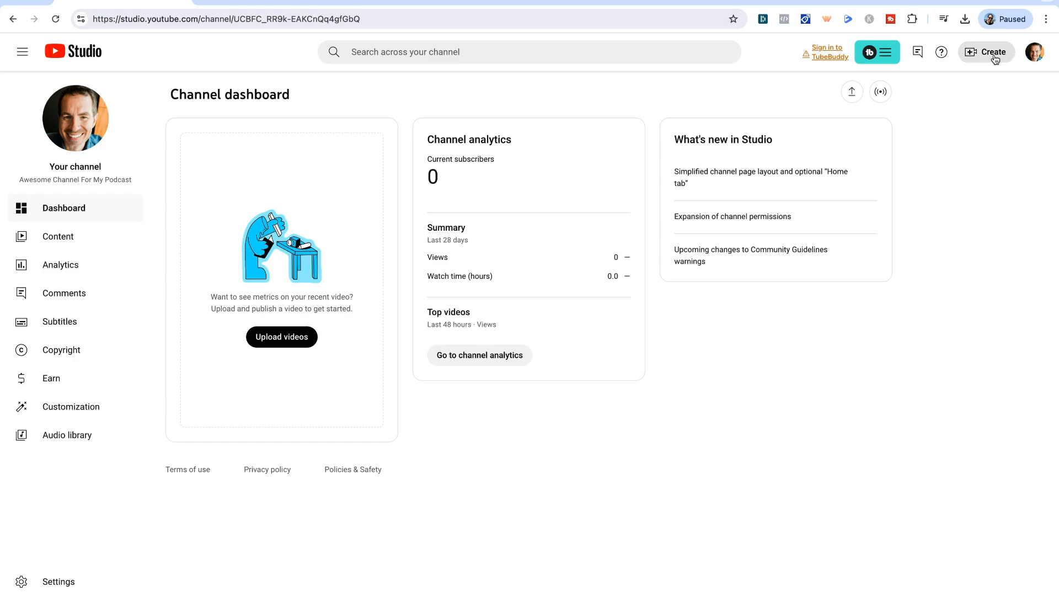
{"action": "left_click", "coordinate": [986, 51]}
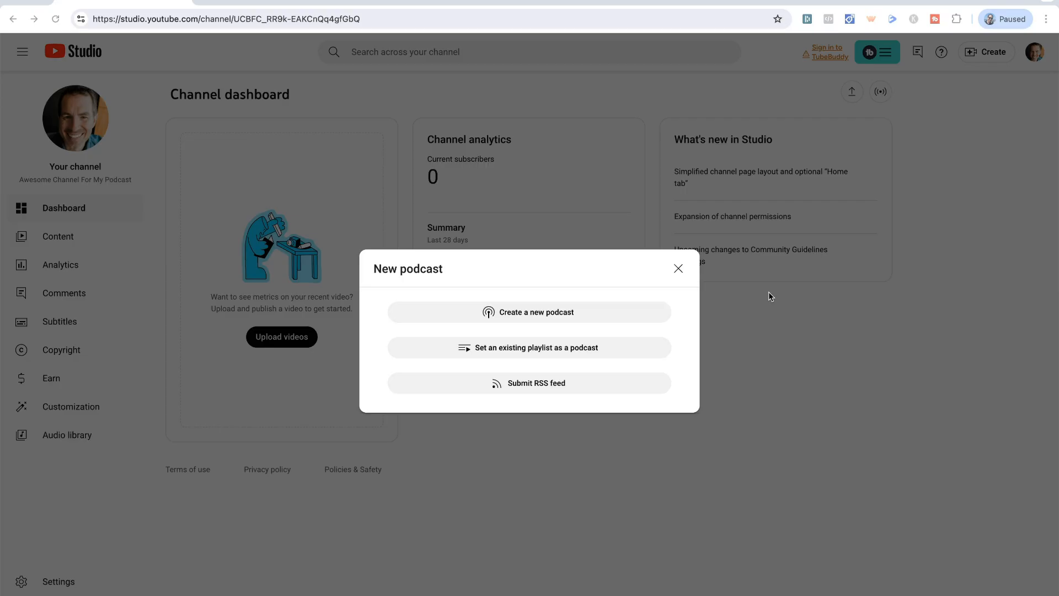
{"action": "mouse_move", "coordinate": [584, 328]}
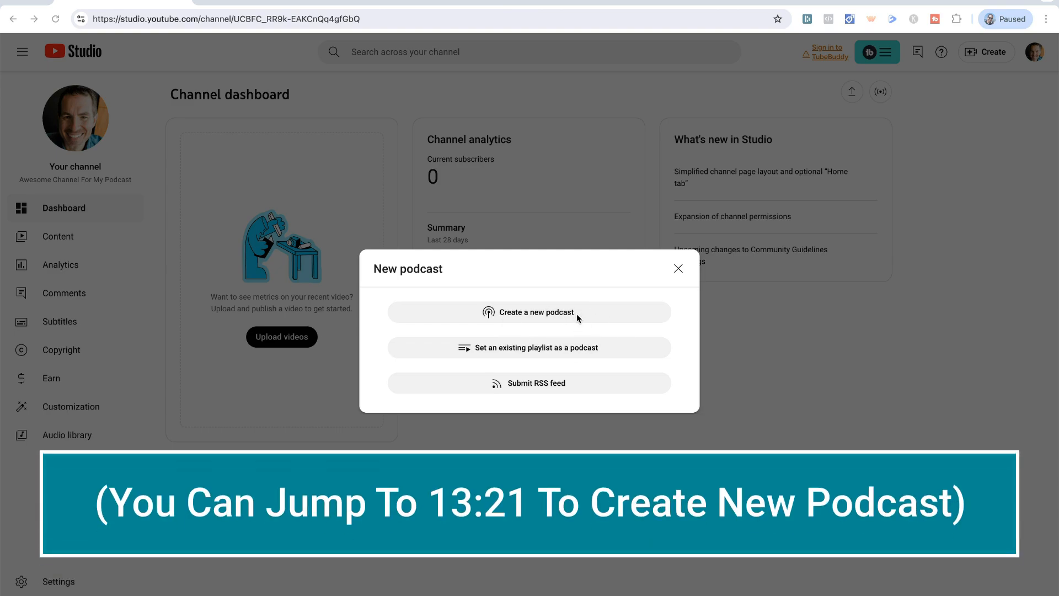
{"action": "mouse_move", "coordinate": [533, 385]}
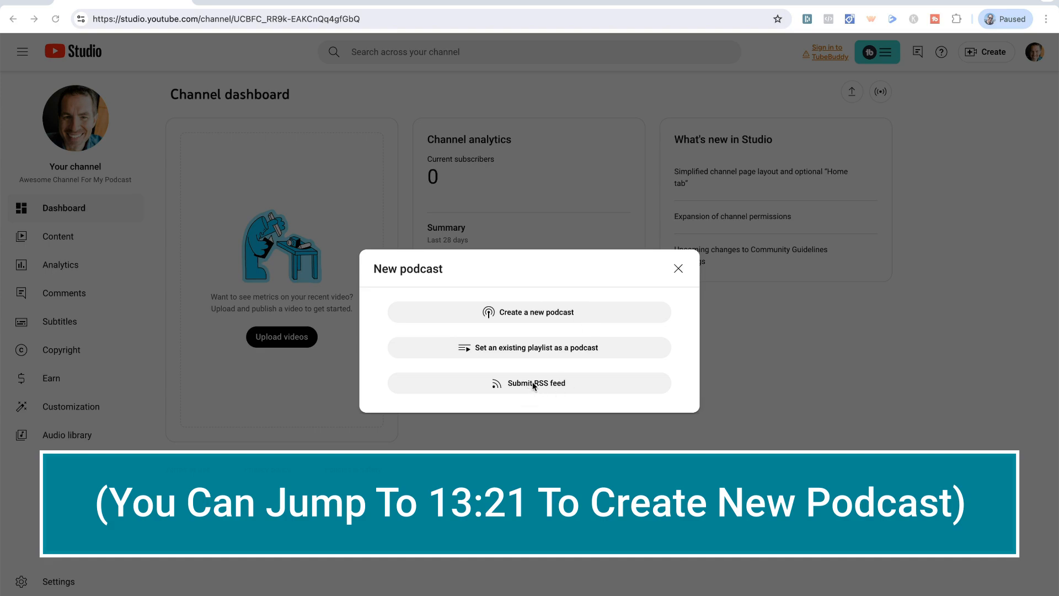
{"action": "left_click", "coordinate": [535, 388]}
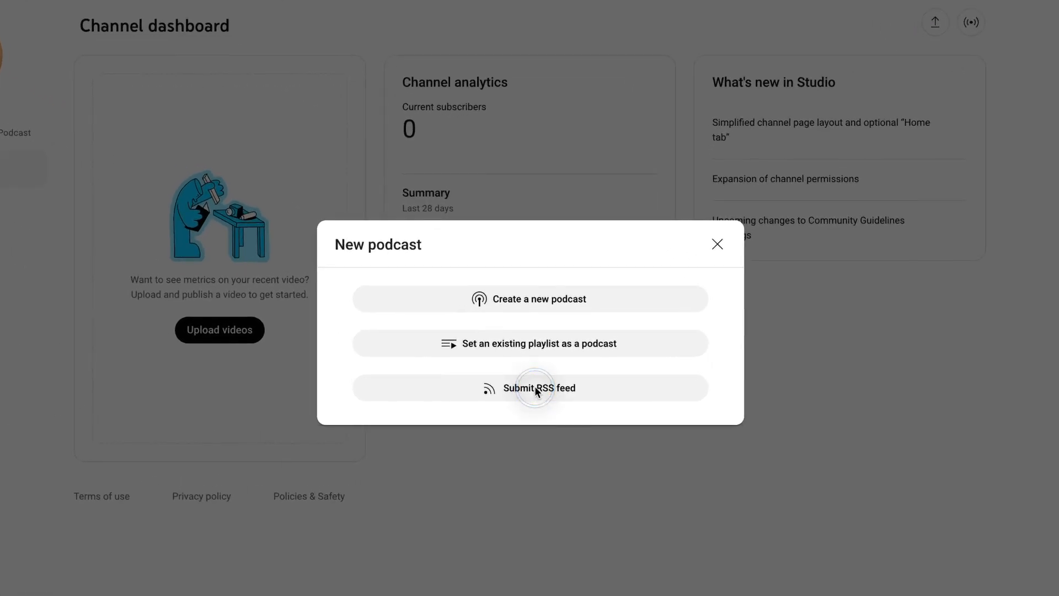
{"action": "left_click", "coordinate": [537, 387]}
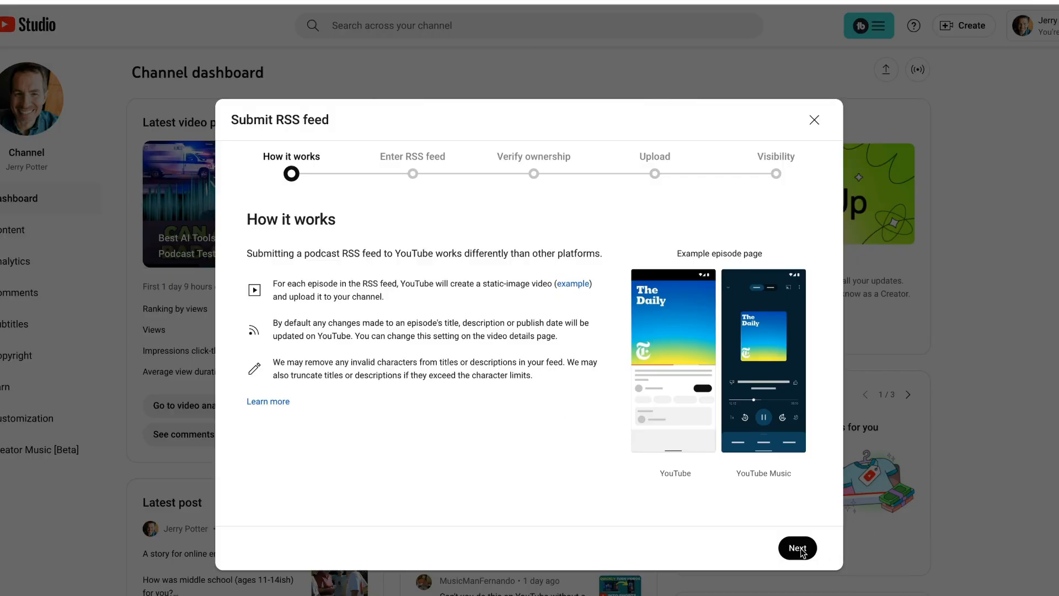
- Paste the host's RSS feed URL into the Submit RSS feed dialog and continue
{"action": "left_click", "coordinate": [797, 547]}
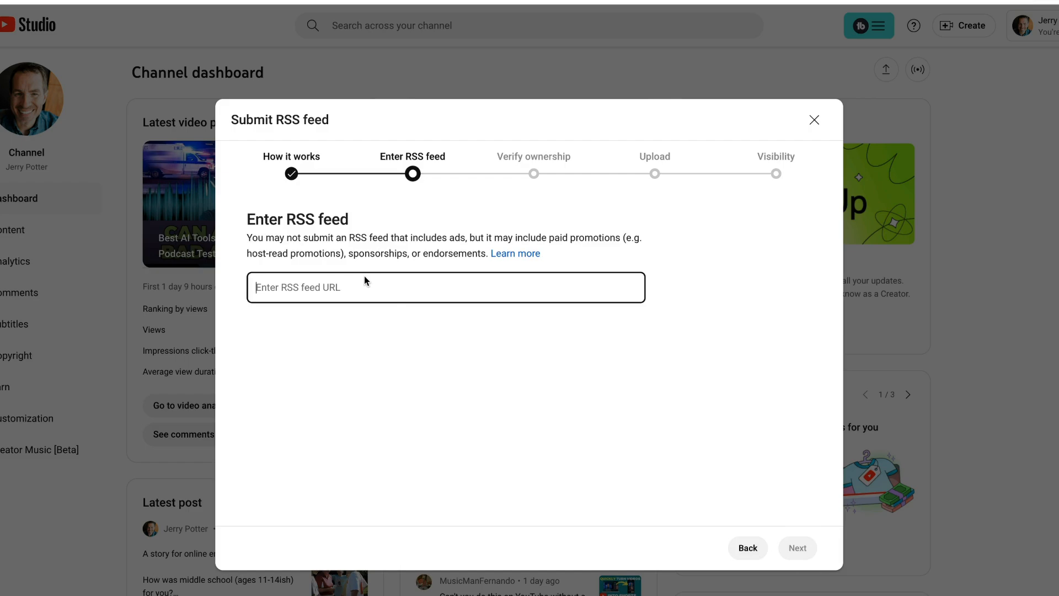
{"action": "mouse_move", "coordinate": [362, 282]}
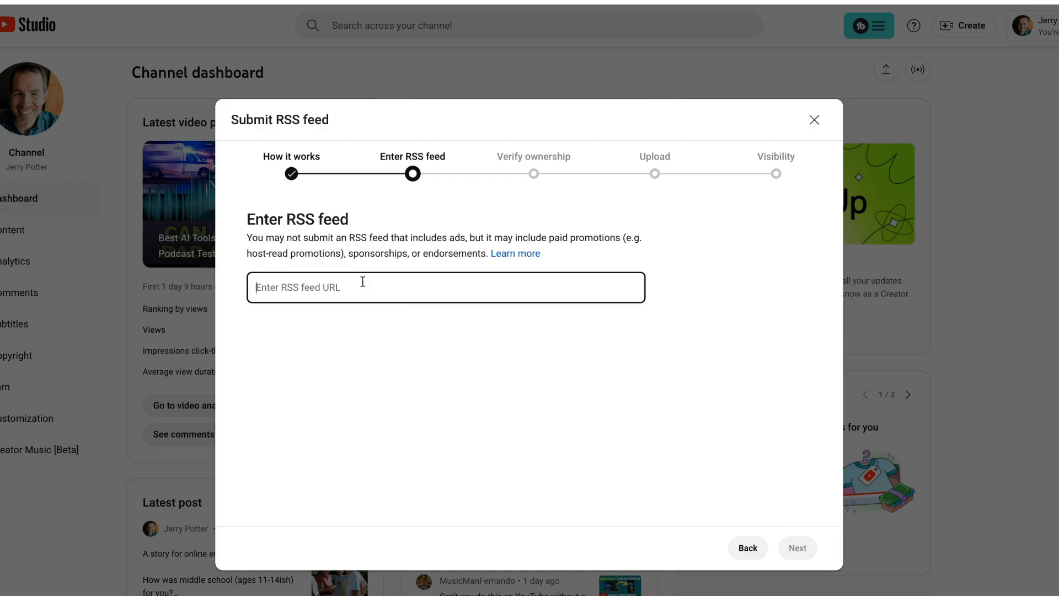
{"action": "mouse_move", "coordinate": [412, 249]}
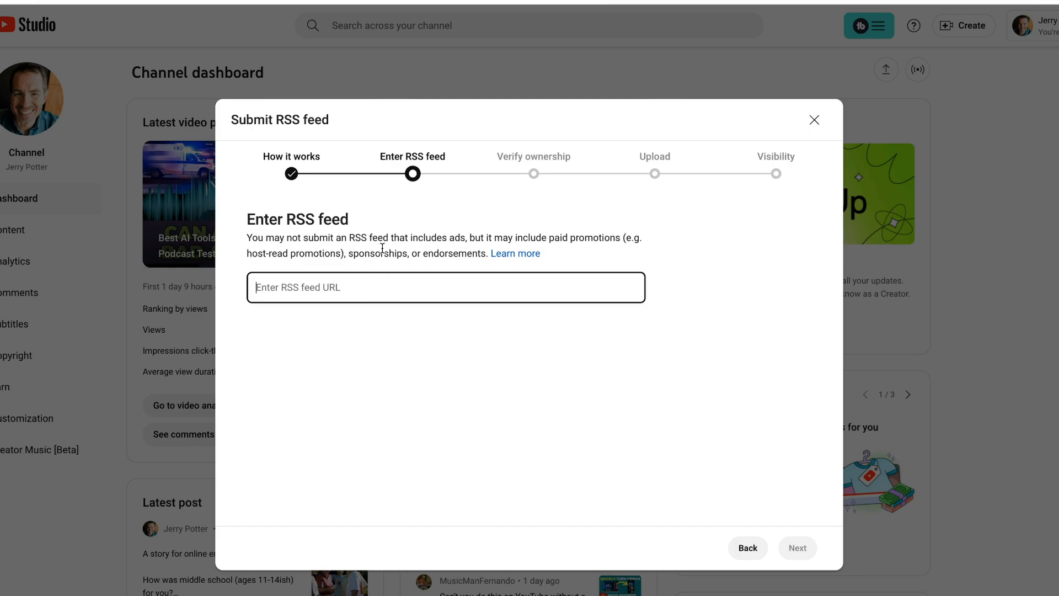
{"action": "mouse_move", "coordinate": [451, 251]}
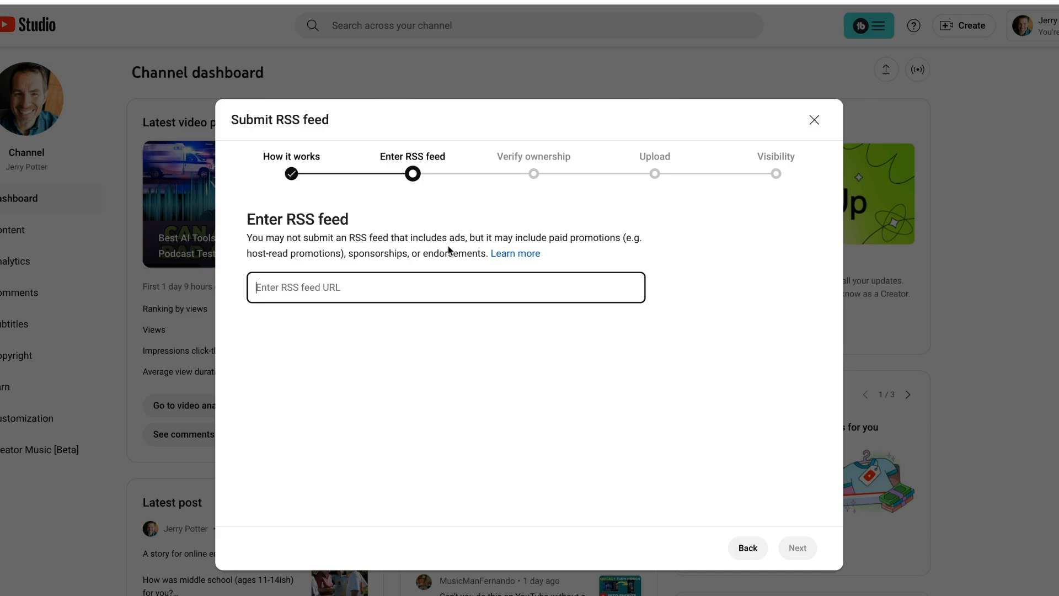
{"action": "mouse_move", "coordinate": [514, 258]}
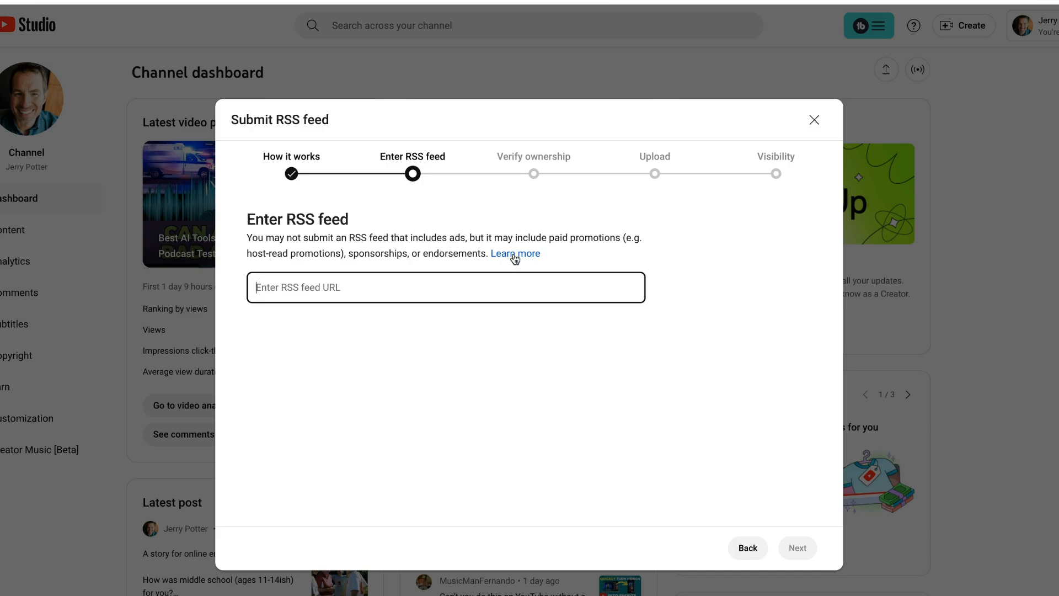
{"action": "mouse_move", "coordinate": [496, 254]}
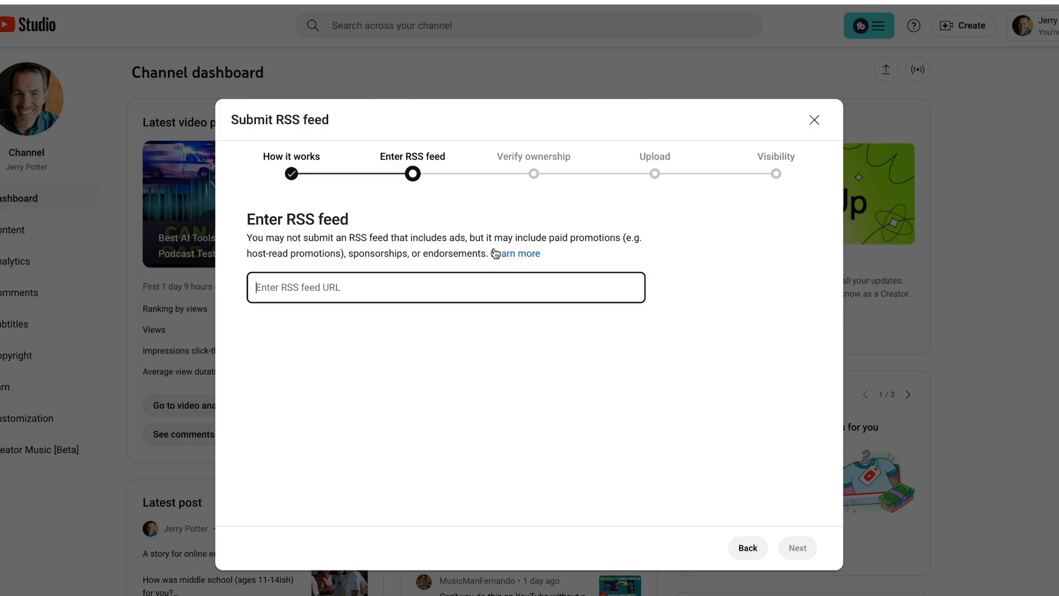
{"action": "mouse_move", "coordinate": [389, 258]}
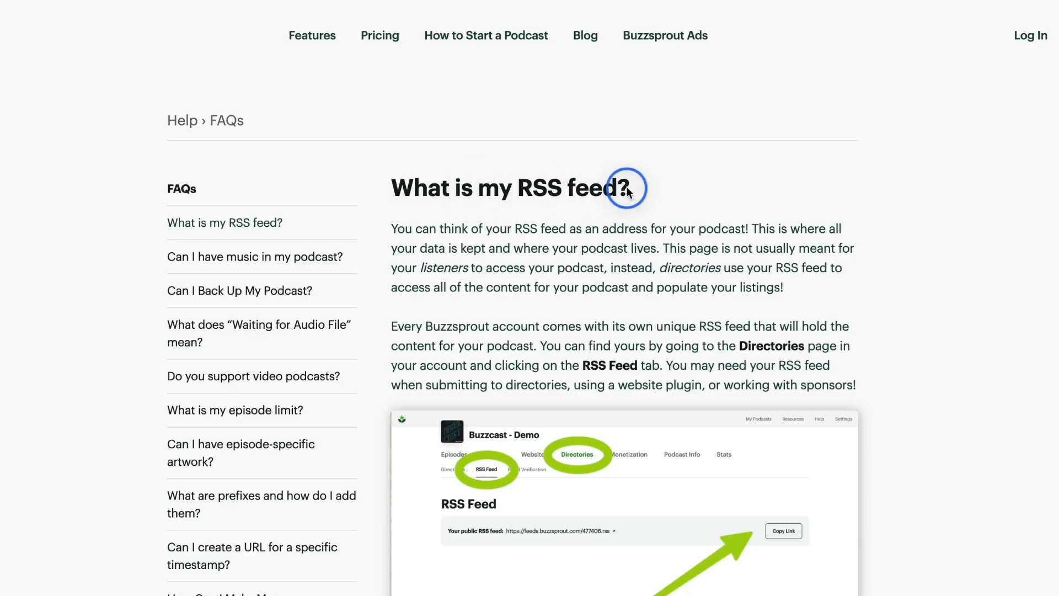
{"action": "scroll", "scroll_direction": "down", "scroll_amount": 3}
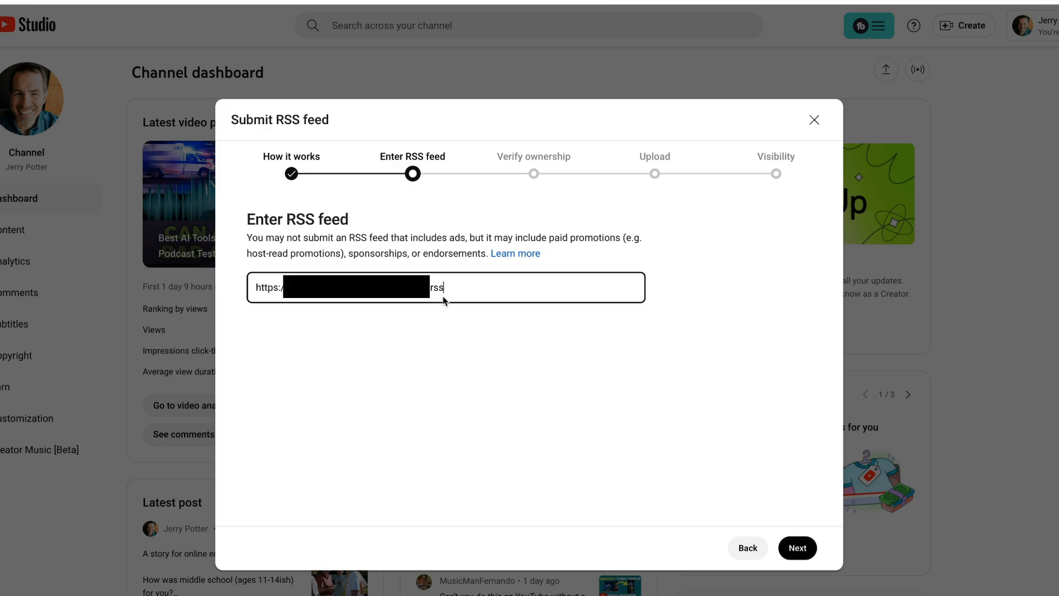
{"action": "left_click", "coordinate": [797, 547]}
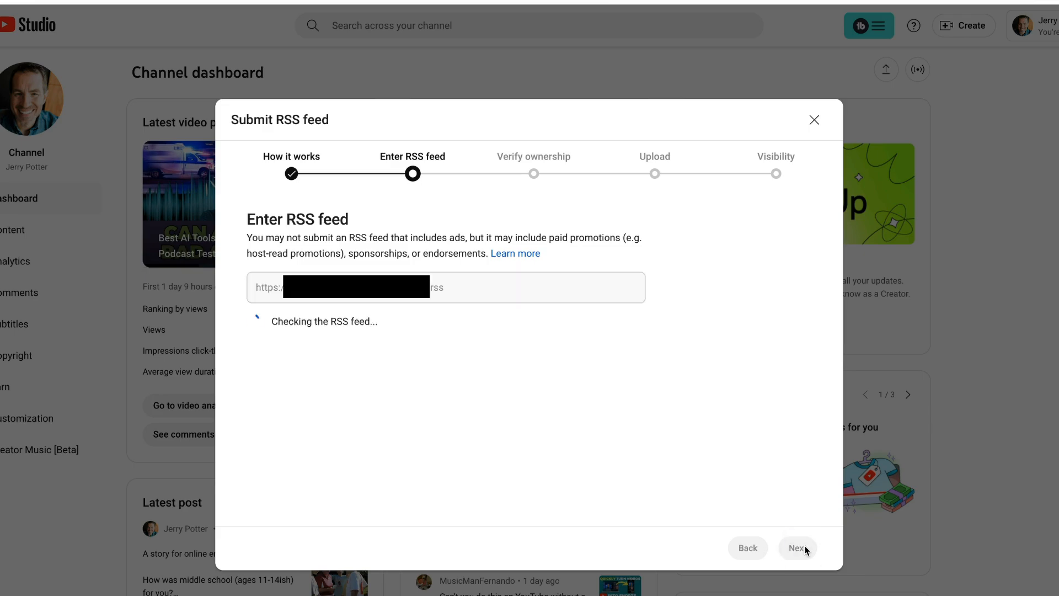
- Request an emailed verification code and enter it to verify feed ownership
{"action": "left_click", "coordinate": [797, 547]}
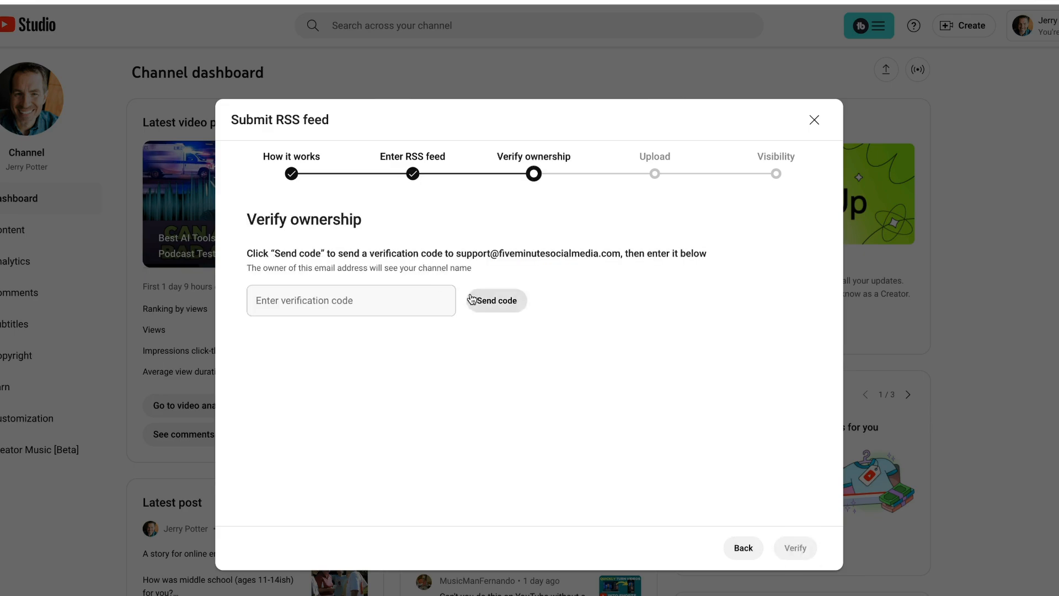
{"action": "mouse_move", "coordinate": [385, 278]}
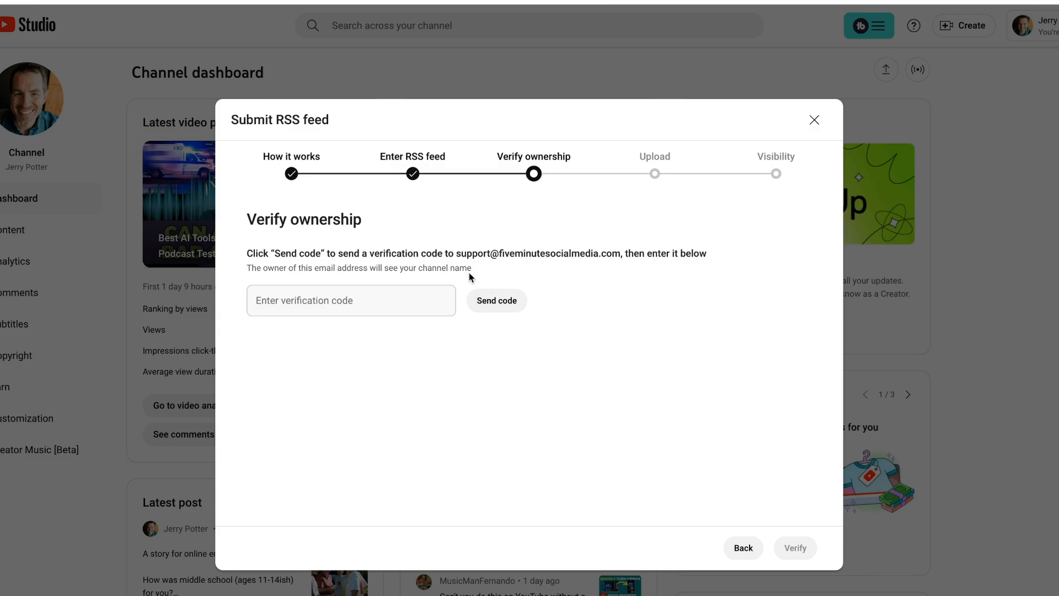
{"action": "mouse_move", "coordinate": [463, 280]}
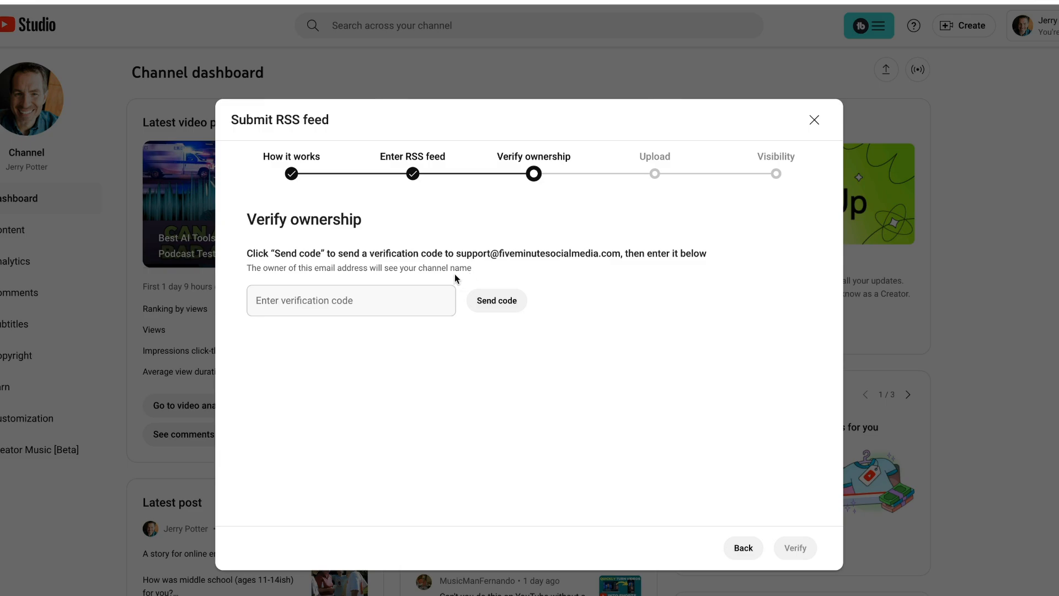
{"action": "left_click", "coordinate": [496, 300]}
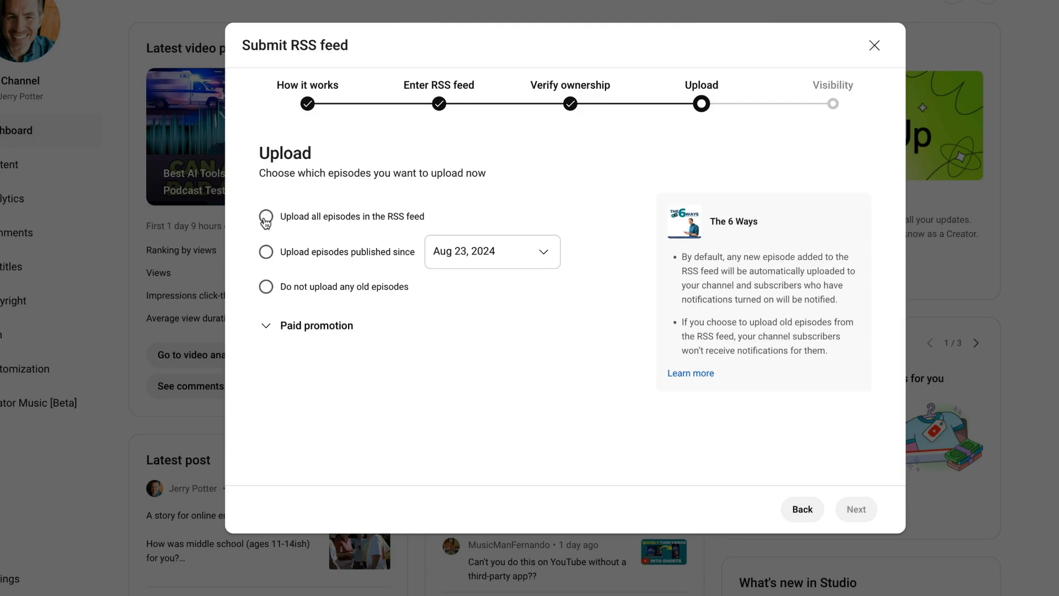
- Choose 'Upload all episodes in the RSS feed' and leave Paid promotion unticked
{"action": "left_click", "coordinate": [265, 216]}
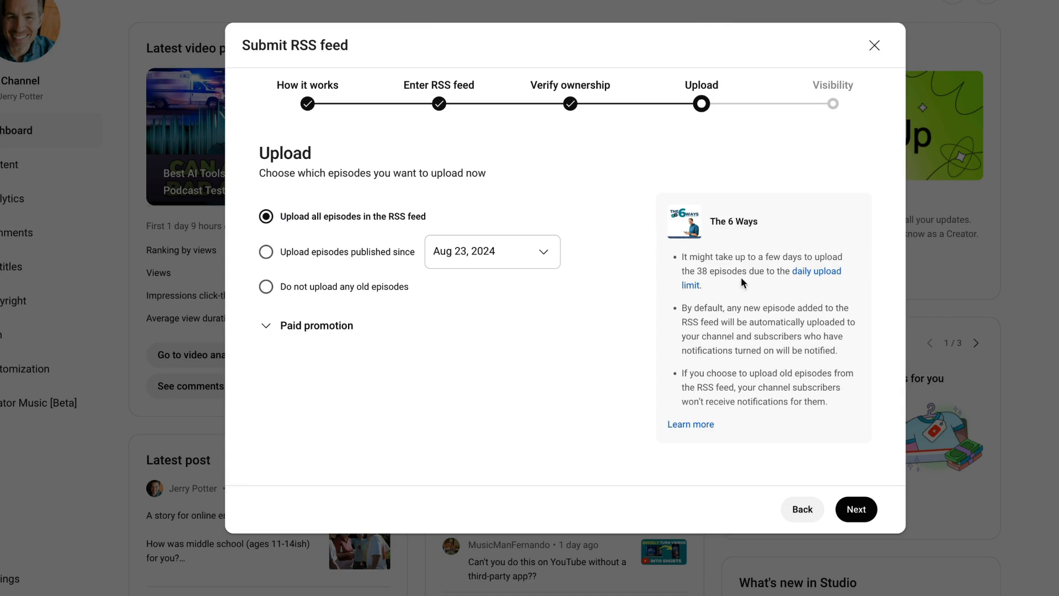
{"action": "mouse_move", "coordinate": [790, 283]}
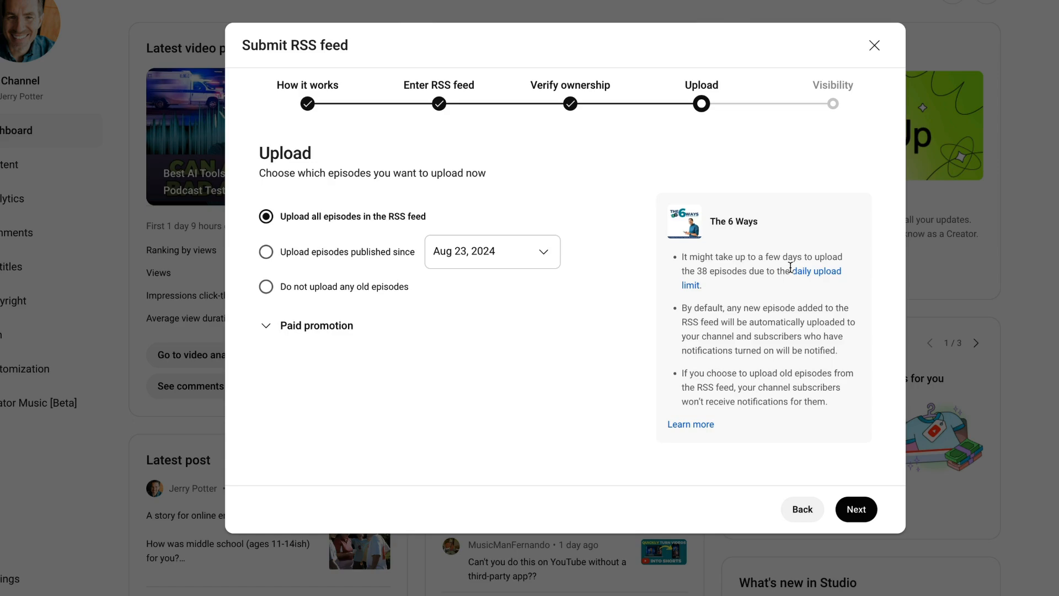
{"action": "mouse_move", "coordinate": [778, 292]}
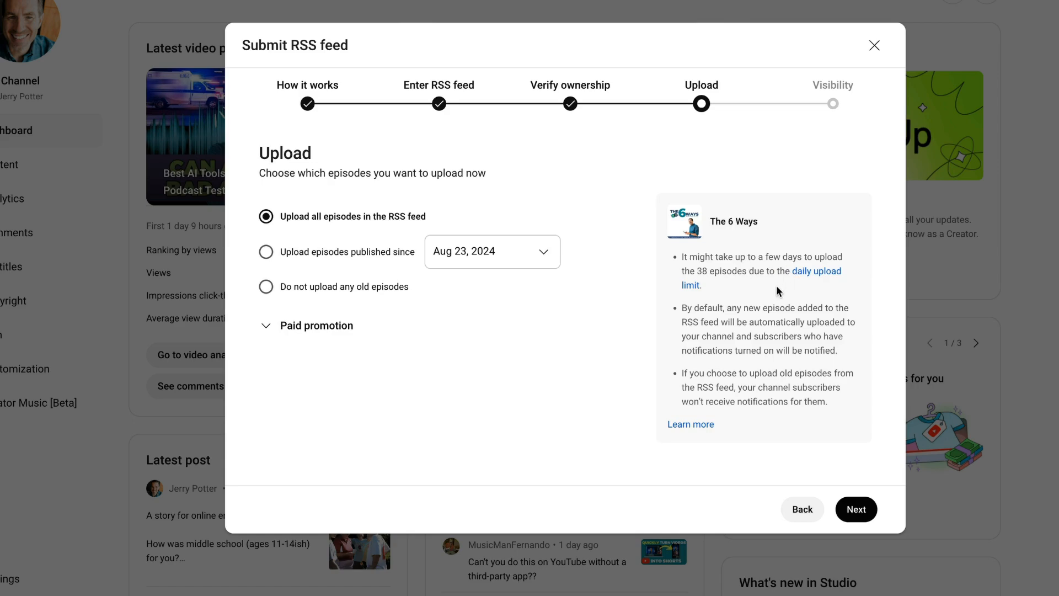
{"action": "mouse_move", "coordinate": [308, 262]}
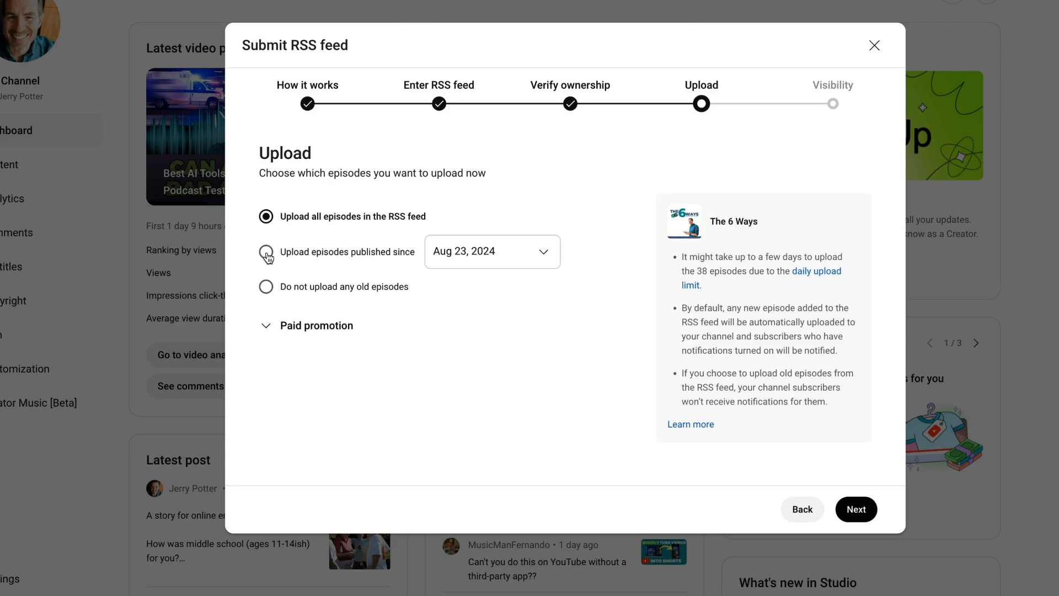
{"action": "left_click", "coordinate": [266, 252]}
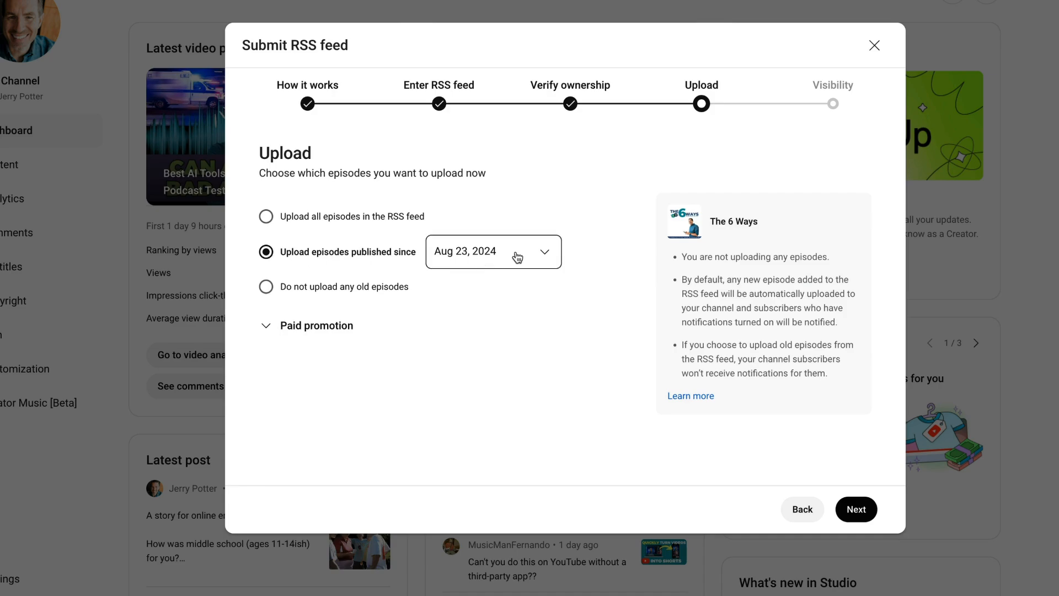
{"action": "mouse_move", "coordinate": [312, 271]}
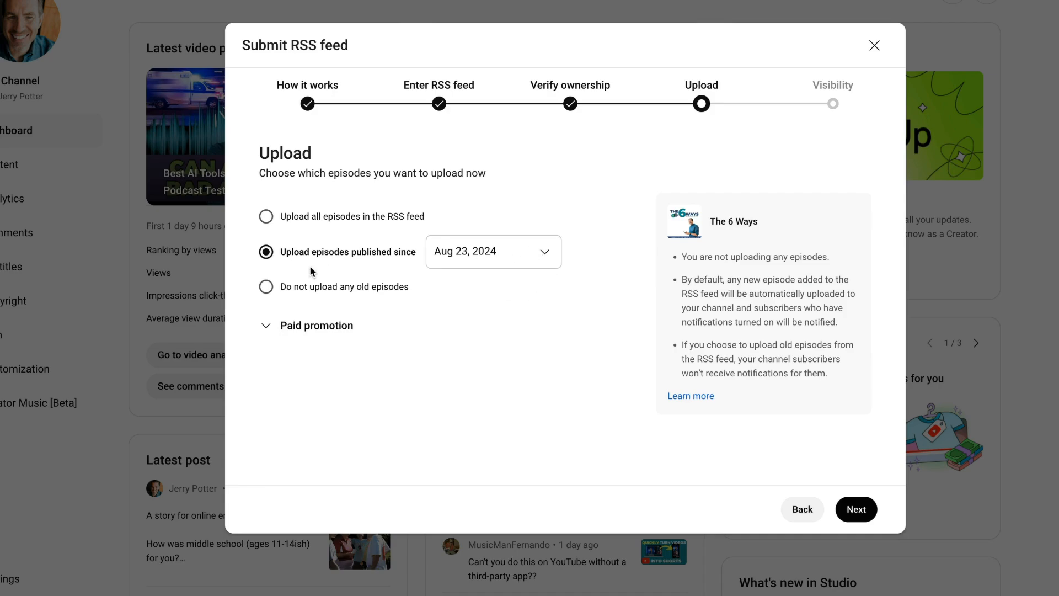
{"action": "mouse_move", "coordinate": [266, 287]}
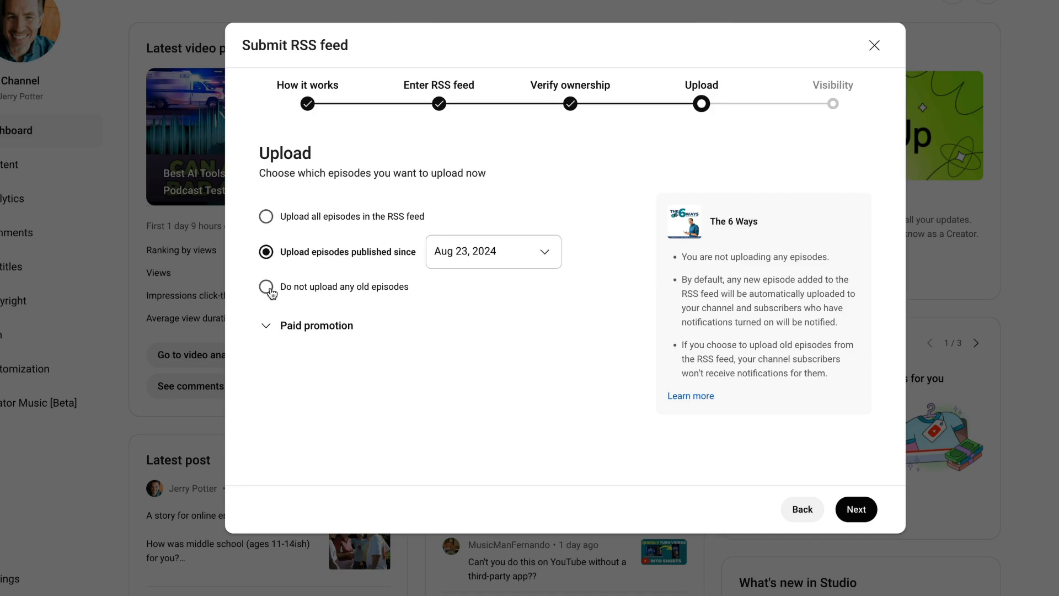
{"action": "left_click", "coordinate": [265, 217]}
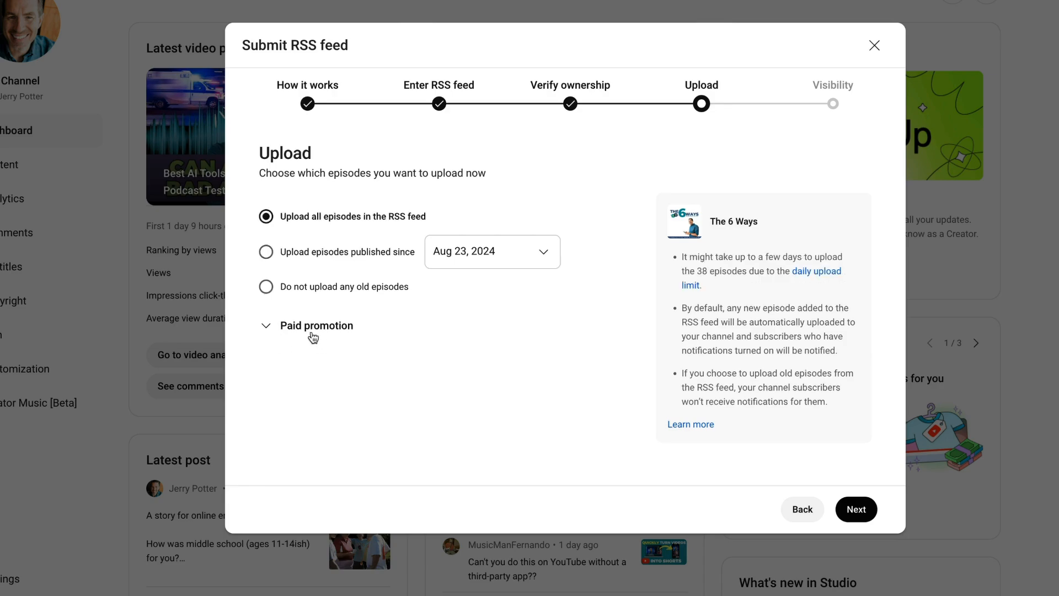
{"action": "left_click", "coordinate": [315, 326]}
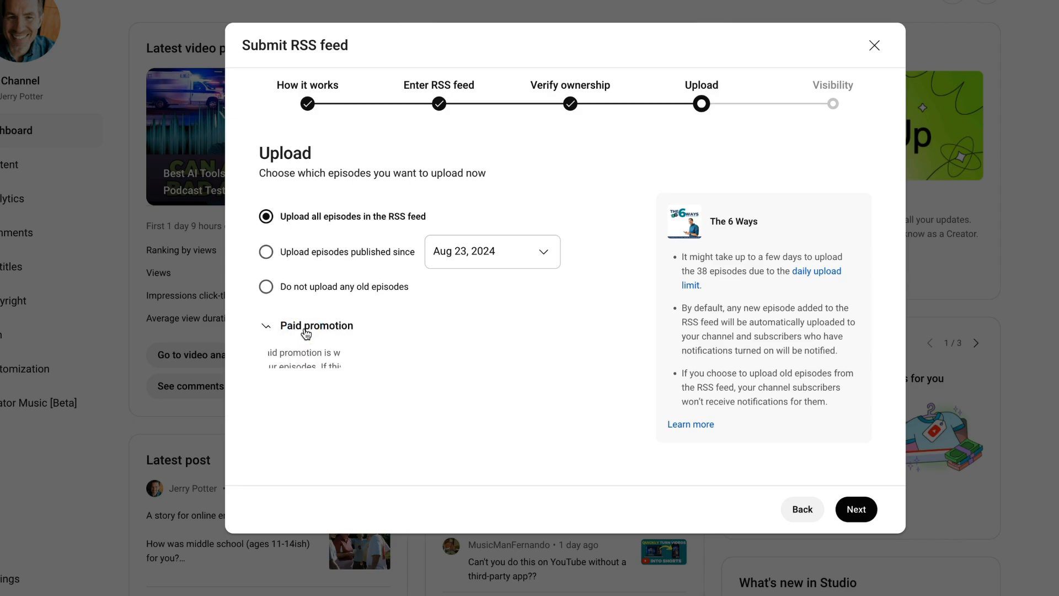
{"action": "left_click", "coordinate": [307, 325]}
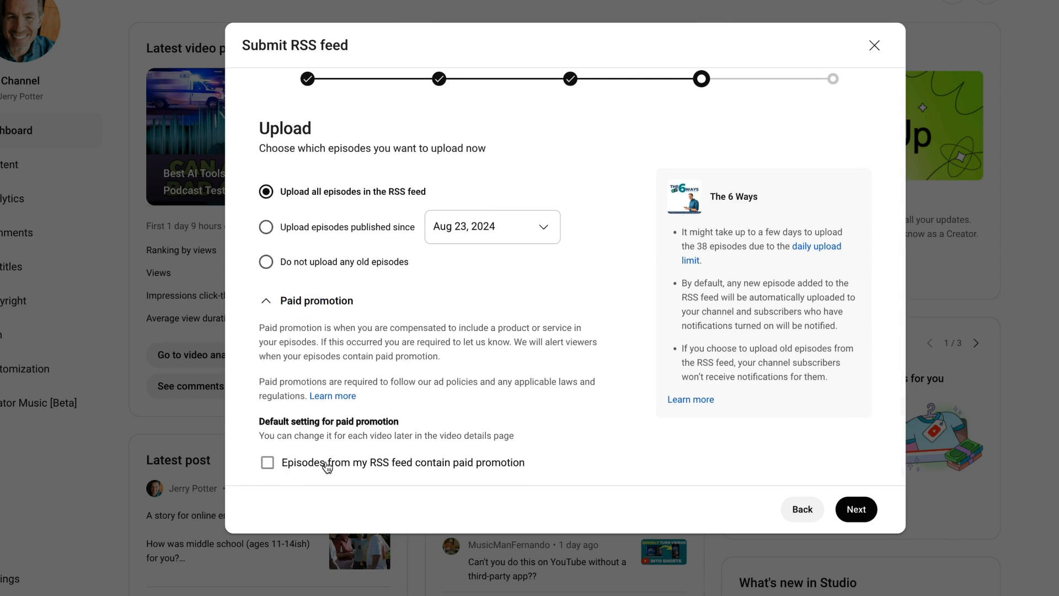
{"action": "left_click", "coordinate": [267, 462]}
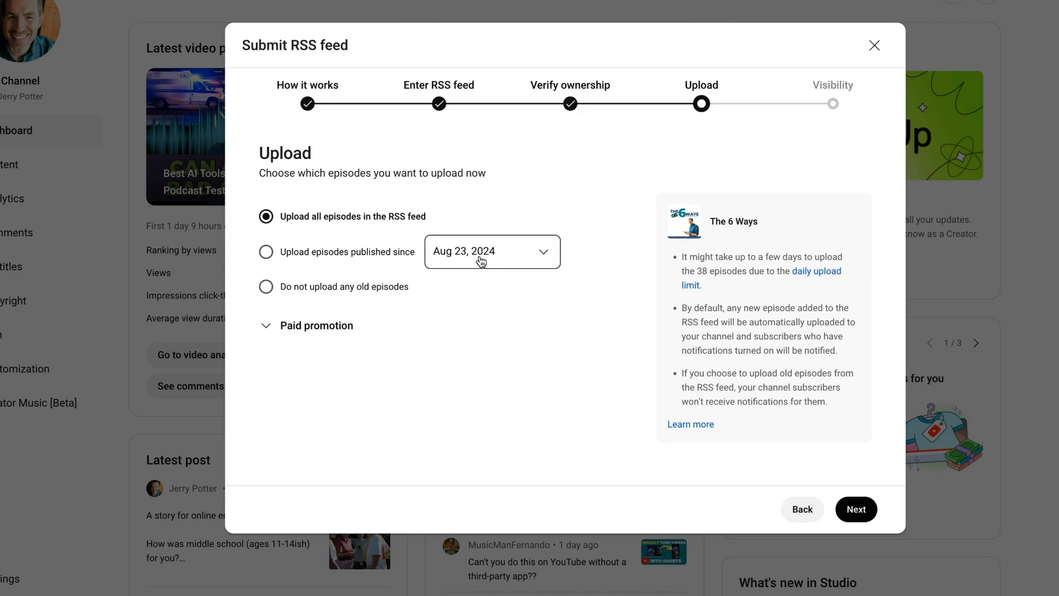
- Advance to the Visibility step and save the RSS feed submission
{"action": "left_click", "coordinate": [854, 508]}
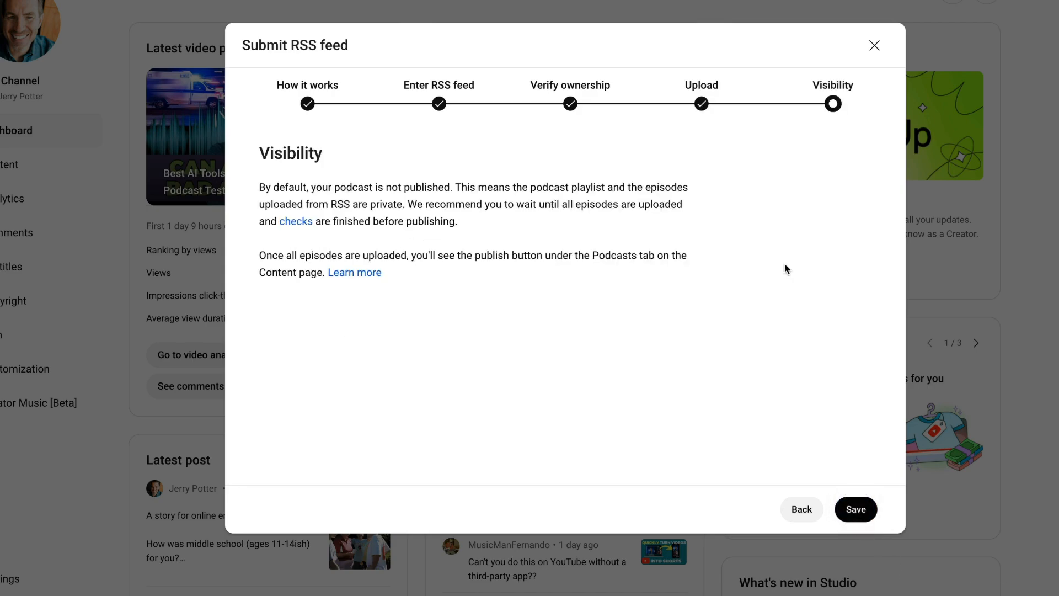
{"action": "mouse_move", "coordinate": [476, 228]}
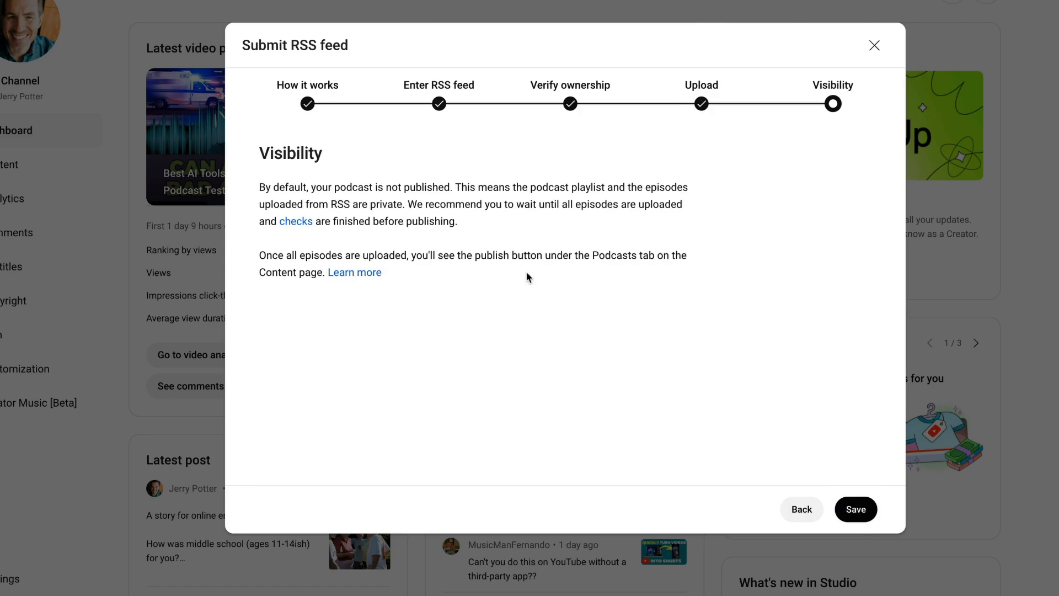
{"action": "mouse_move", "coordinate": [524, 277]}
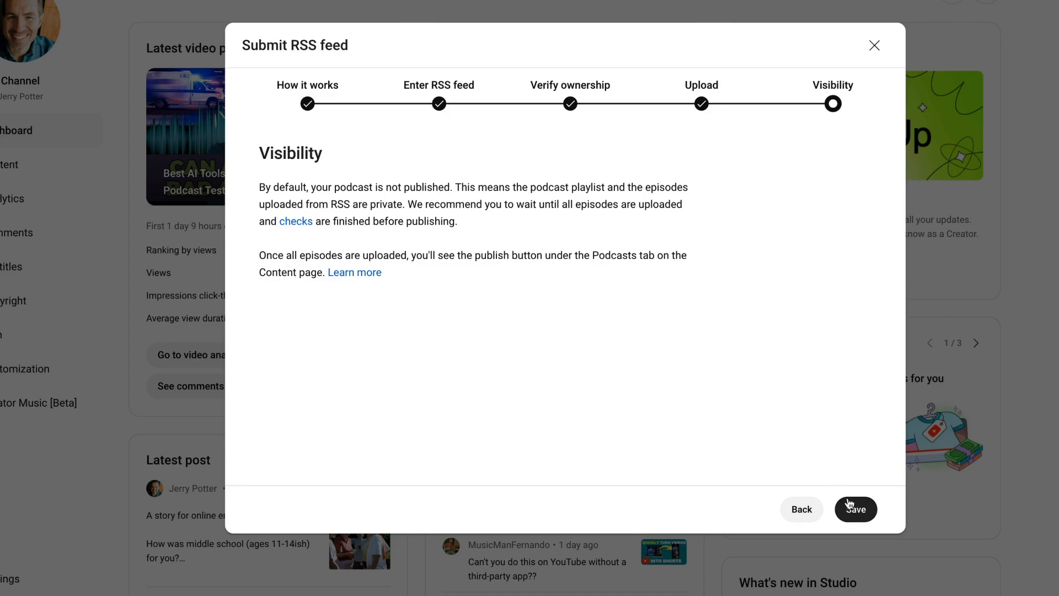
{"action": "left_click", "coordinate": [855, 509]}
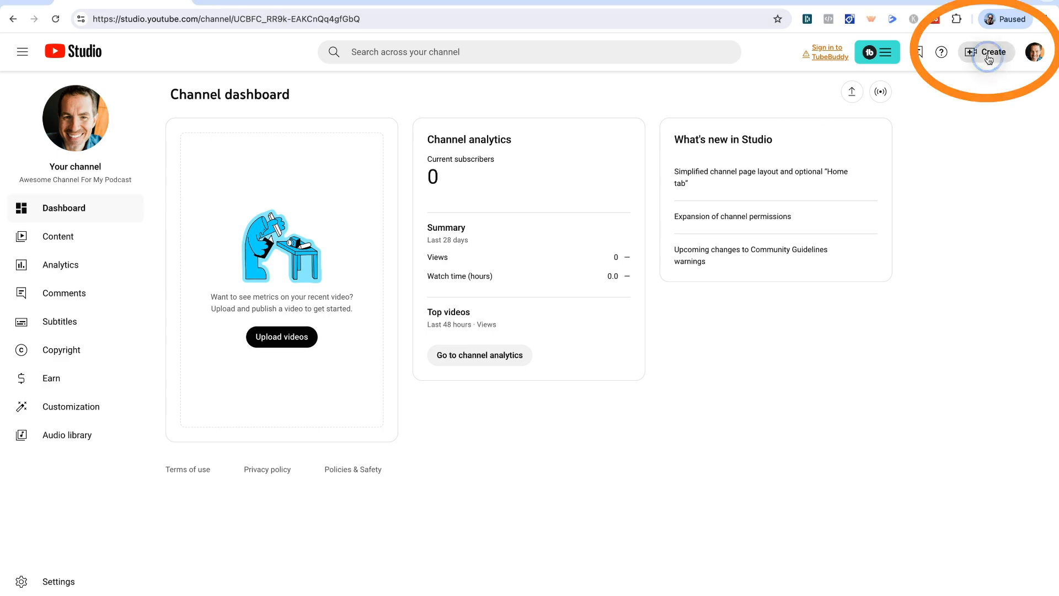
- Choose 'Create a new podcast' from the Create menu's New podcast option
{"action": "left_click", "coordinate": [986, 52]}
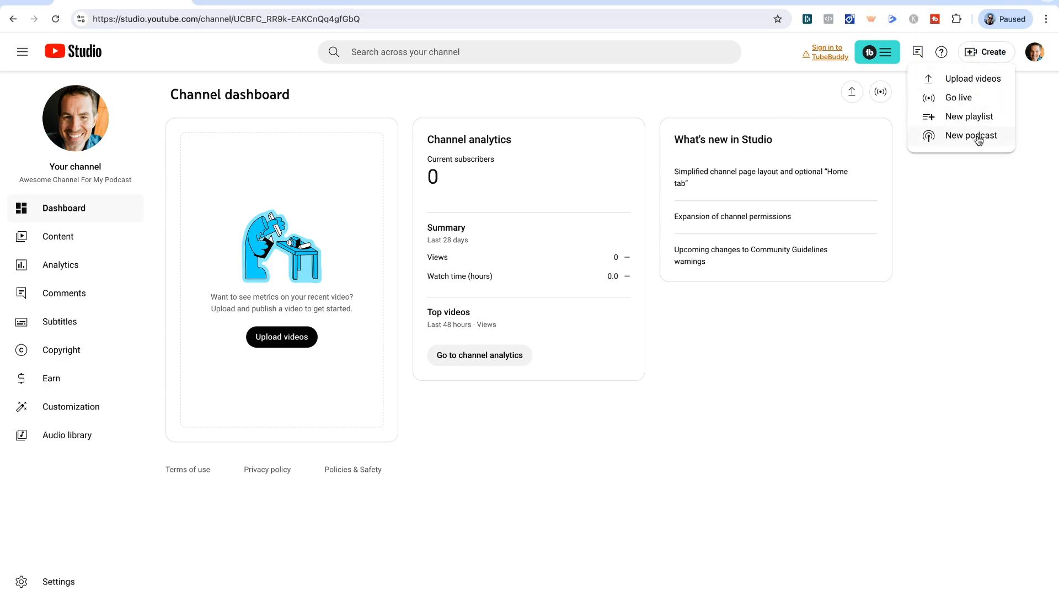
{"action": "left_click", "coordinate": [972, 135]}
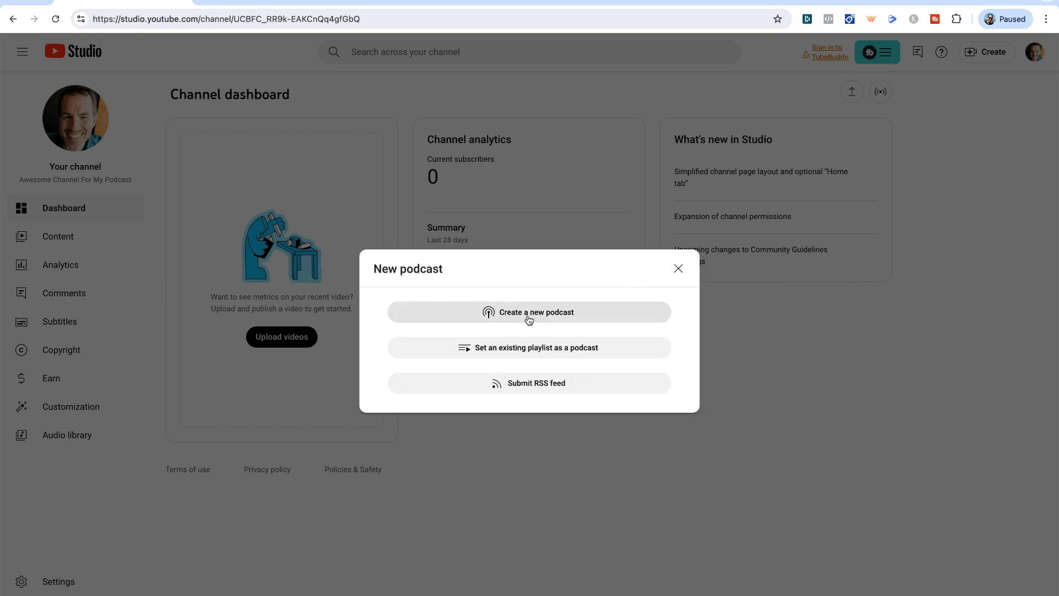
{"action": "left_click", "coordinate": [529, 311]}
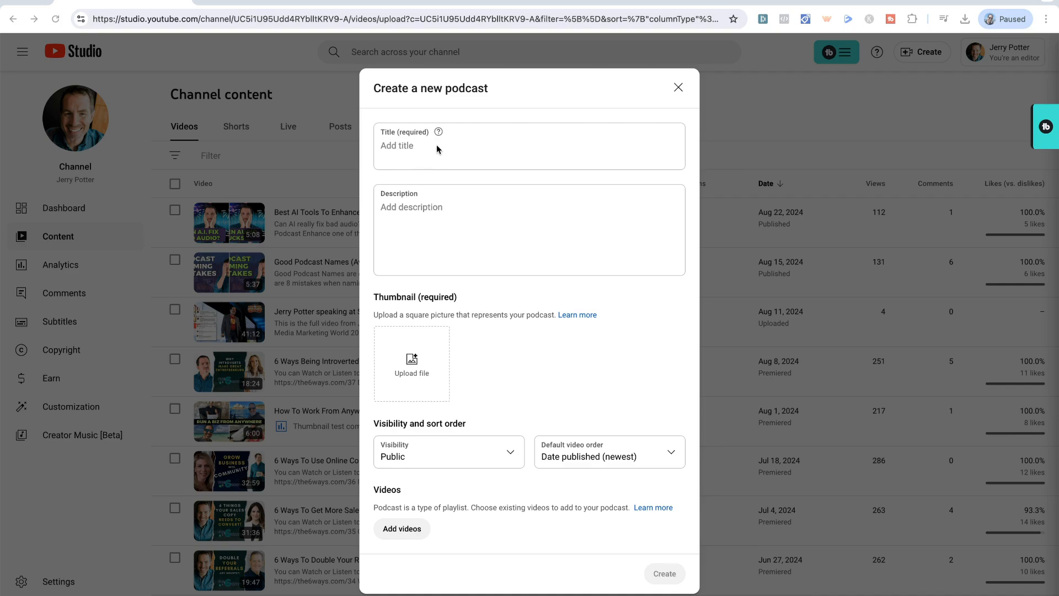
{"action": "mouse_move", "coordinate": [429, 154]}
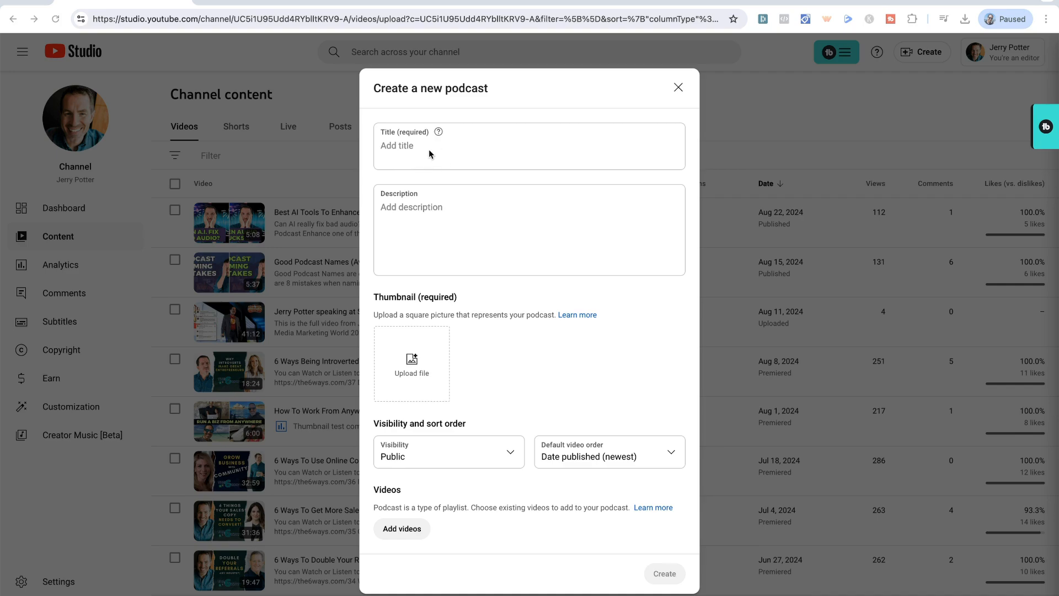
{"action": "mouse_move", "coordinate": [430, 151]}
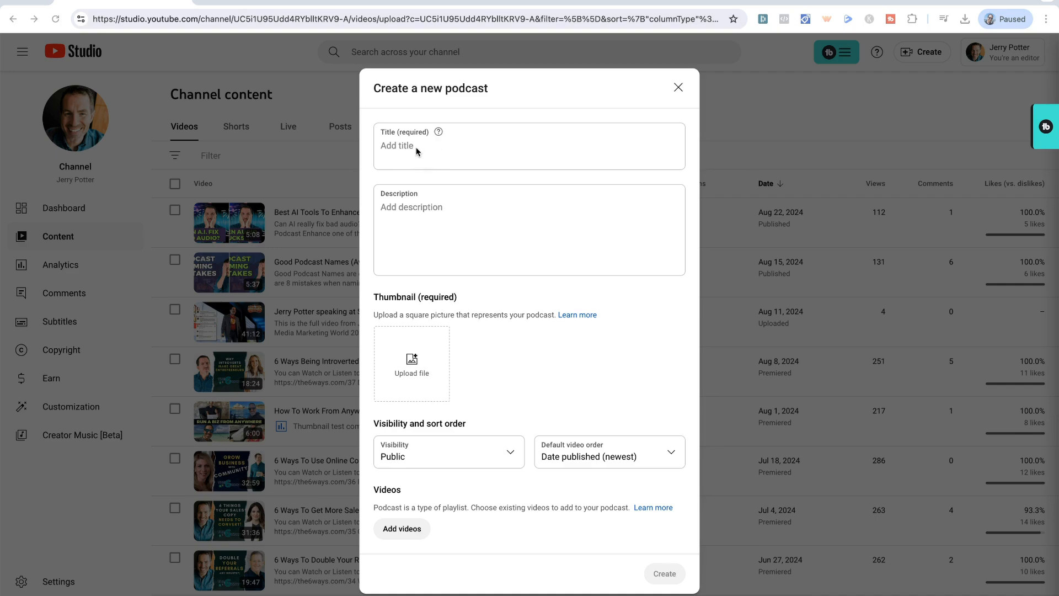
- Title the podcast 'My Awesome Podcast' with description 'This podcast is awesome.'
{"action": "type", "text": "My Awesome Podcast"}
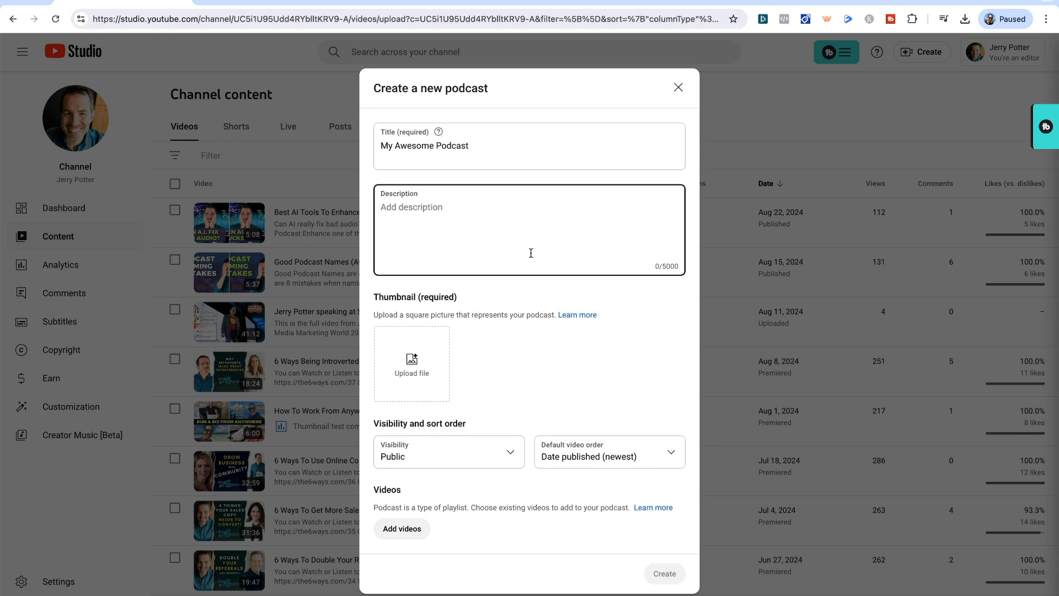
{"action": "type", "text": "This podcast is awesome."}
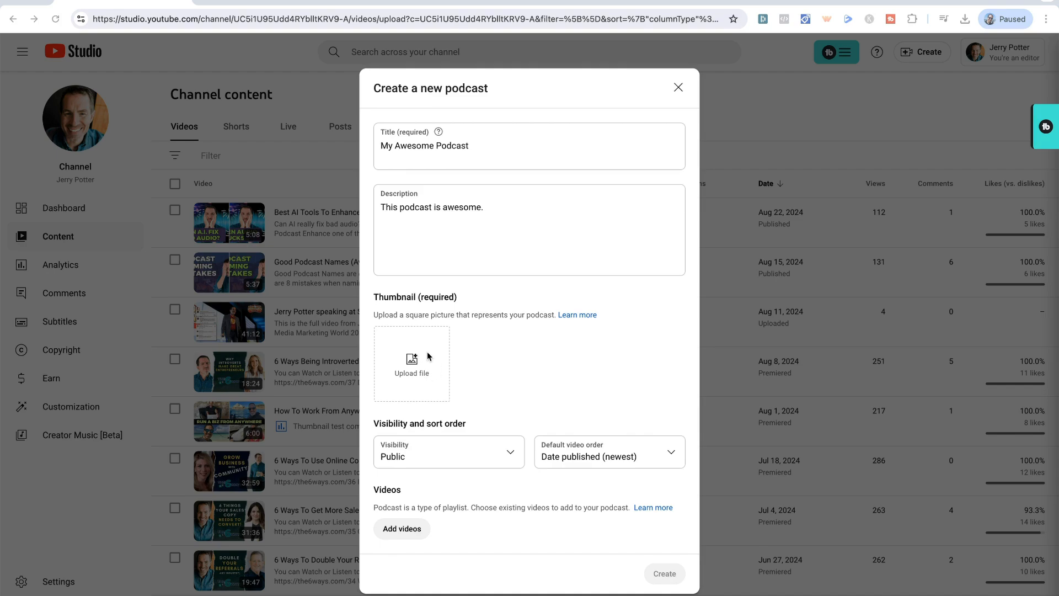
{"action": "mouse_move", "coordinate": [414, 360]}
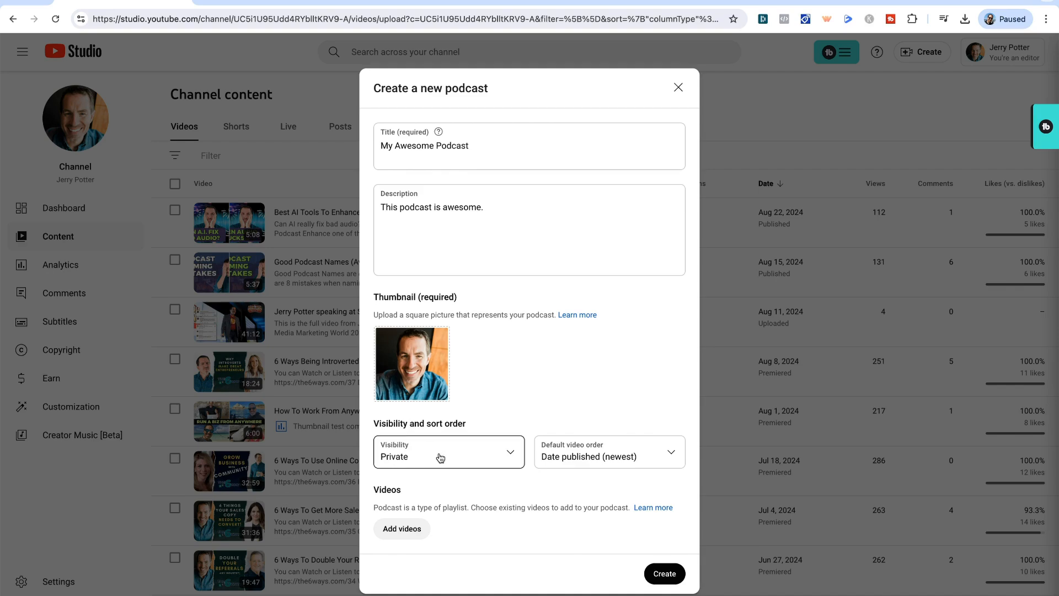
- Set podcast visibility to Private and default video order to Date published (newest)
{"action": "left_click", "coordinate": [448, 452]}
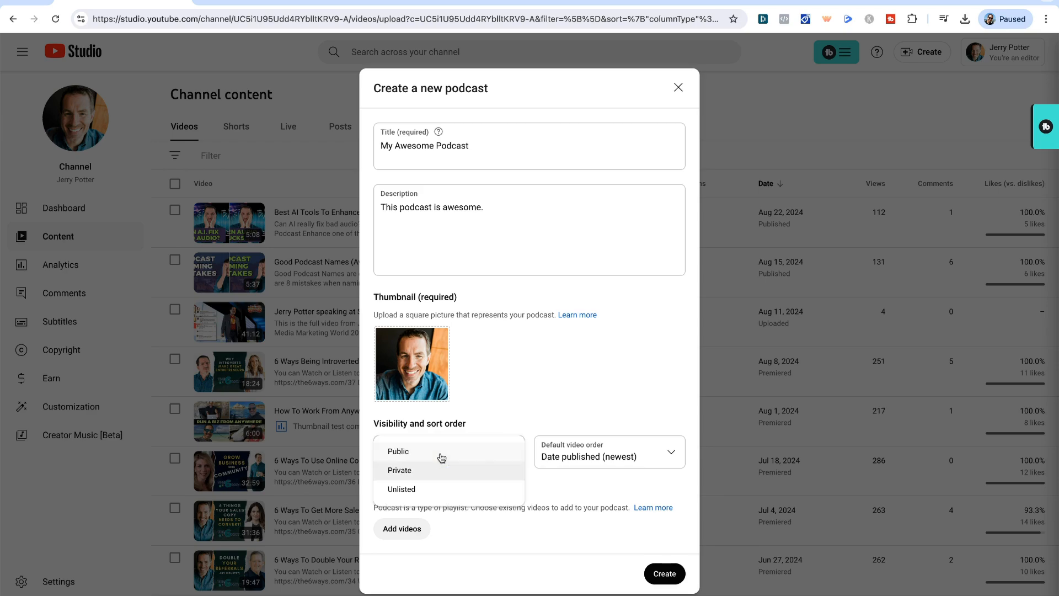
{"action": "mouse_move", "coordinate": [435, 496]}
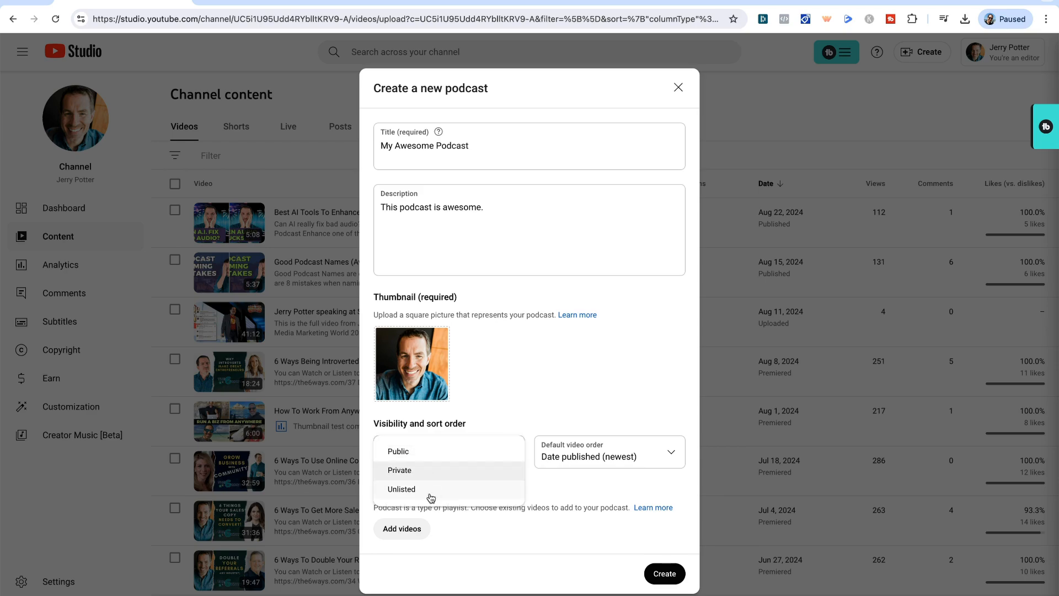
{"action": "mouse_move", "coordinate": [412, 470]}
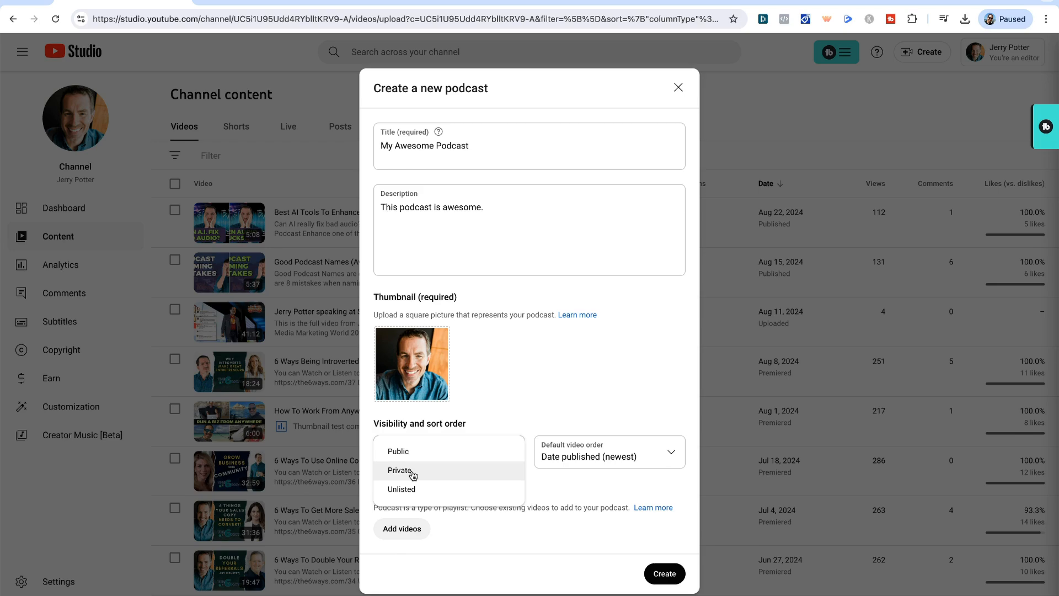
{"action": "left_click", "coordinate": [400, 470]}
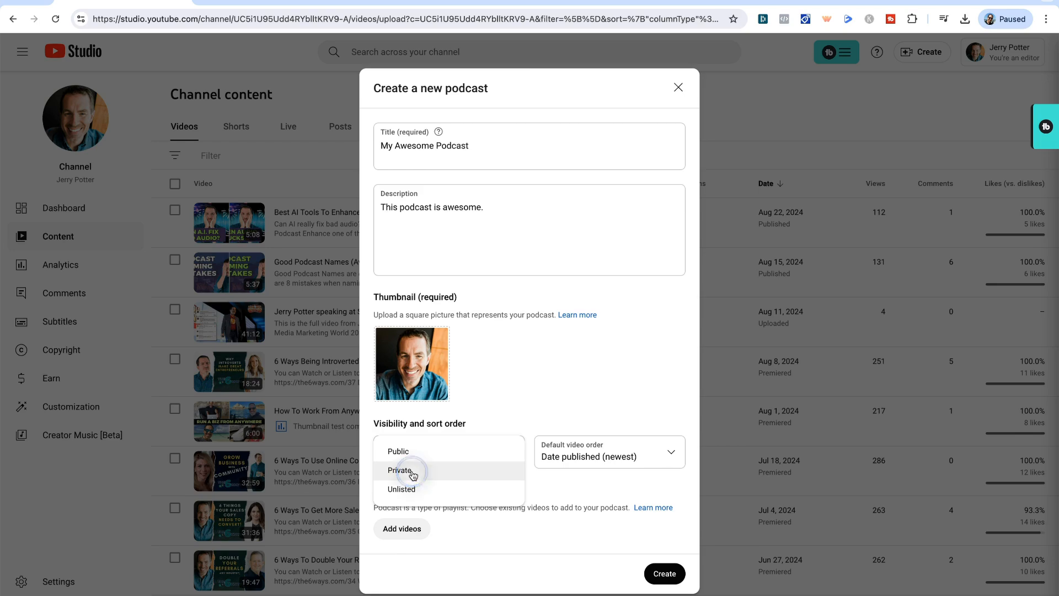
{"action": "left_click", "coordinate": [401, 470]}
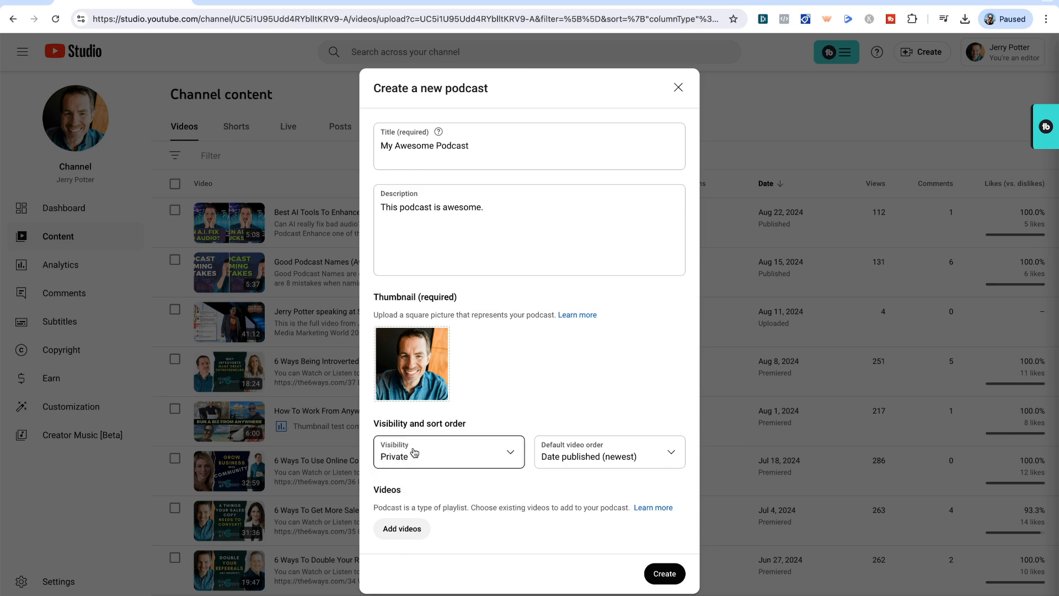
{"action": "mouse_move", "coordinate": [566, 464]}
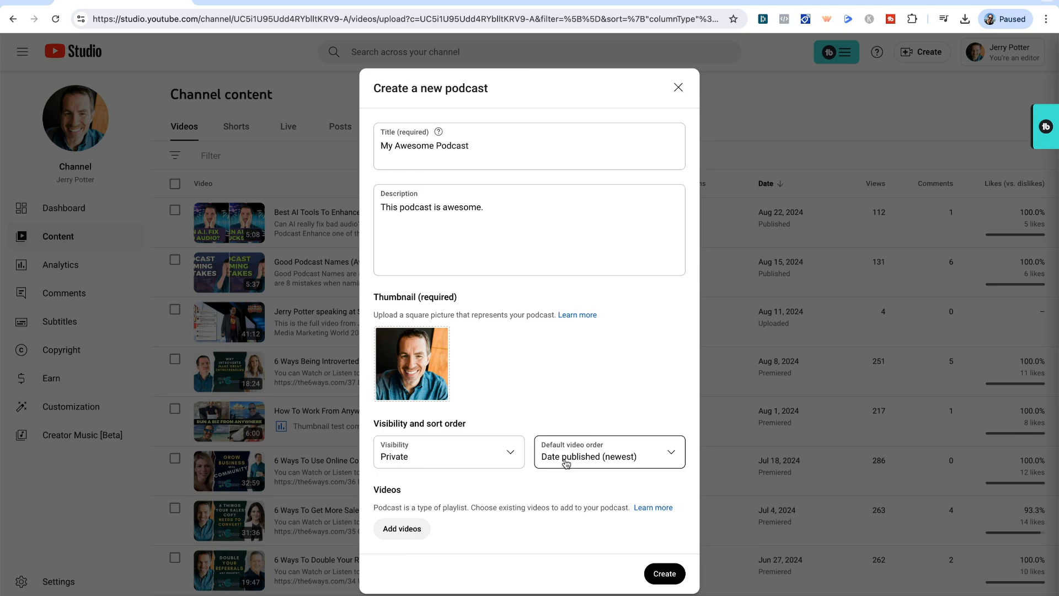
{"action": "left_click", "coordinate": [607, 451]}
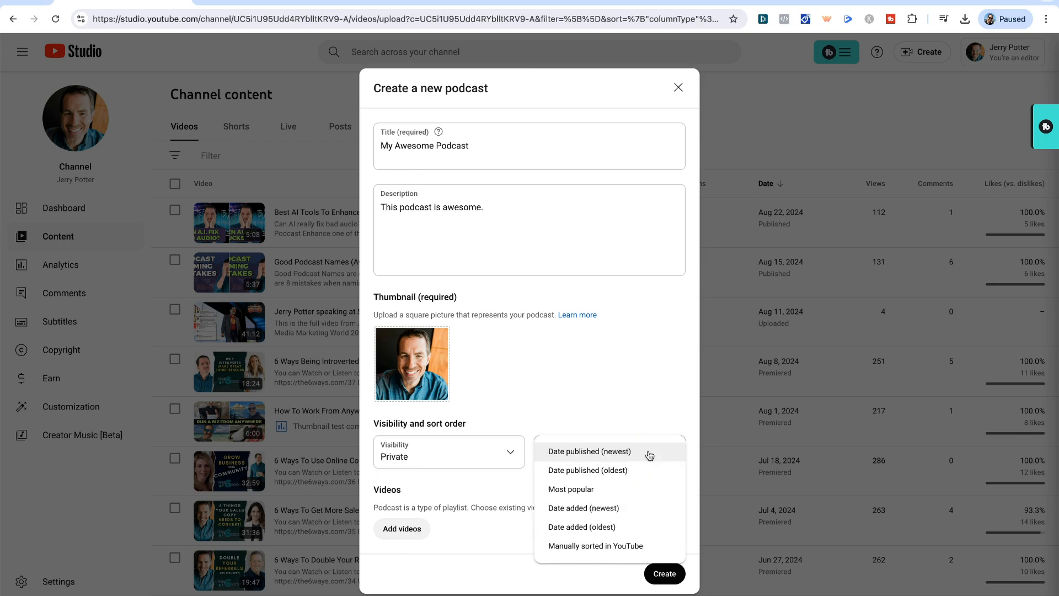
{"action": "mouse_move", "coordinate": [614, 474]}
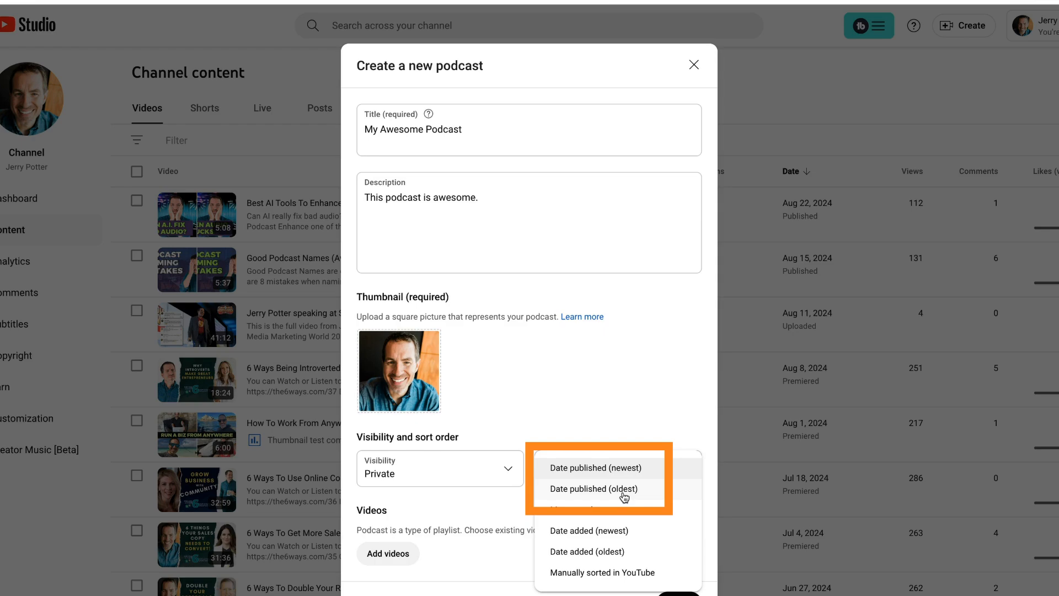
{"action": "mouse_move", "coordinate": [585, 481]}
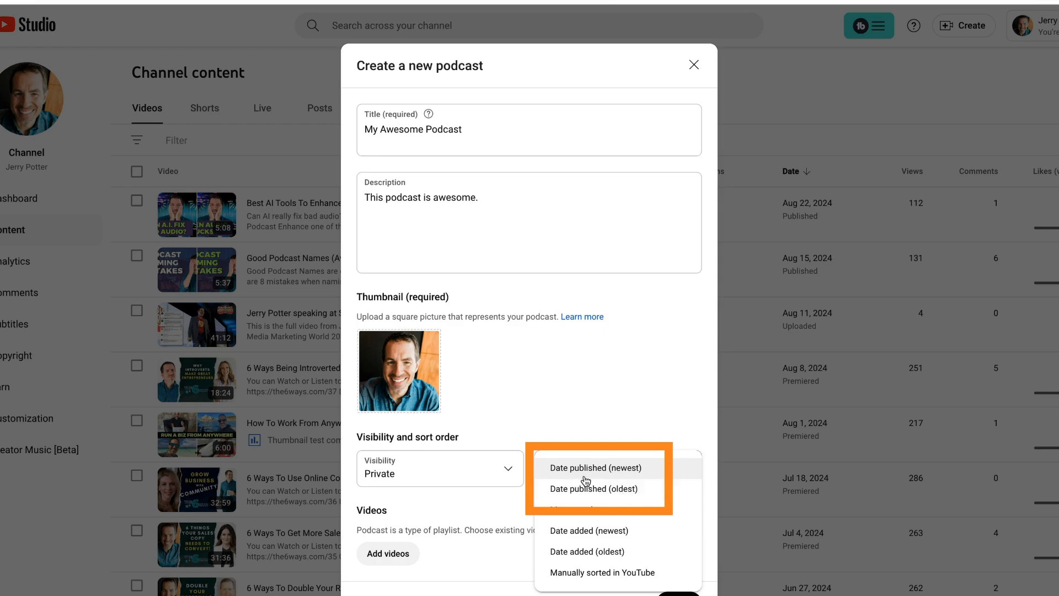
{"action": "mouse_move", "coordinate": [615, 474]}
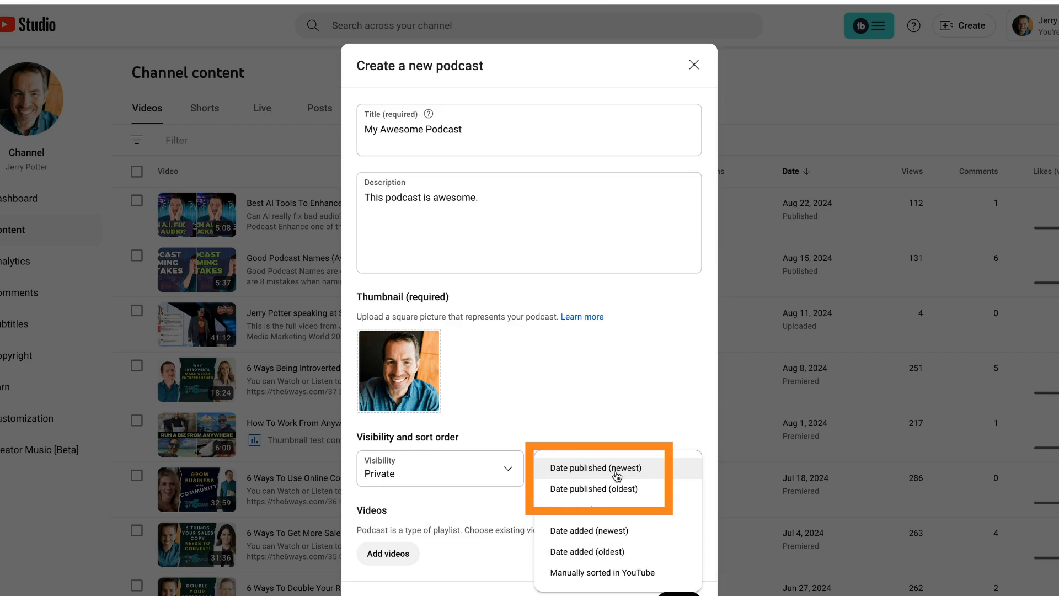
{"action": "mouse_move", "coordinate": [606, 495]}
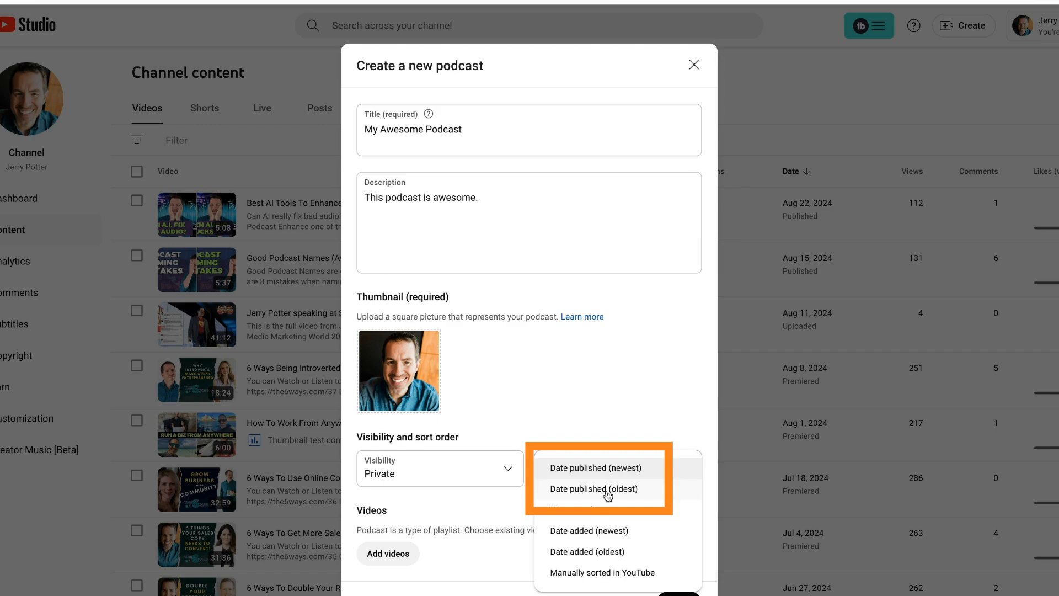
{"action": "mouse_move", "coordinate": [632, 418]}
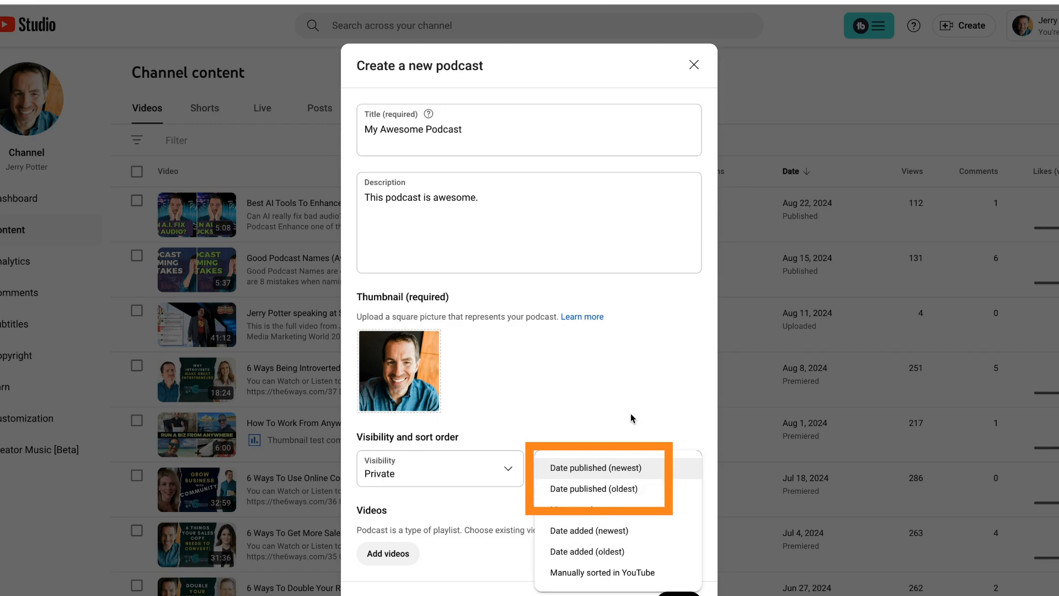
{"action": "left_click", "coordinate": [595, 467]}
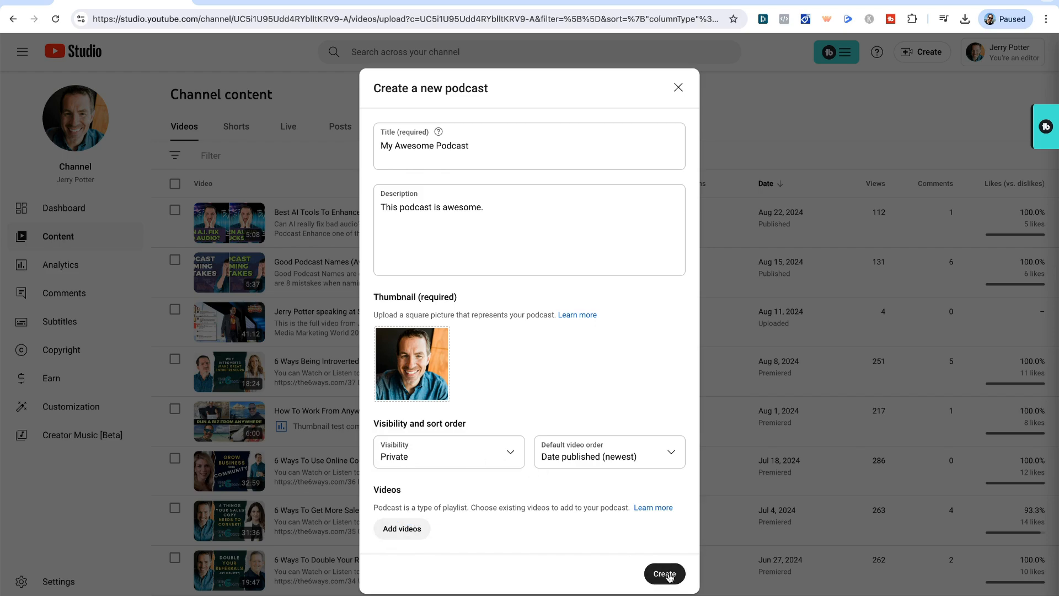
- Create 'My Awesome Podcast' and open its Details page
{"action": "left_click", "coordinate": [663, 573]}
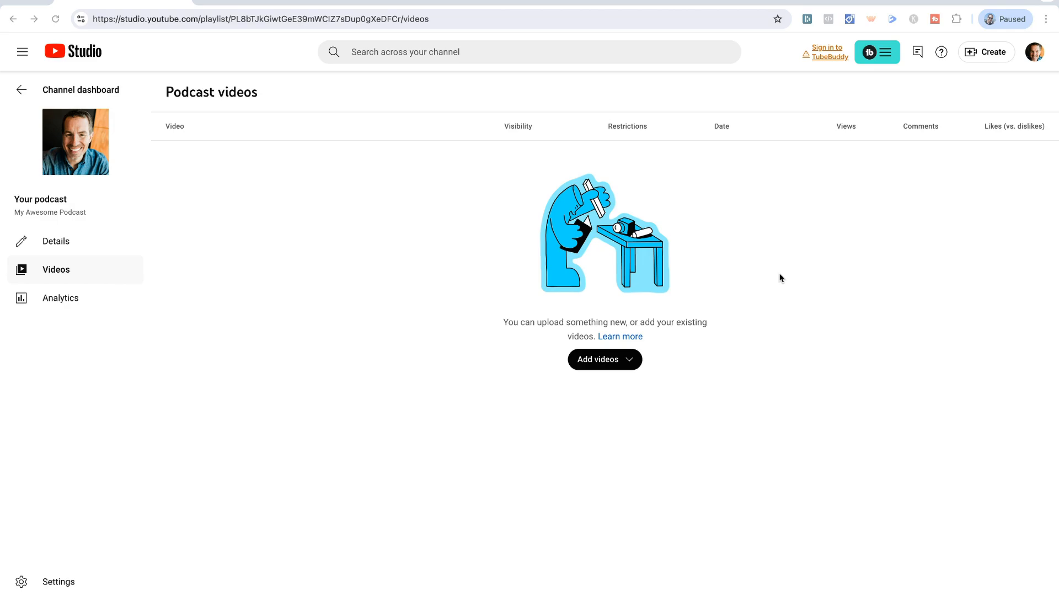
{"action": "mouse_move", "coordinate": [339, 291]}
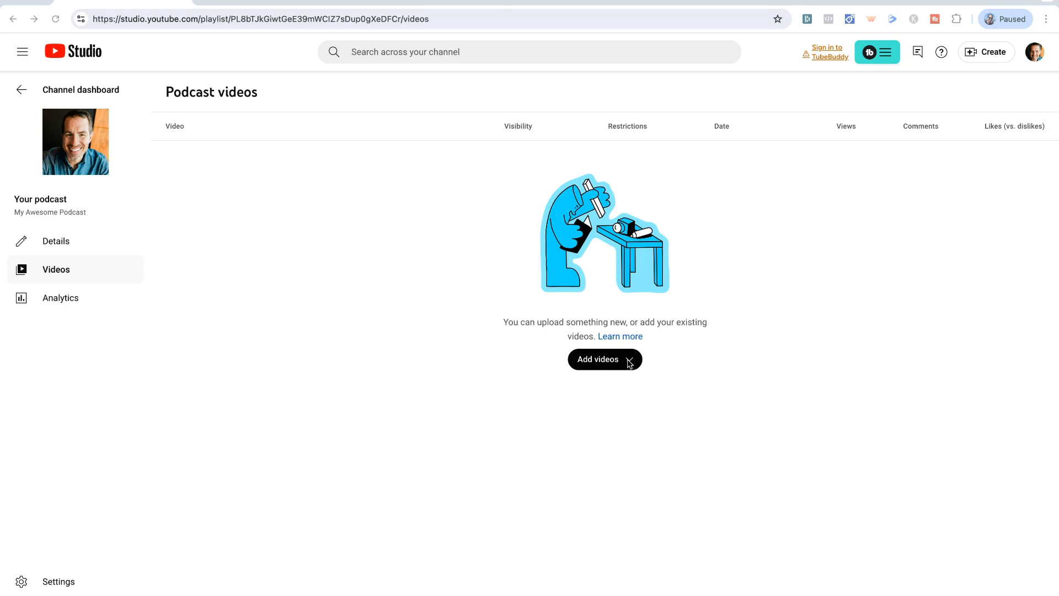
{"action": "mouse_move", "coordinate": [486, 107]}
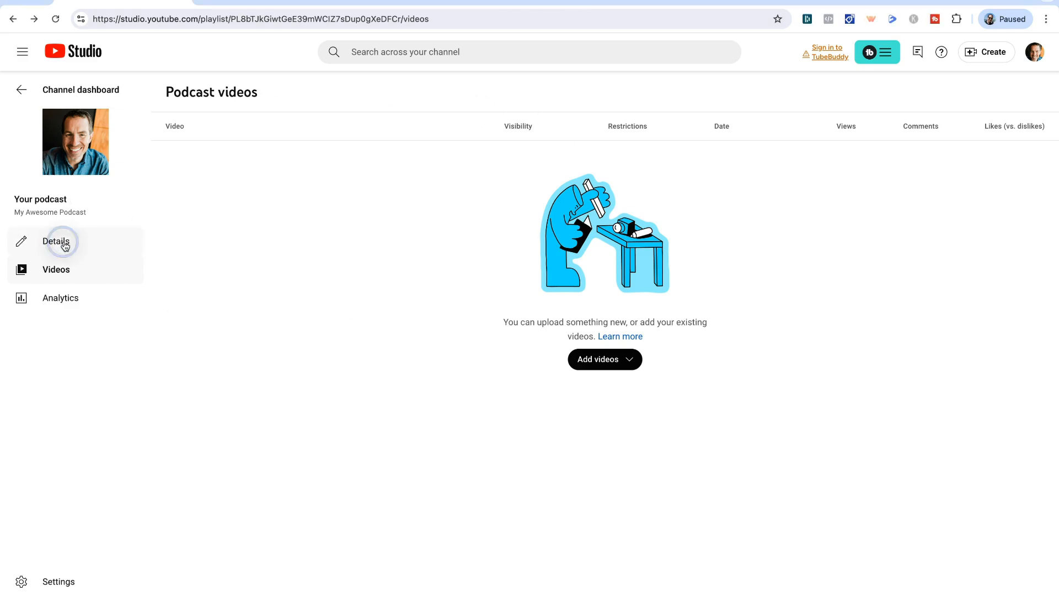
{"action": "left_click", "coordinate": [56, 241]}
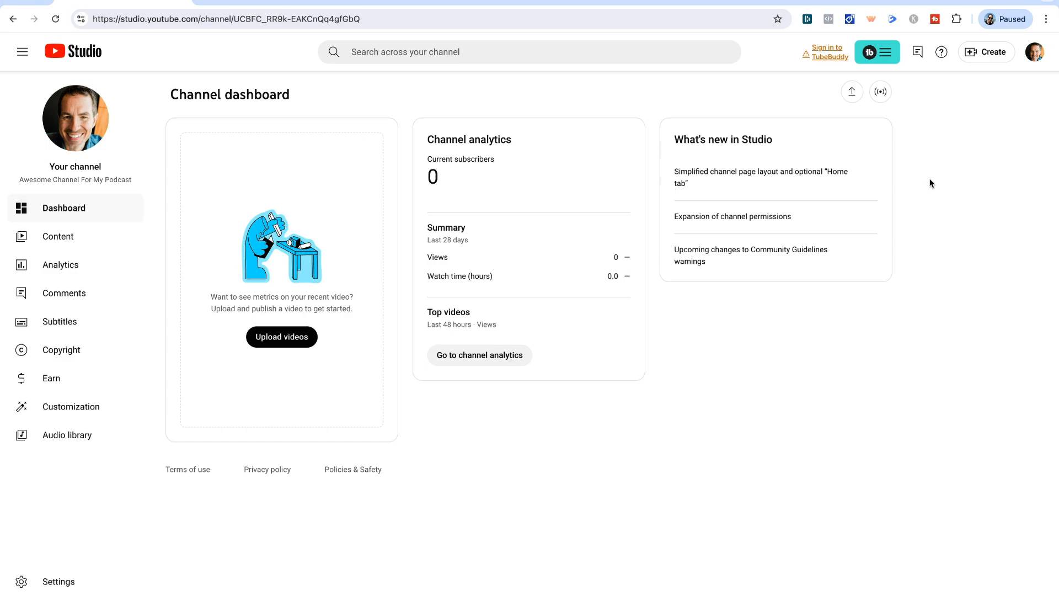
{"action": "mouse_move", "coordinate": [852, 91]}
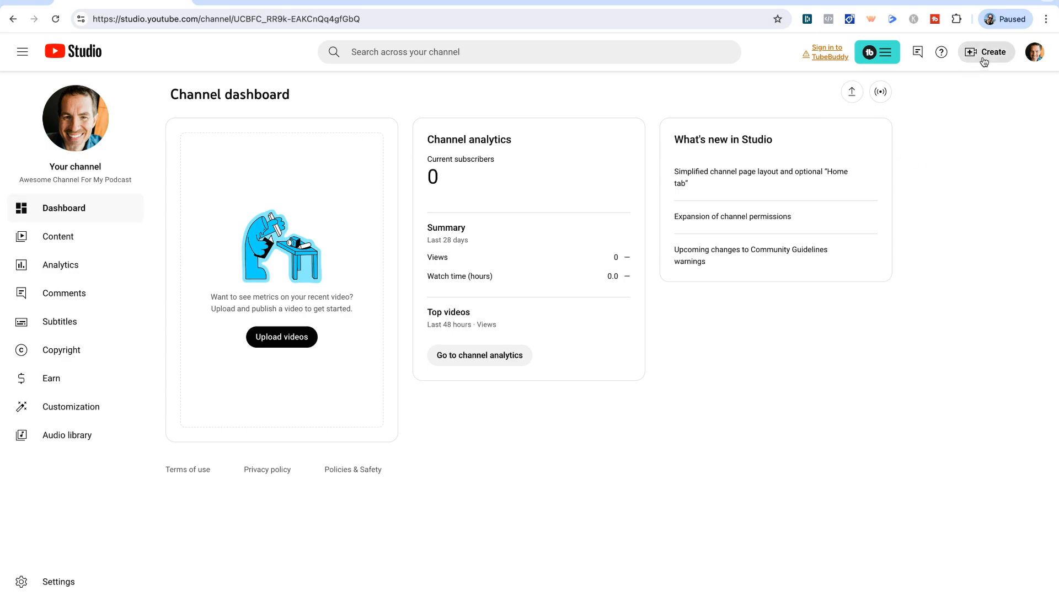
- Open the video upload window and select 'Main Video.mp4' to upload
{"action": "left_click", "coordinate": [281, 337]}
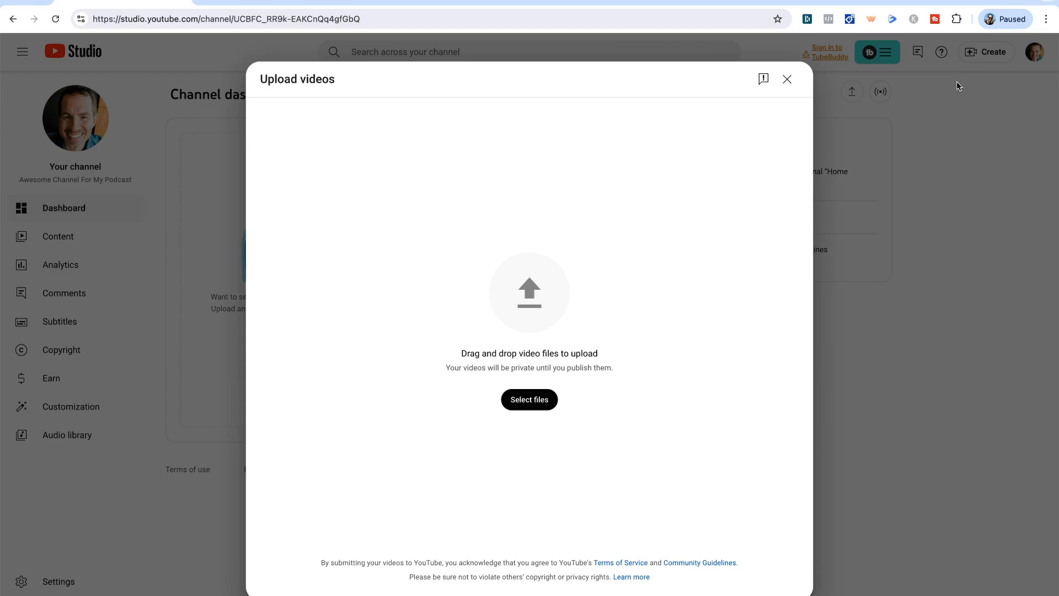
{"action": "mouse_move", "coordinate": [980, 54]}
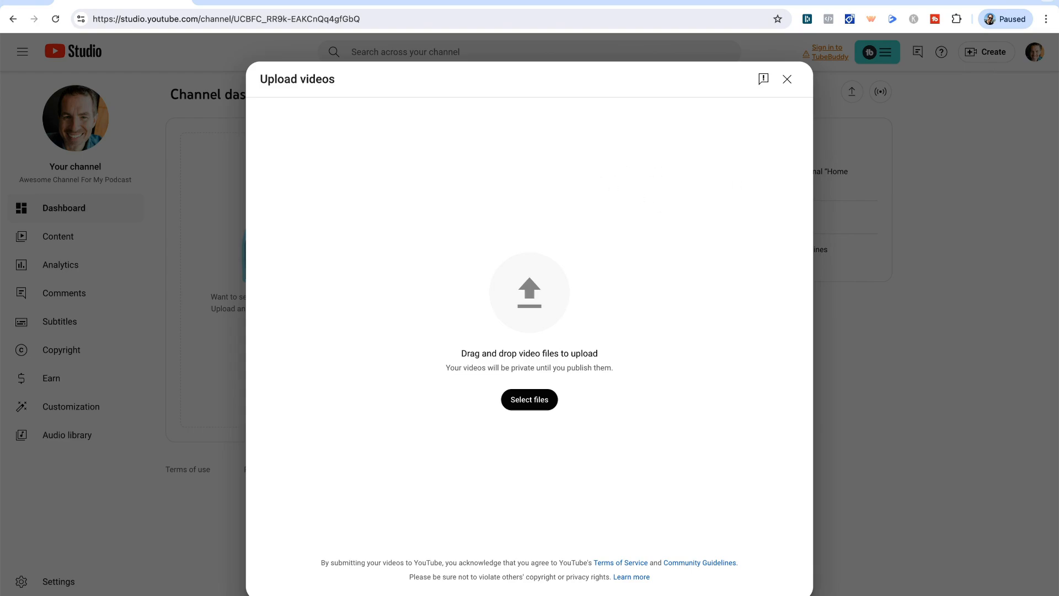
{"action": "left_click", "coordinate": [529, 398]}
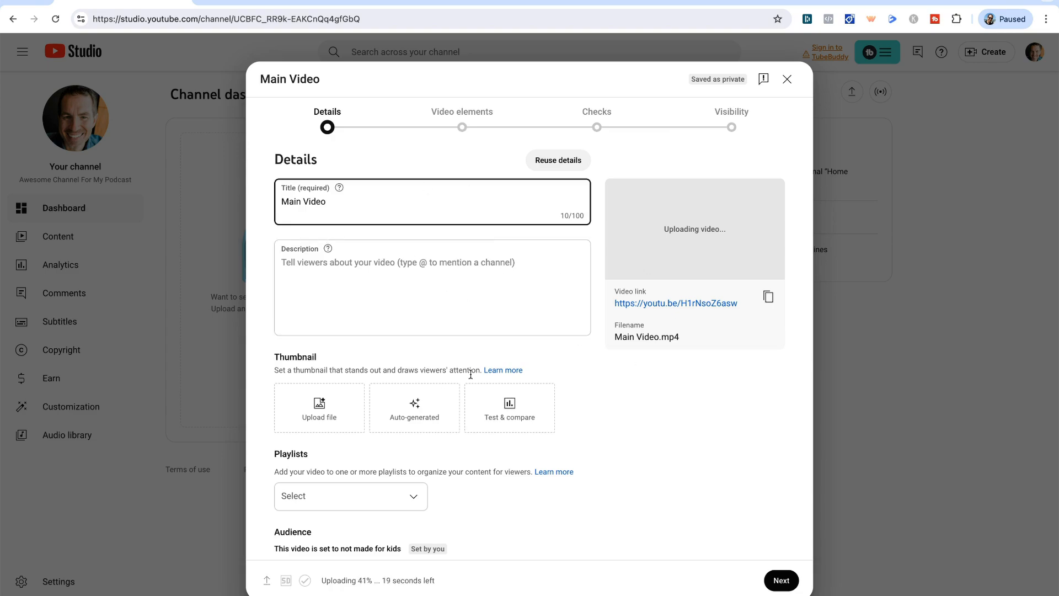
- Scroll to Playlists for Main Video (1).mp4 and add it to the My Awesome Podcast playlist
{"action": "scroll", "scroll_direction": "down", "scroll_amount": 3}
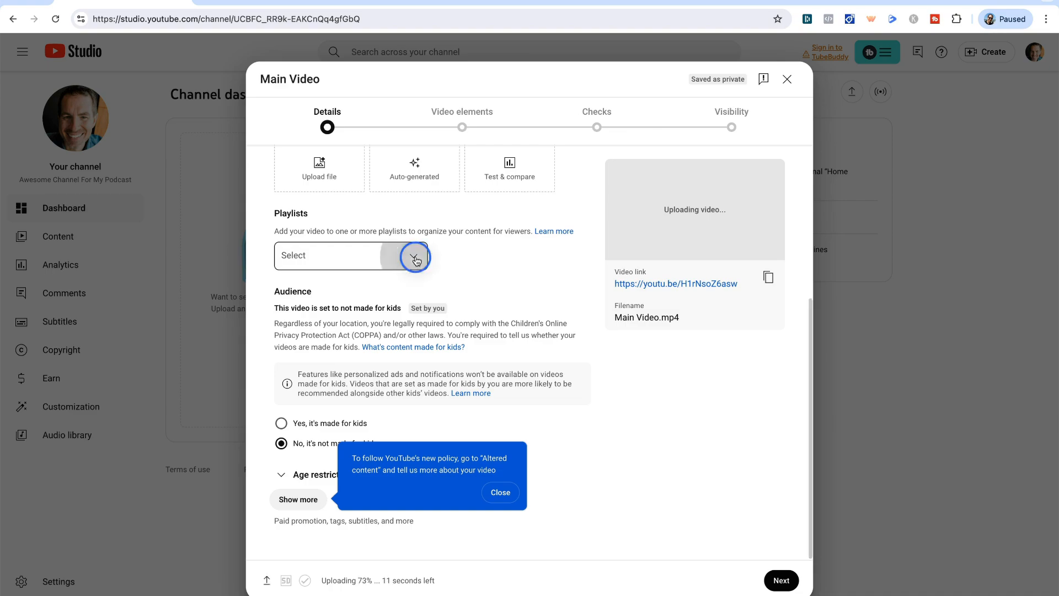
{"action": "left_click", "coordinate": [416, 255]}
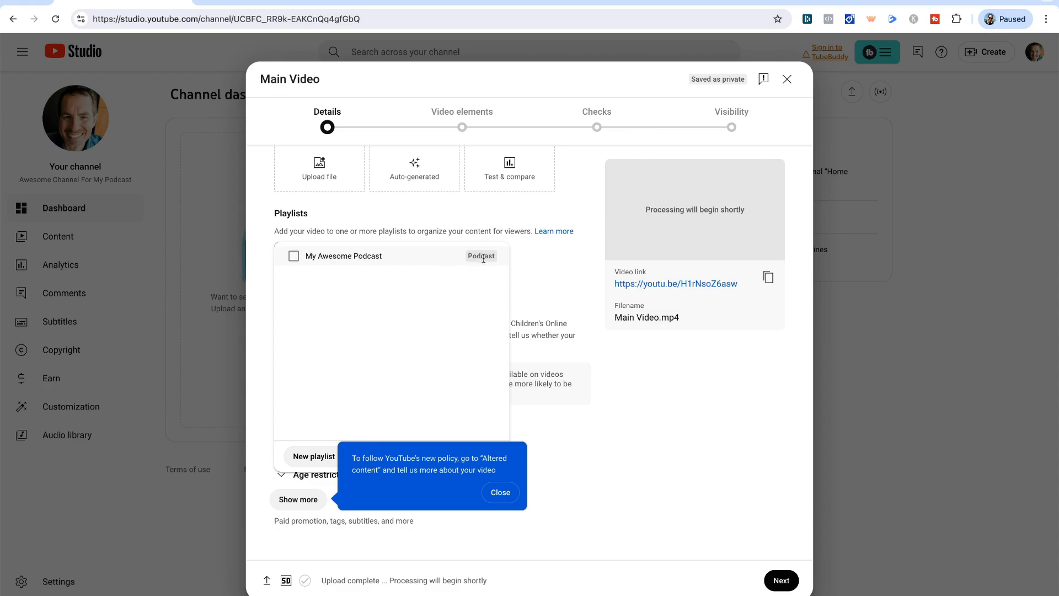
{"action": "mouse_move", "coordinate": [316, 262]}
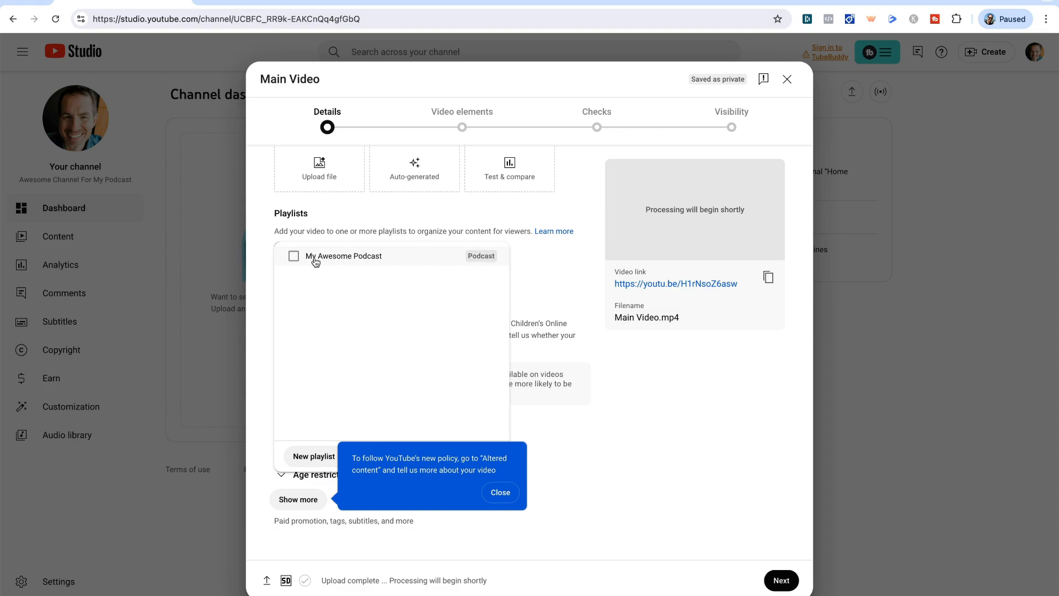
{"action": "left_click", "coordinate": [293, 256]}
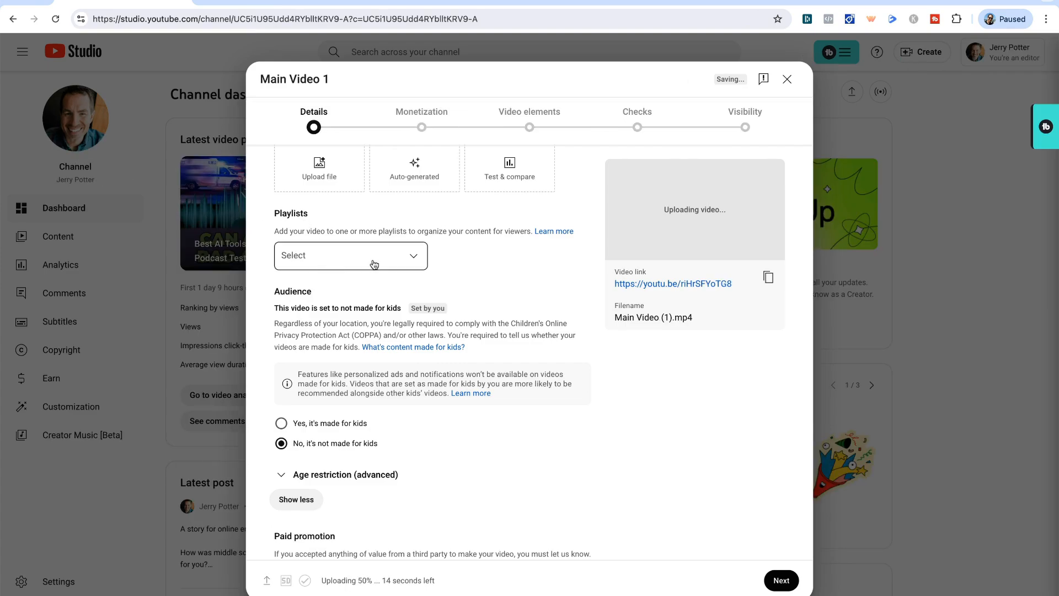
{"action": "left_click", "coordinate": [349, 255]}
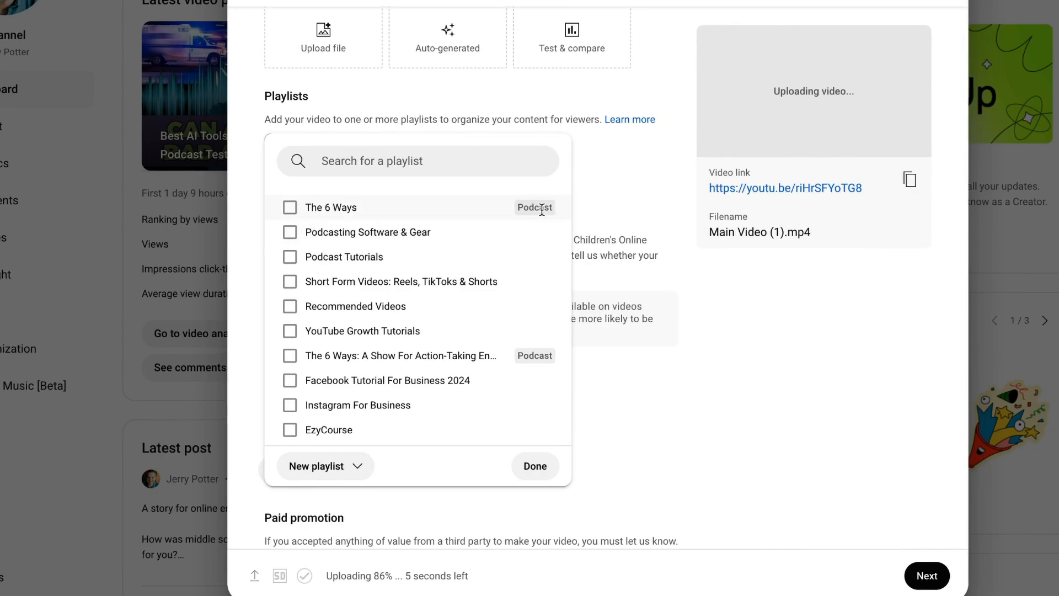
{"action": "mouse_move", "coordinate": [538, 209]}
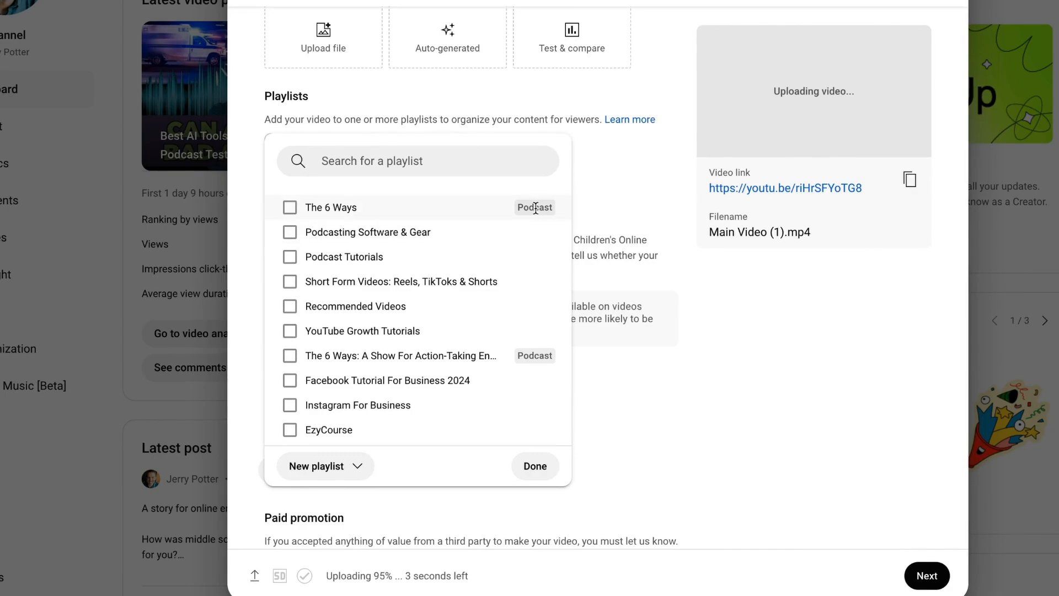